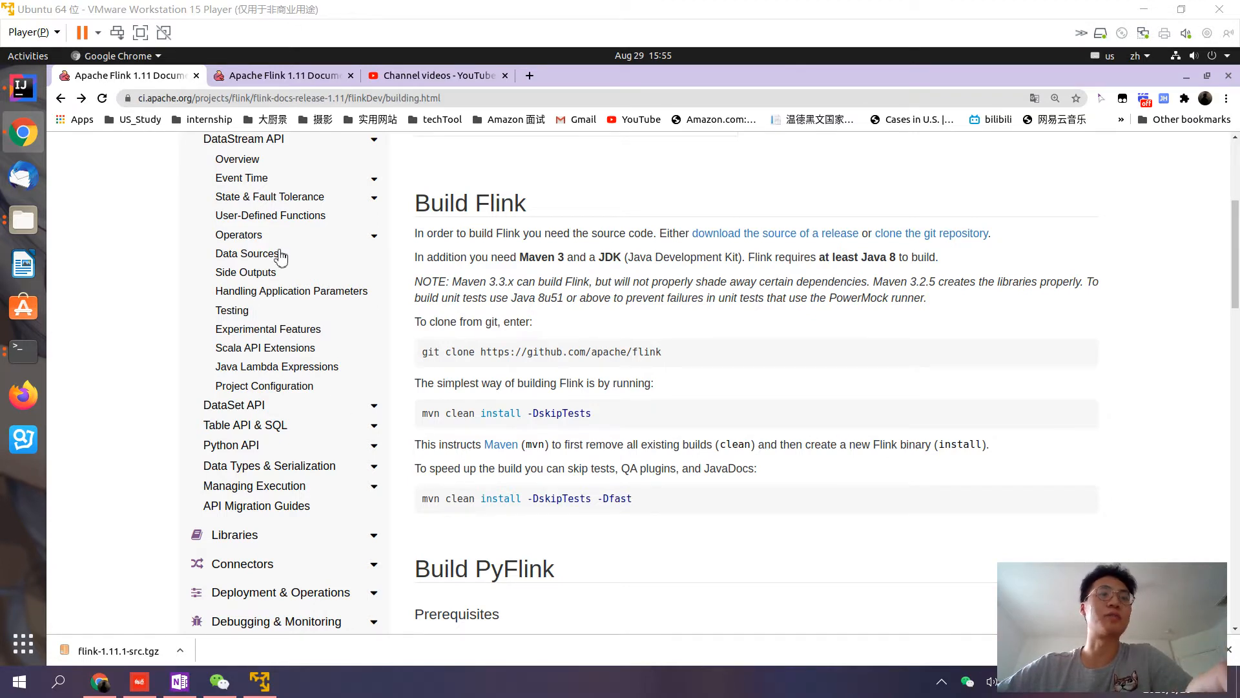
mouse_move(543, 290)
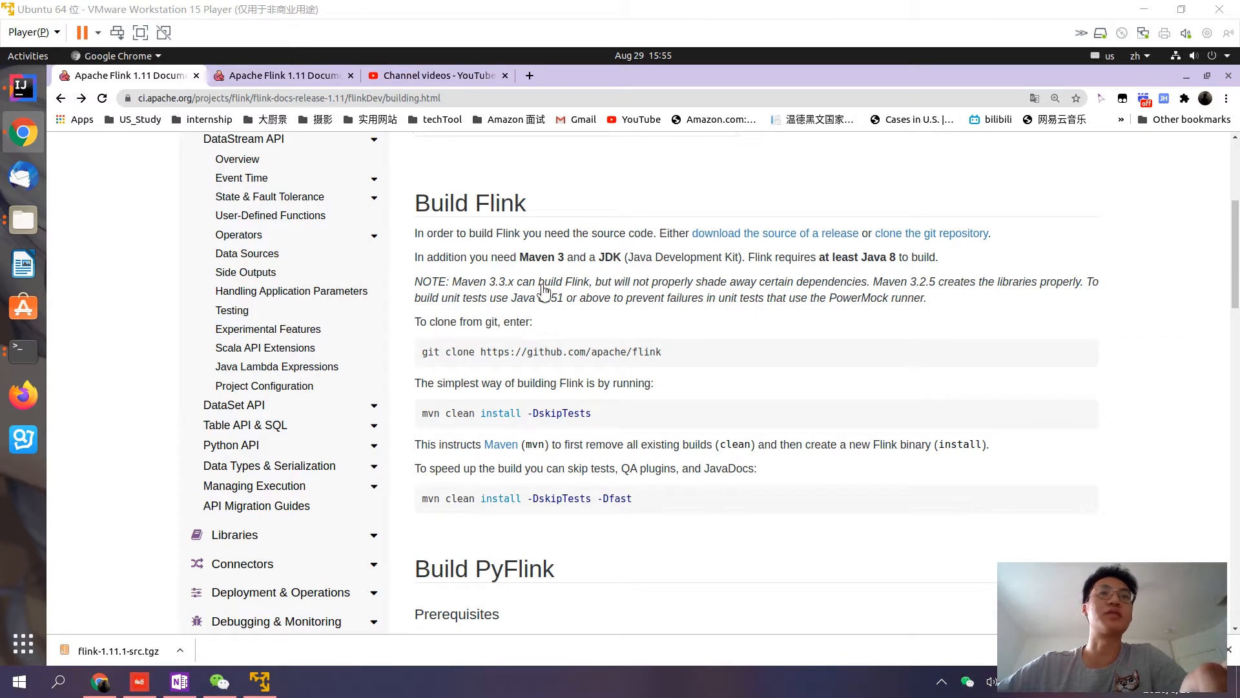
mouse_move(114, 218)
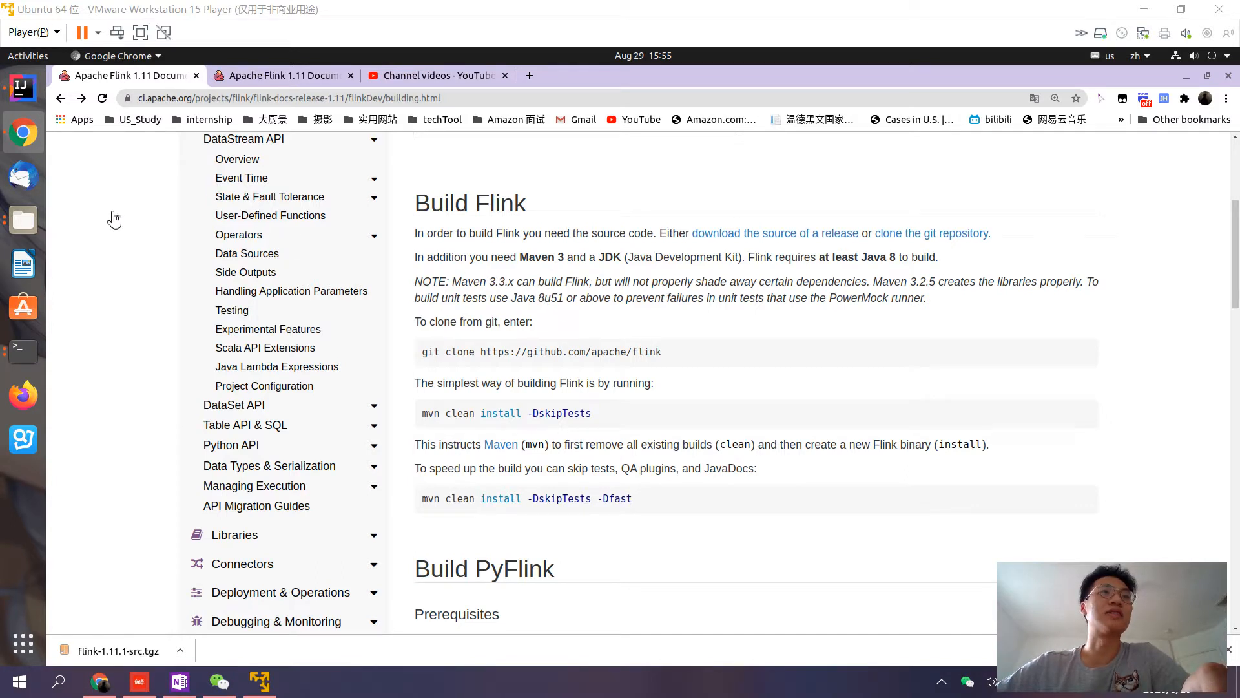
mouse_move(131, 226)
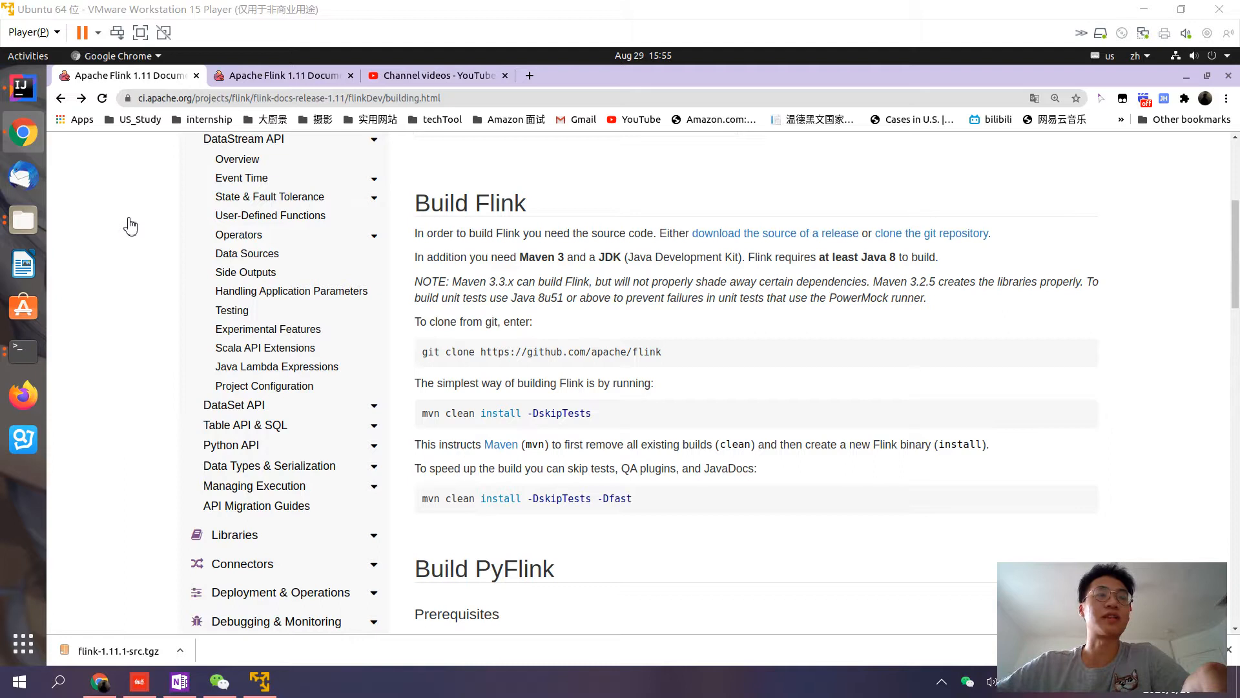
mouse_move(465, 239)
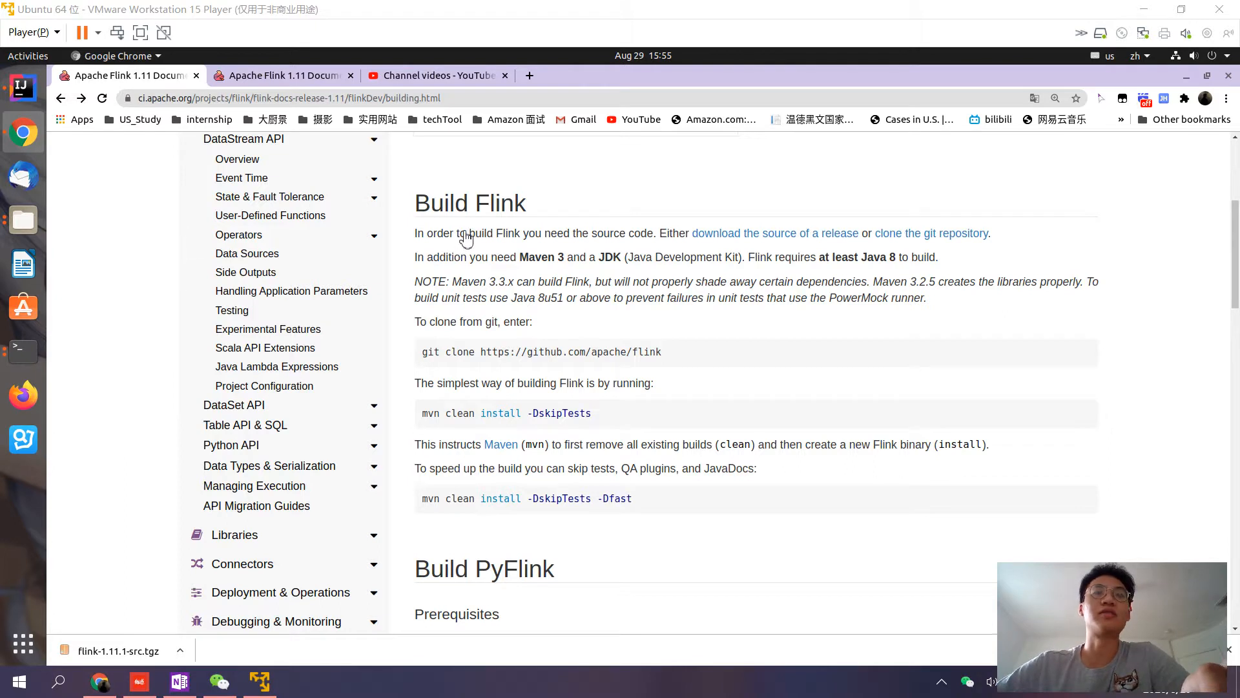
mouse_move(557, 266)
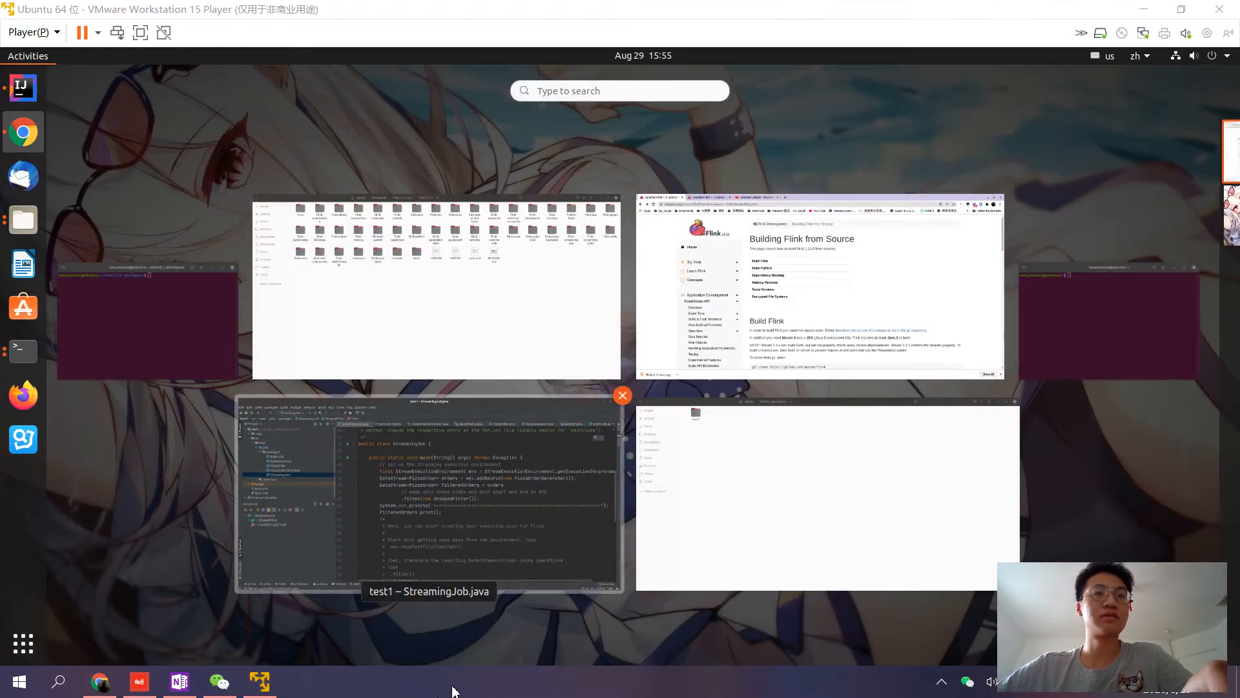
Step: Scroll the Flink build docs down to Maven Quickstart and select the mvn archetype:generate command
click(815, 287)
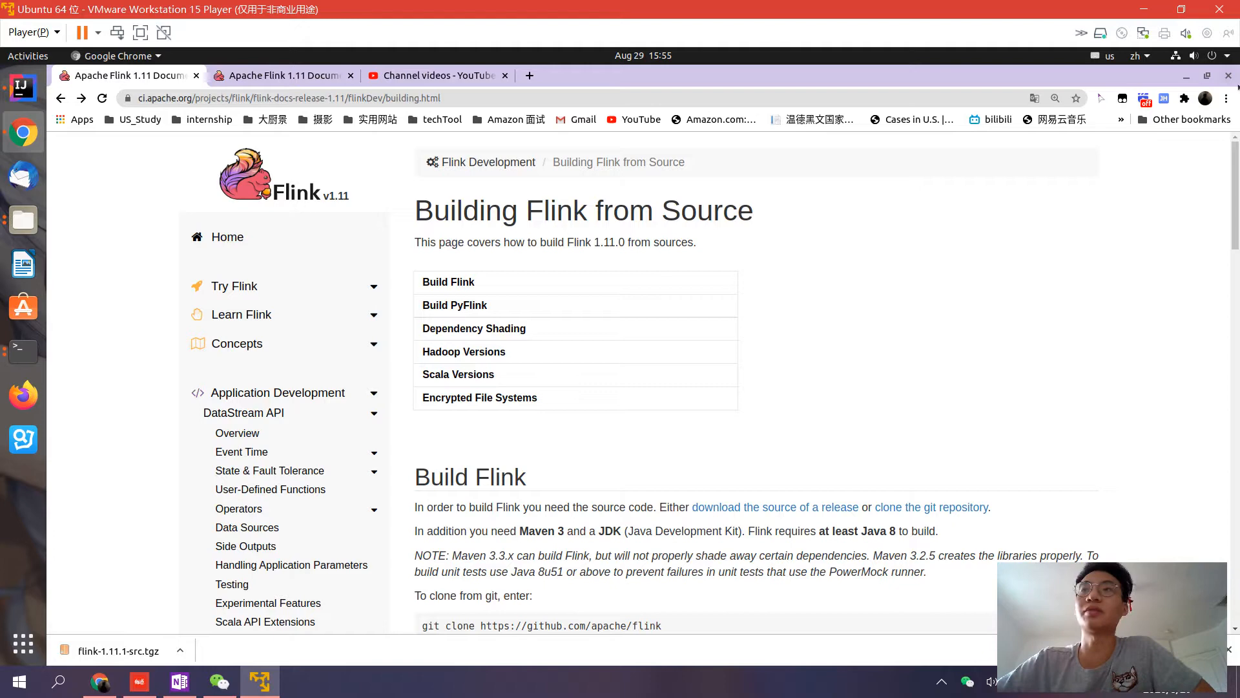
scroll(down, 3)
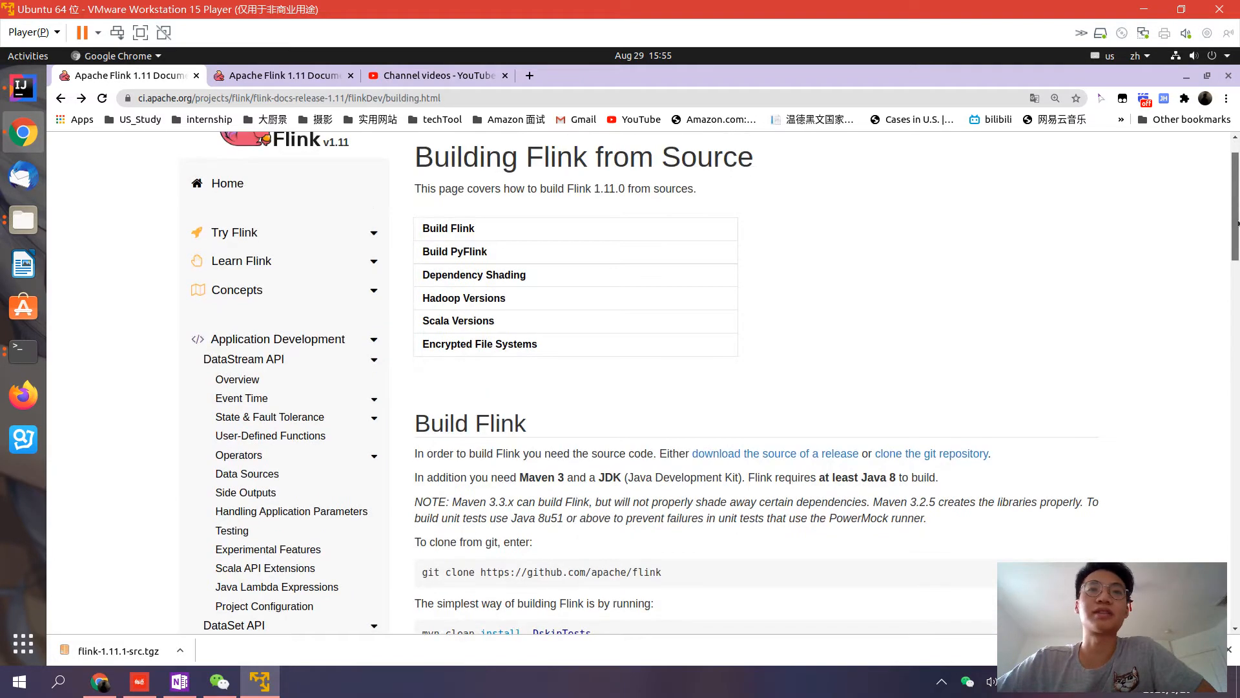
scroll(down, 3)
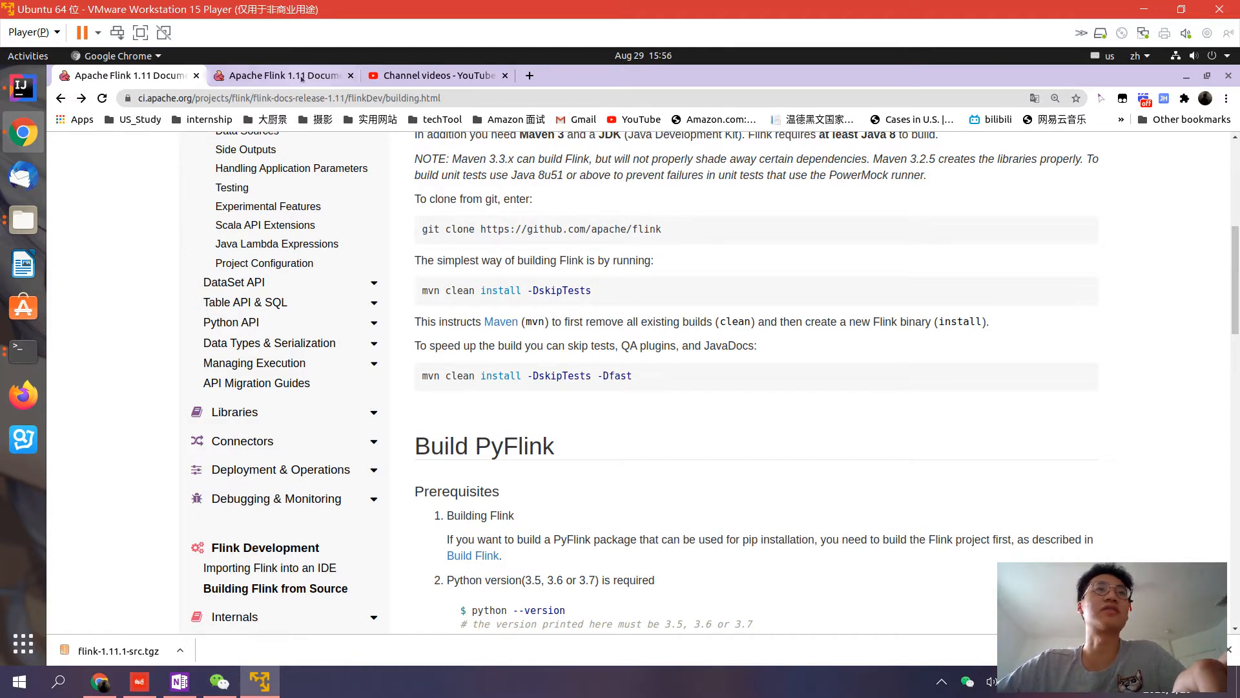
mouse_move(302, 76)
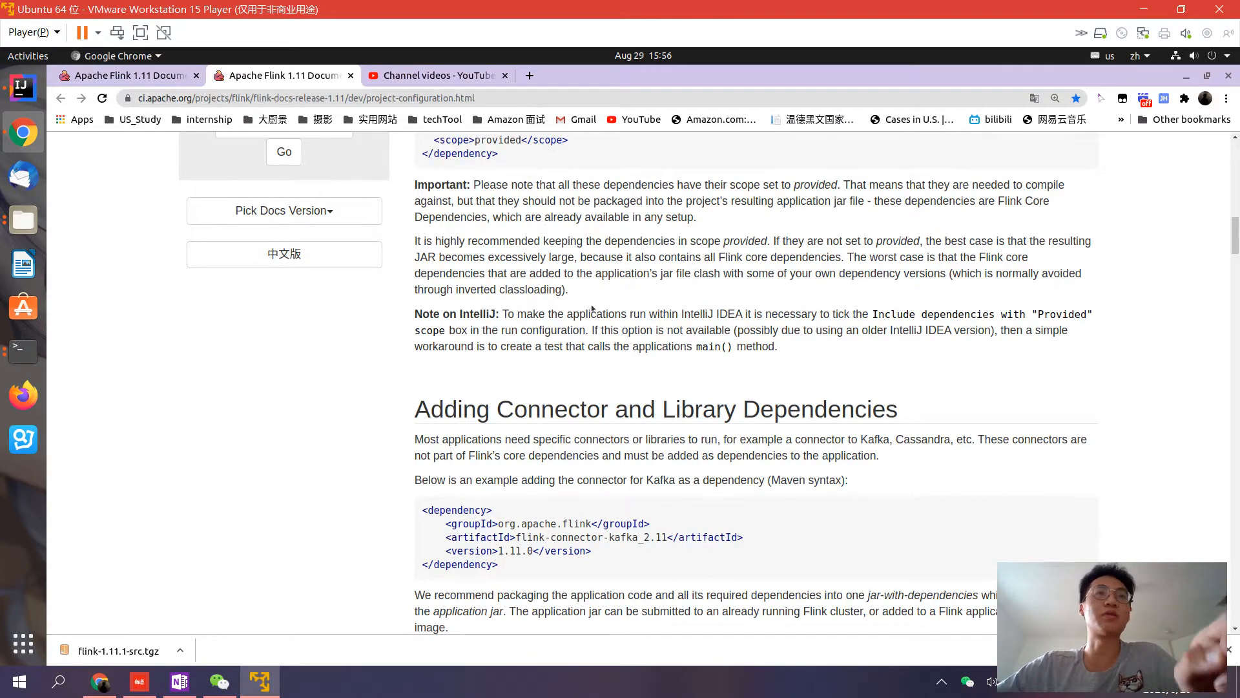
mouse_move(599, 298)
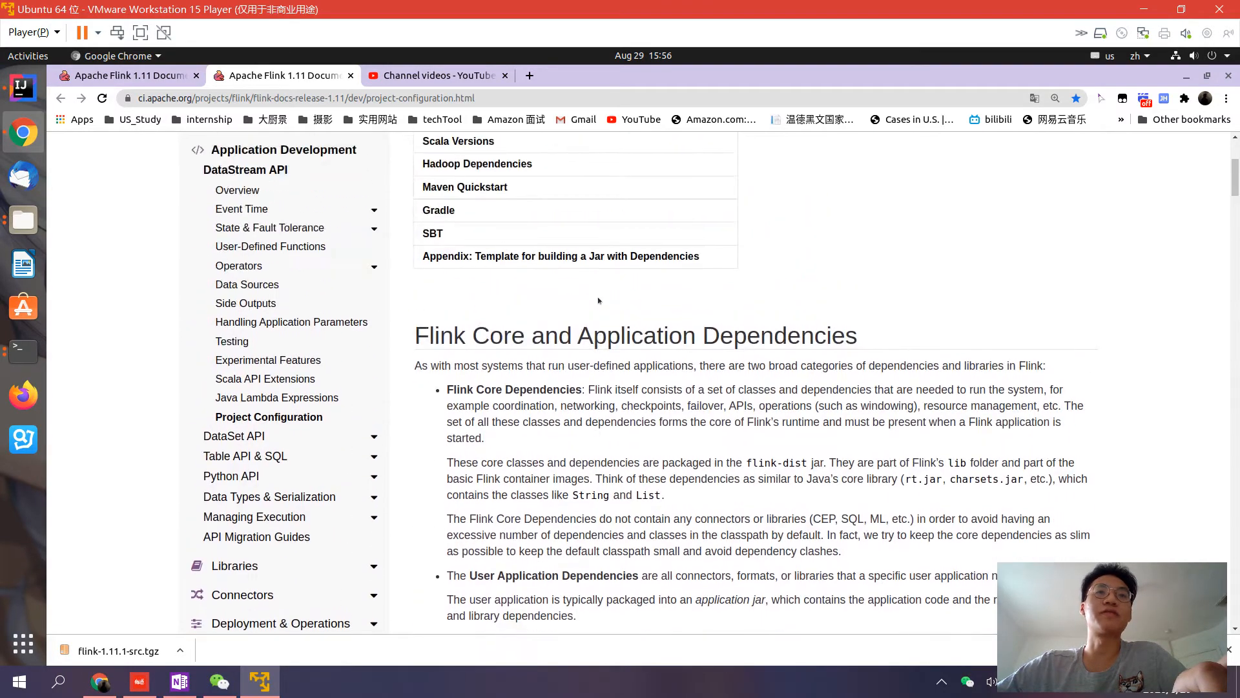
scroll(down, 3)
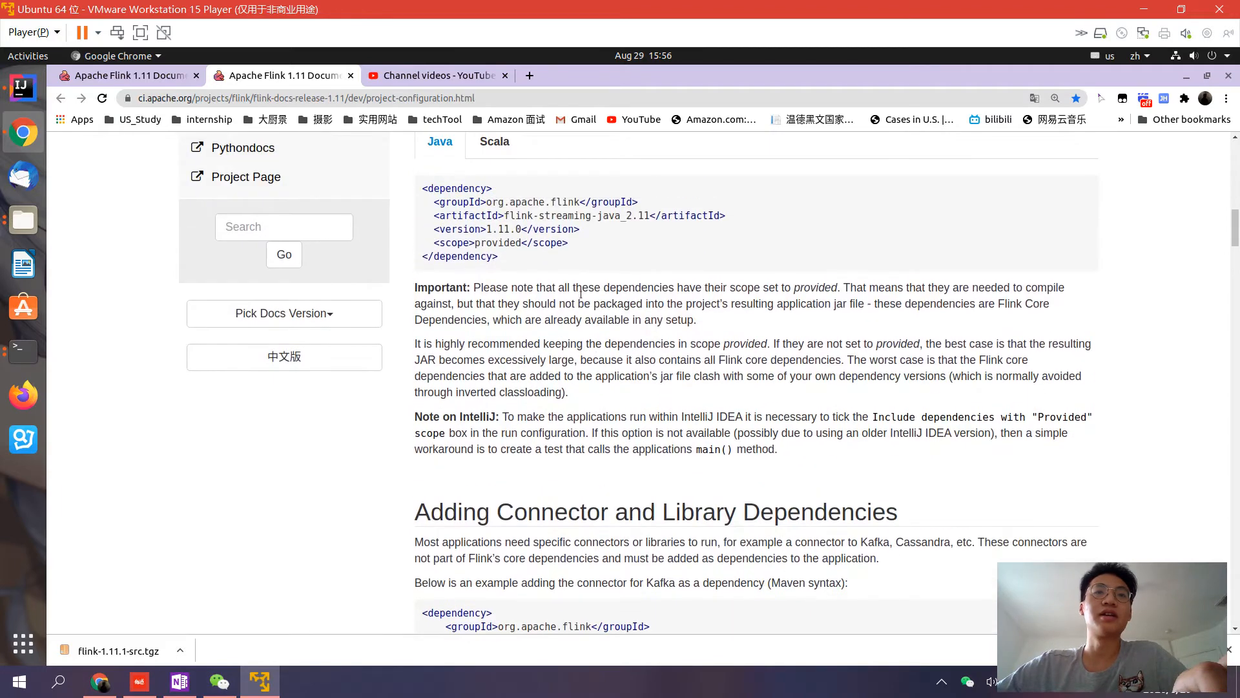
scroll(down, 3)
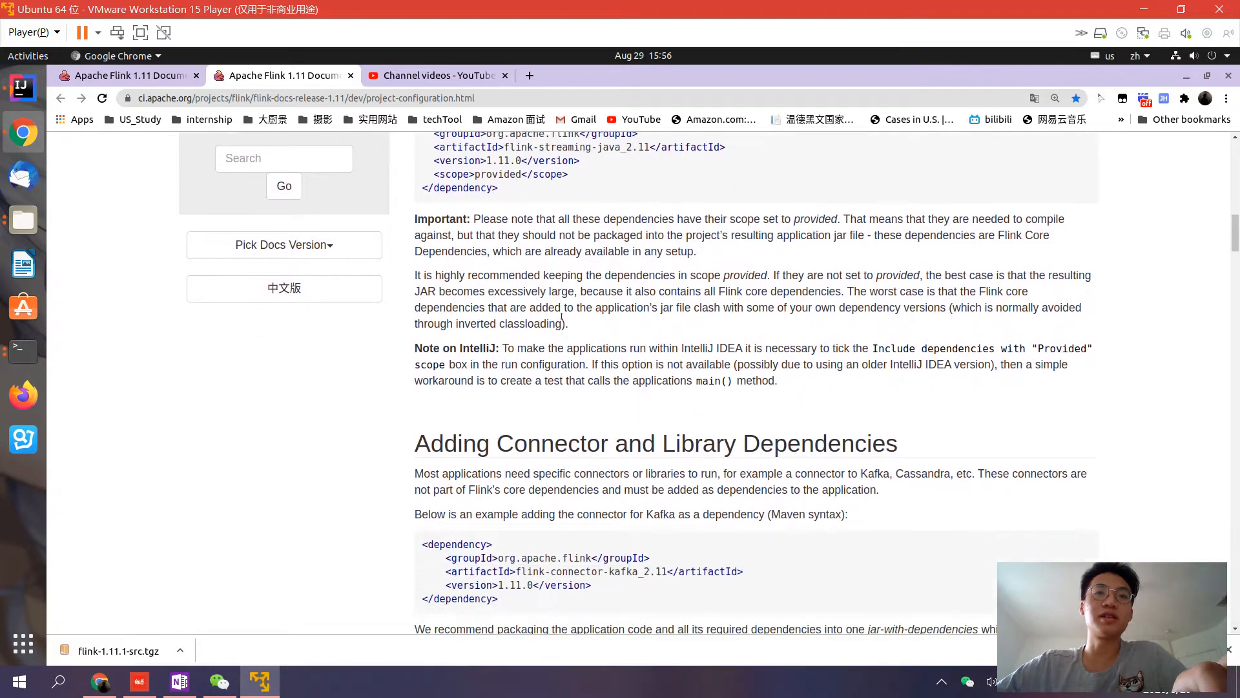
scroll(down, 3)
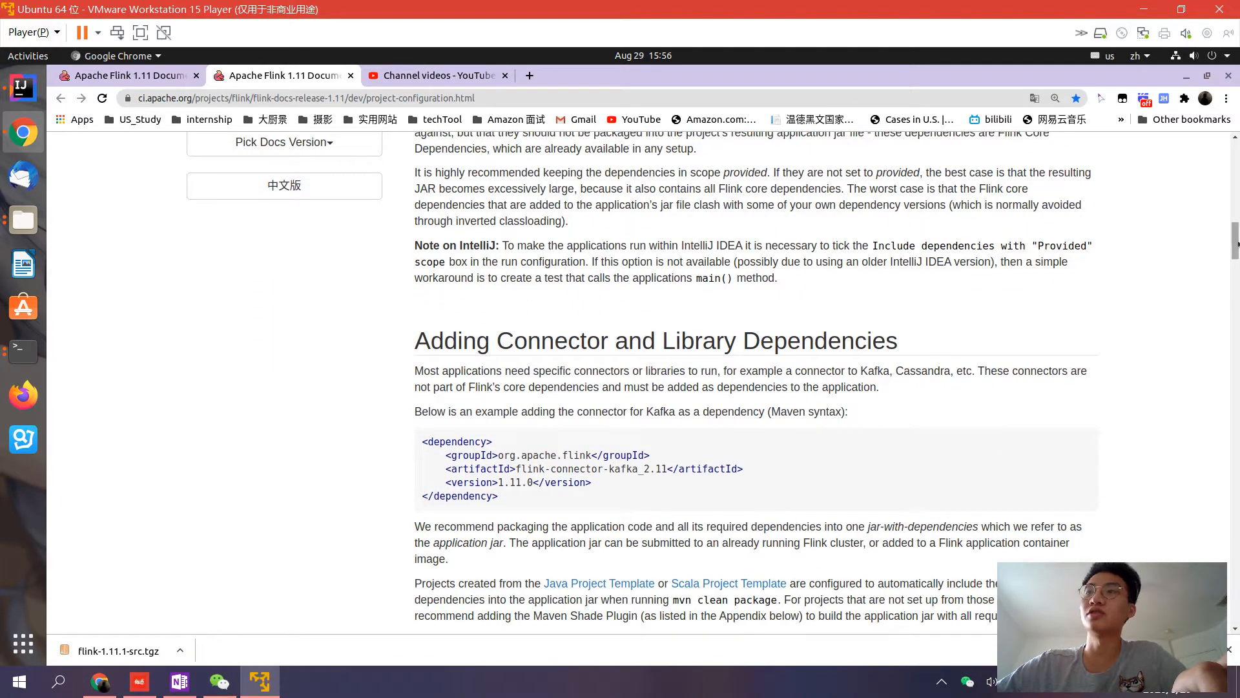
scroll(down, 3)
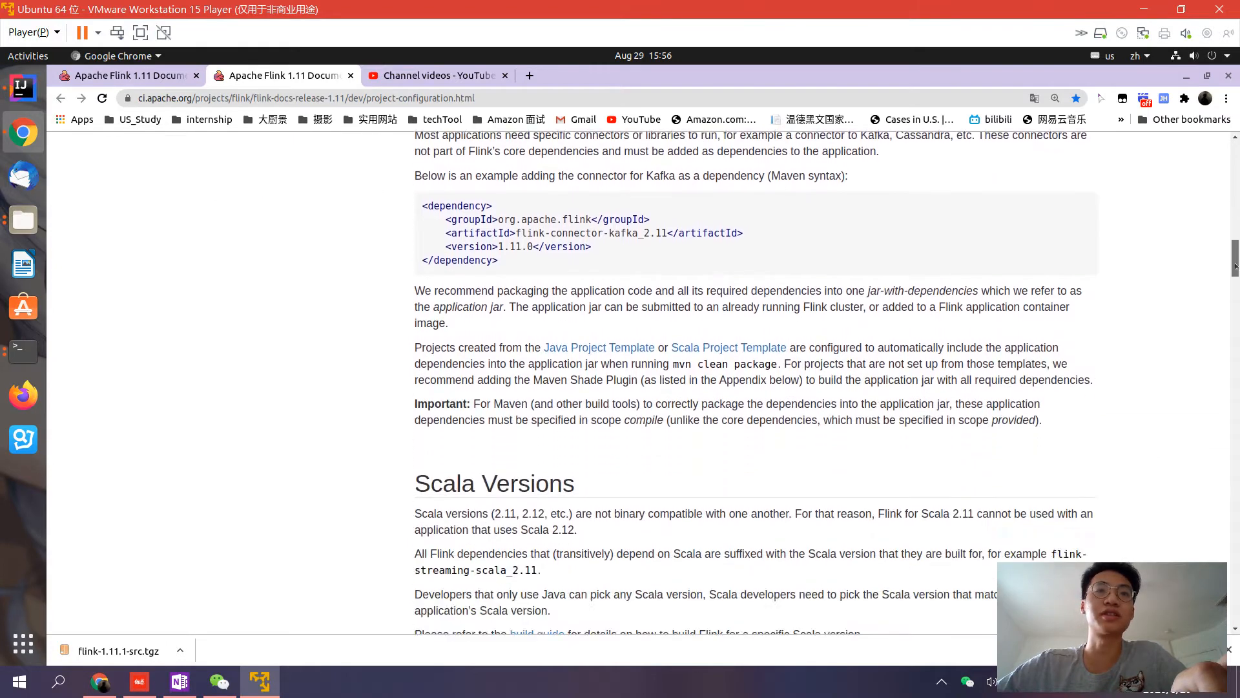
scroll(down, 3)
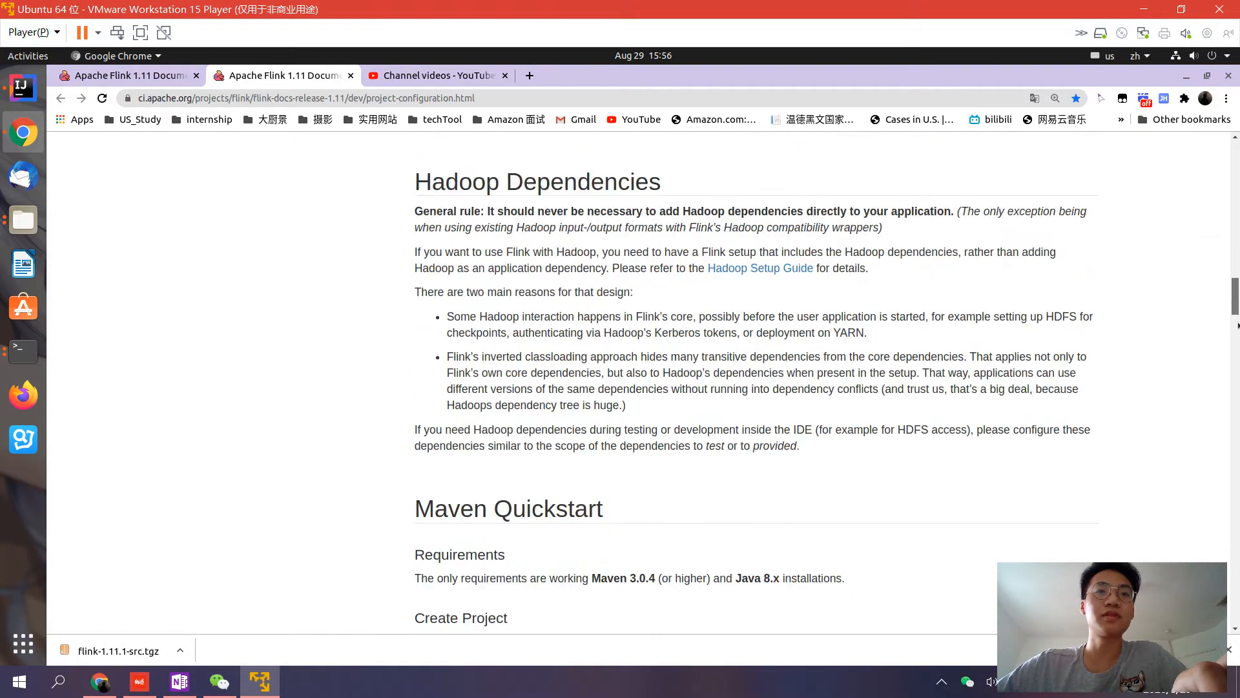
scroll(down, 3)
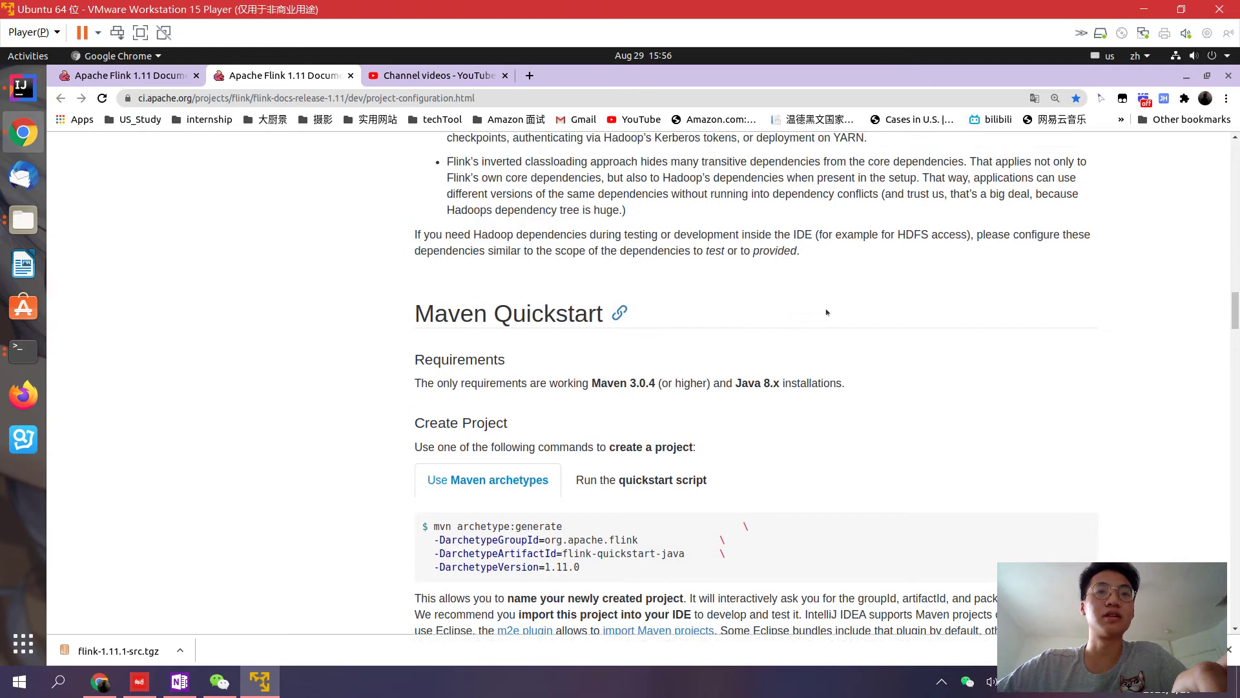
scroll(down, 3)
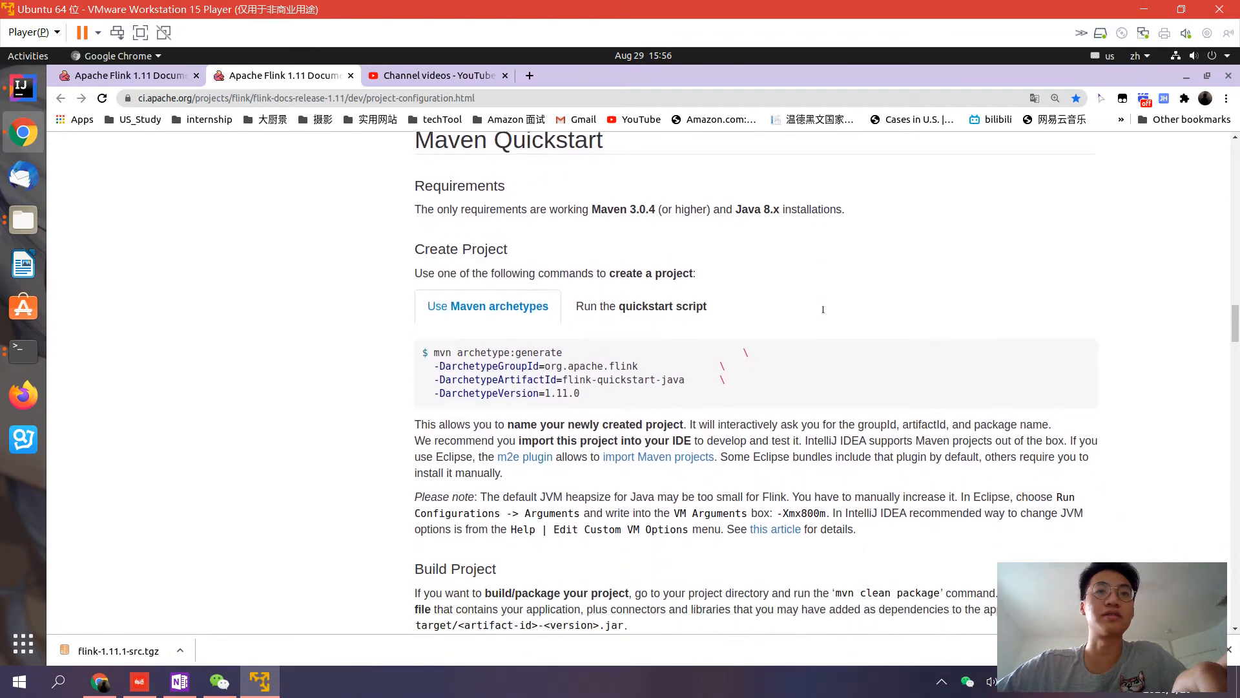
scroll(down, 3)
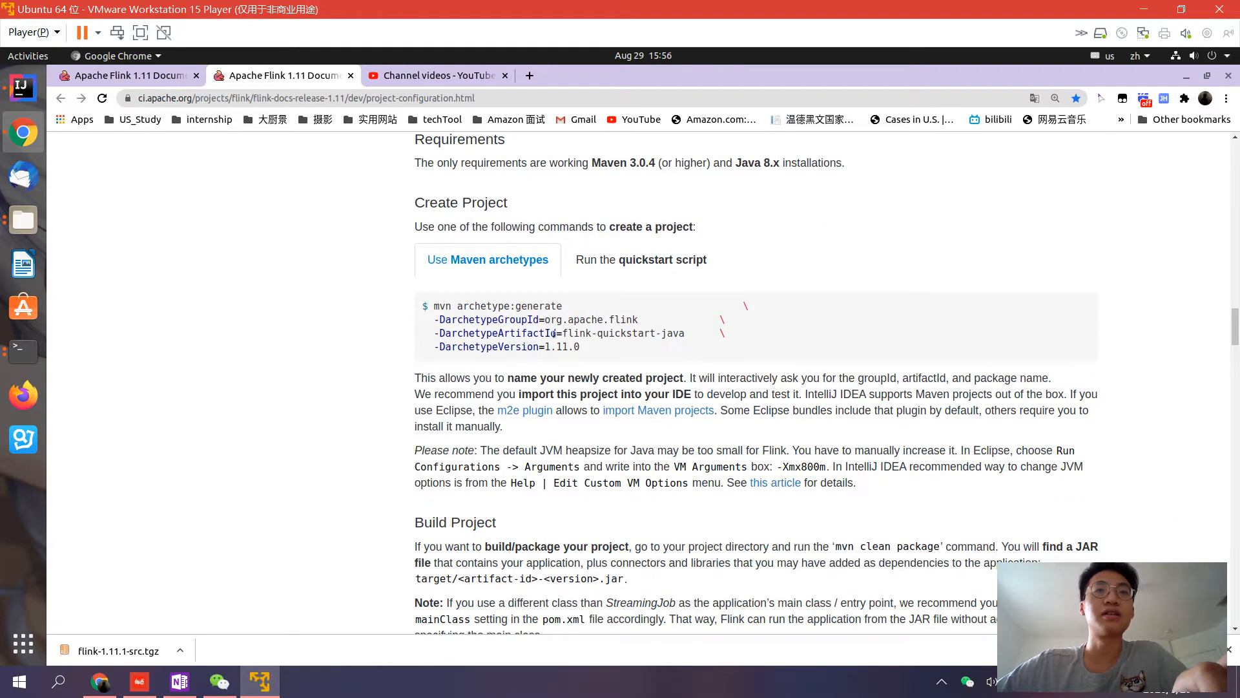
drag(534, 333, 578, 346)
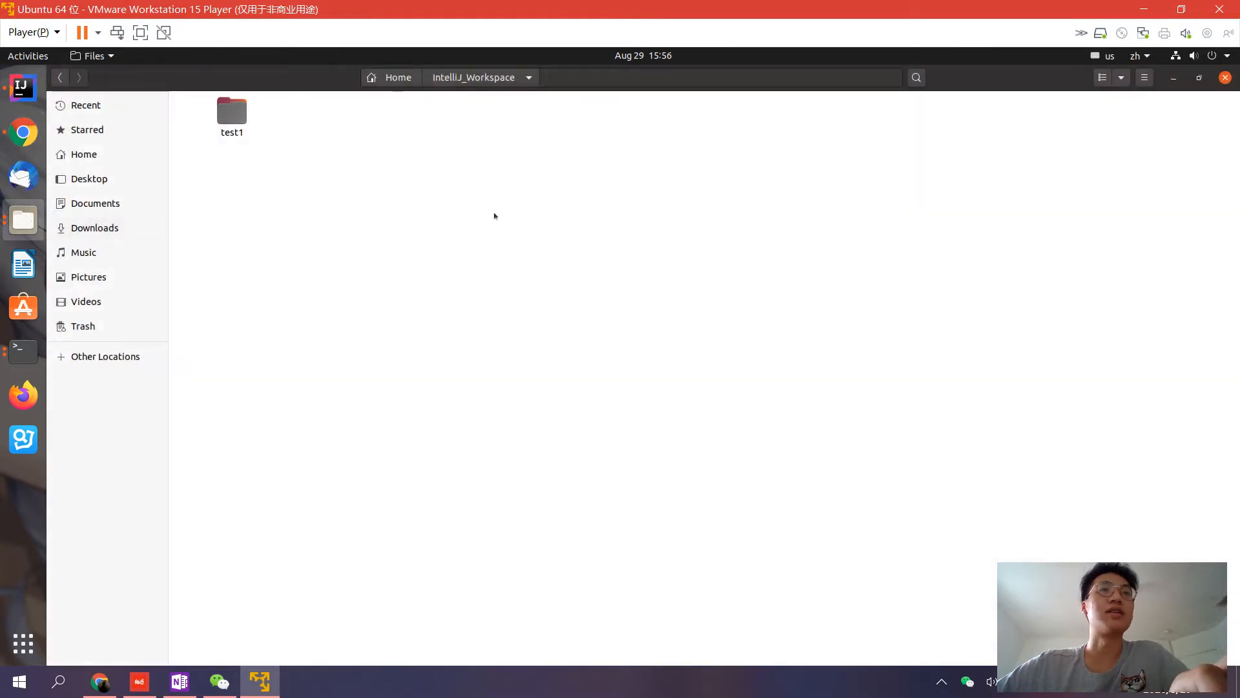
Step: Open a terminal in the IntelliJ_Workspace folder from the file manager
click(398, 77)
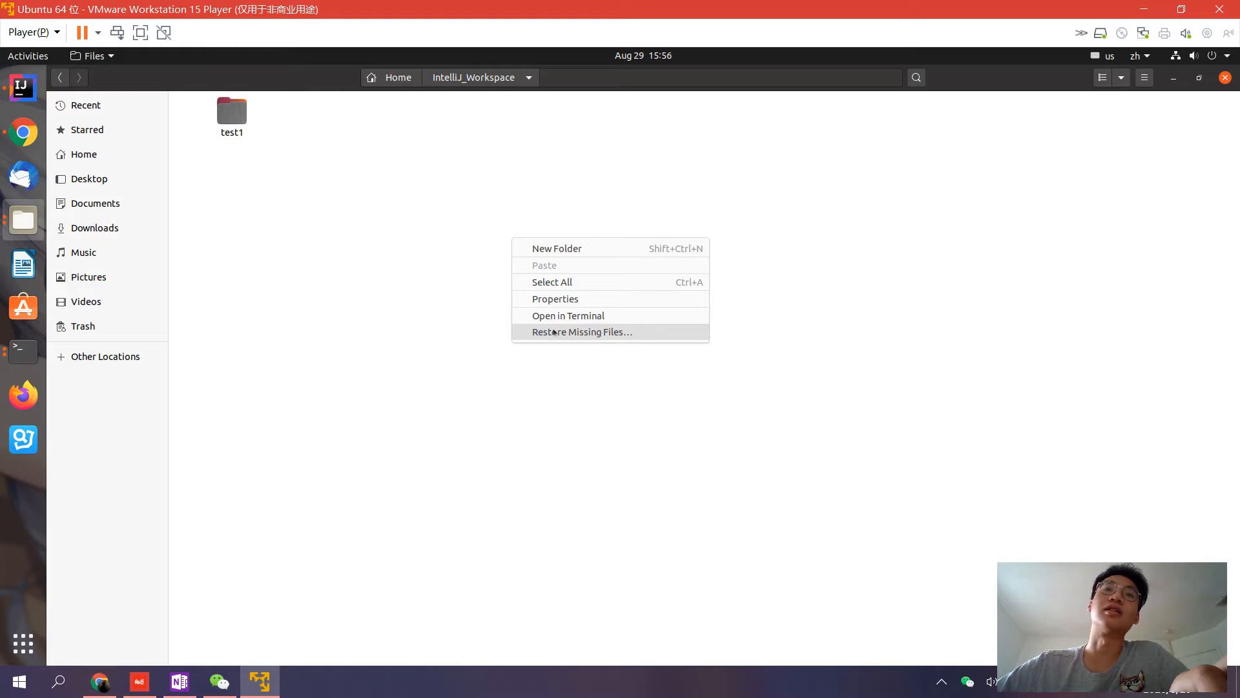
click(582, 332)
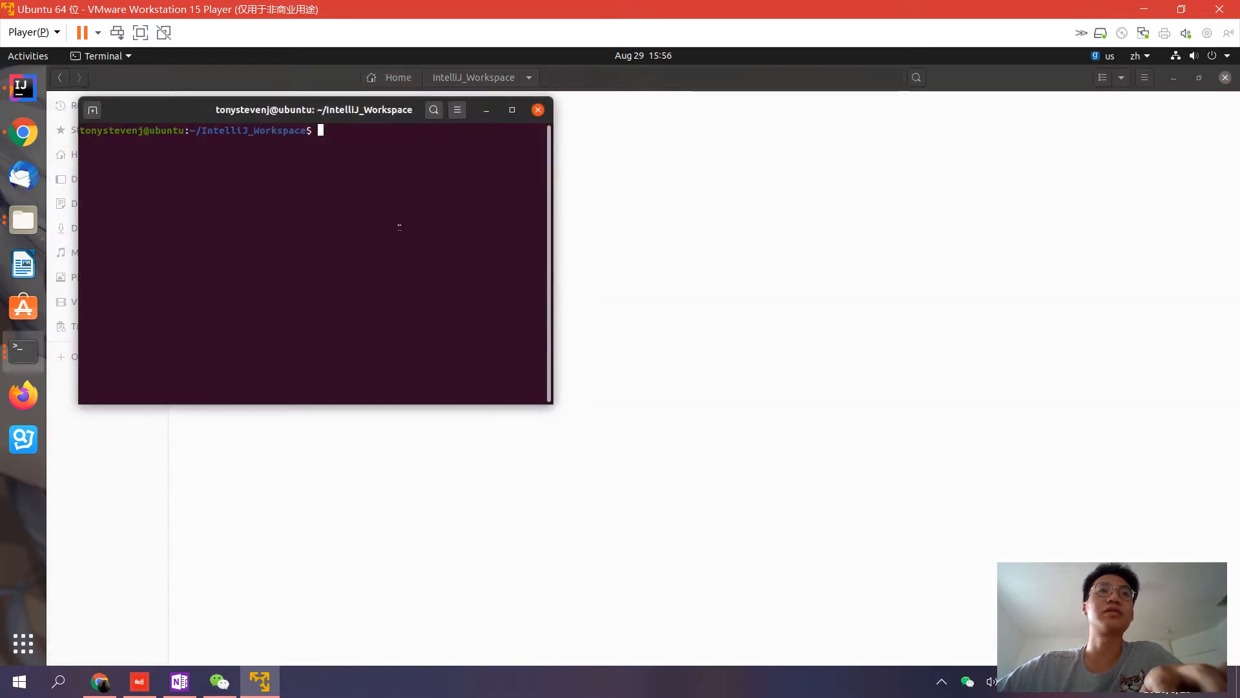
Step: Run mvn archetype:generate and enter groupId ElvesLab and artifactId test2
text(mvn archetype:generate \)
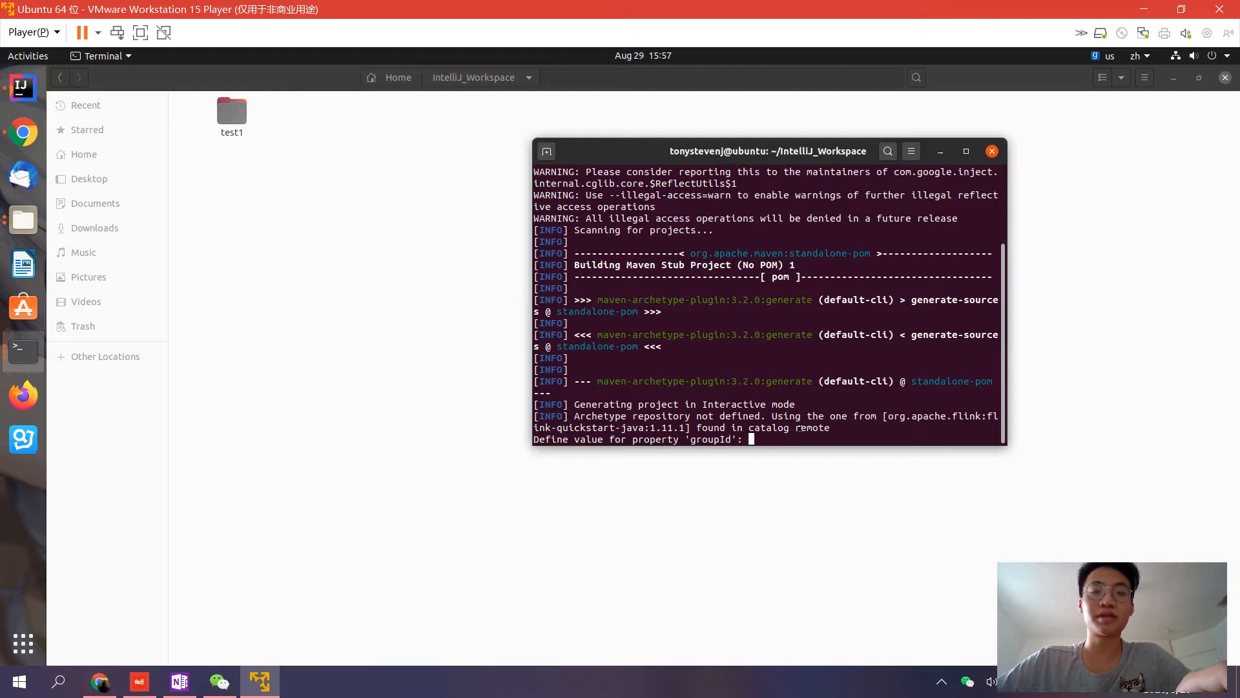
text(E)
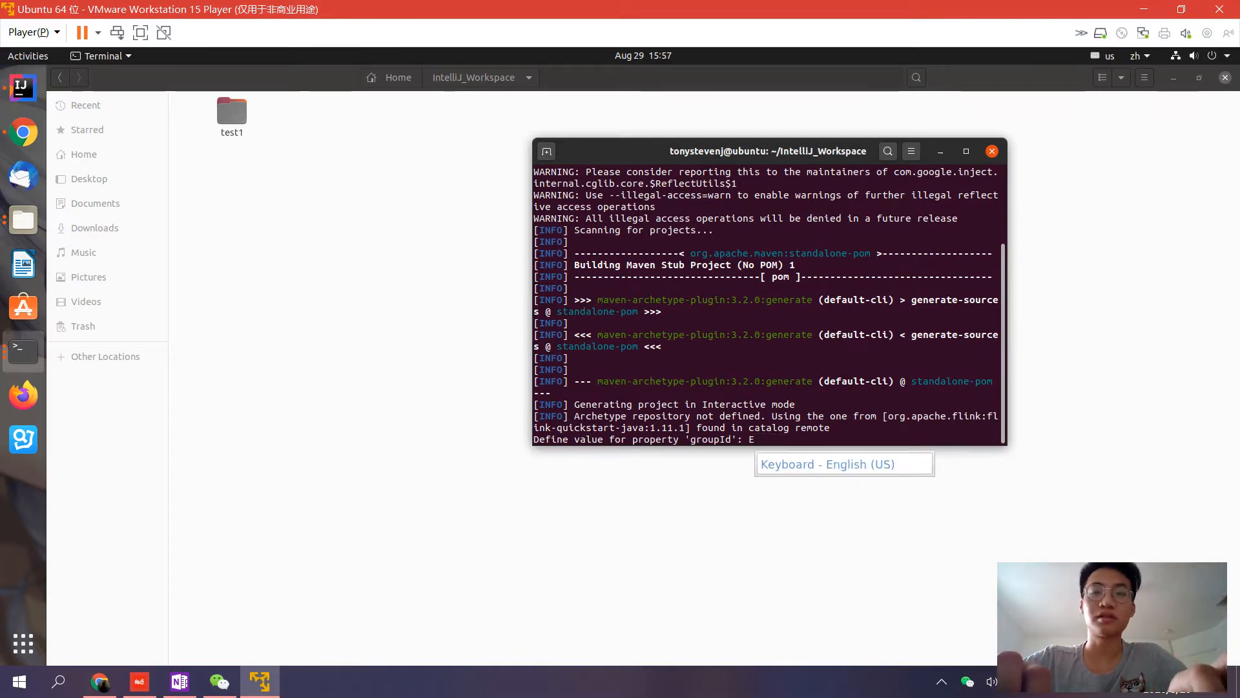
text(l)
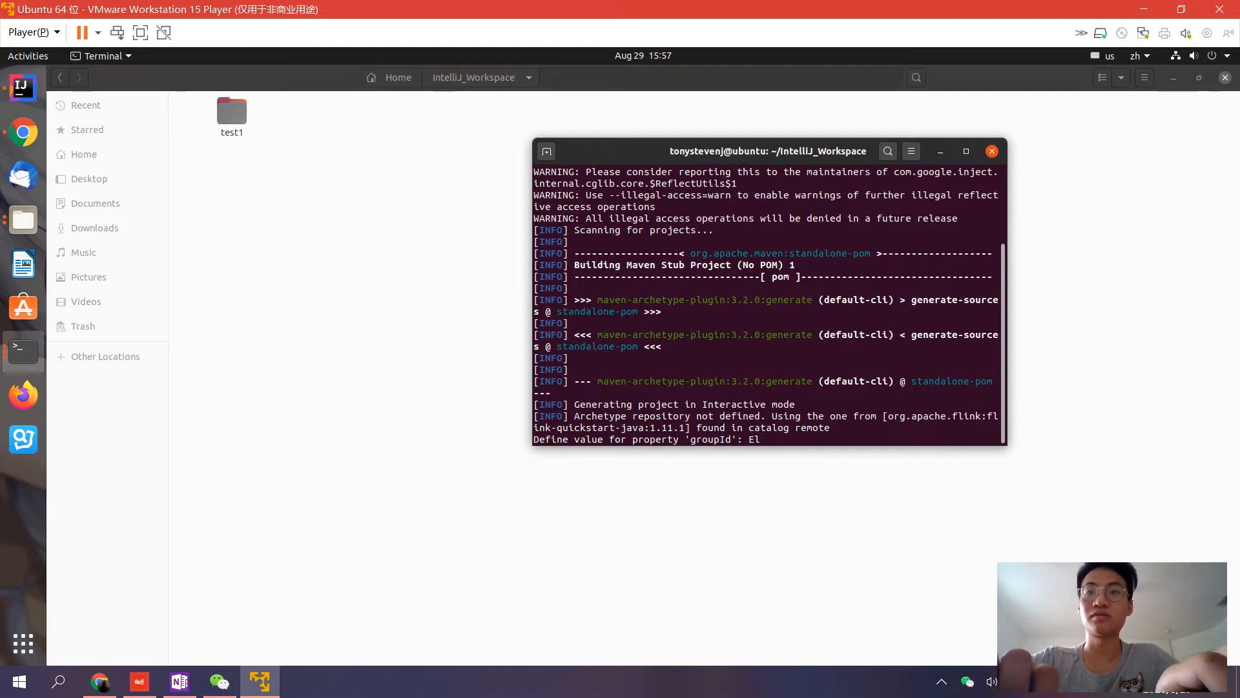
text(vesLab)
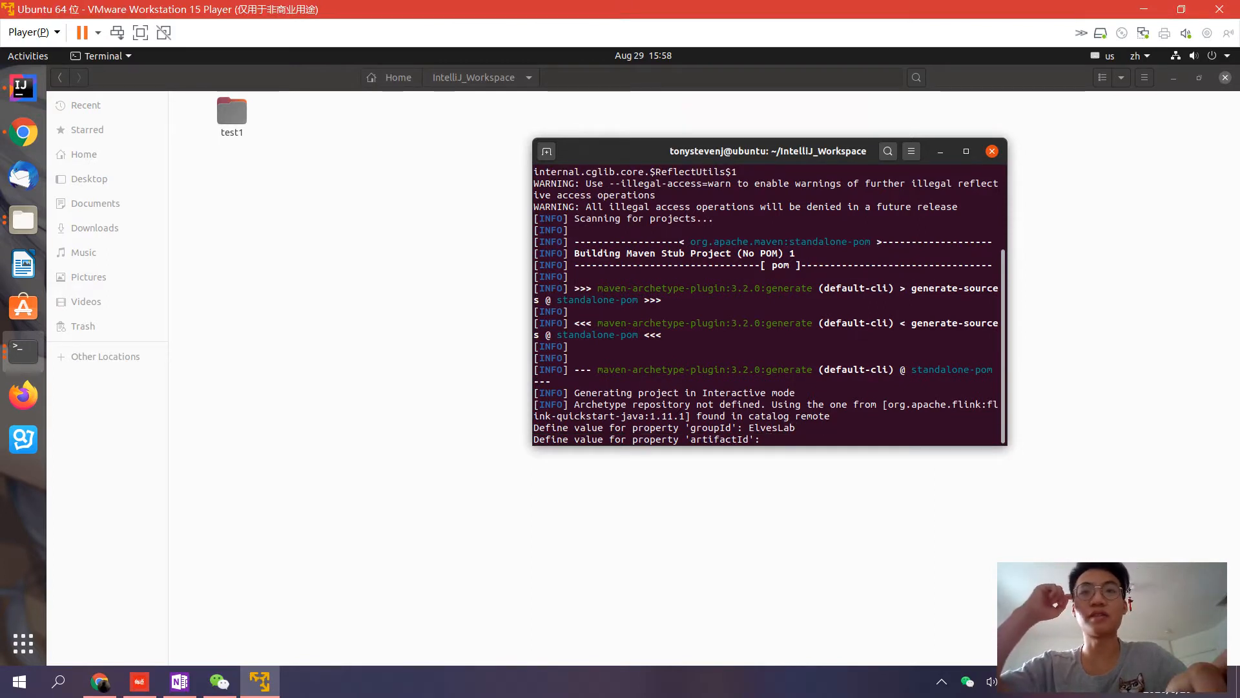
text(test2)
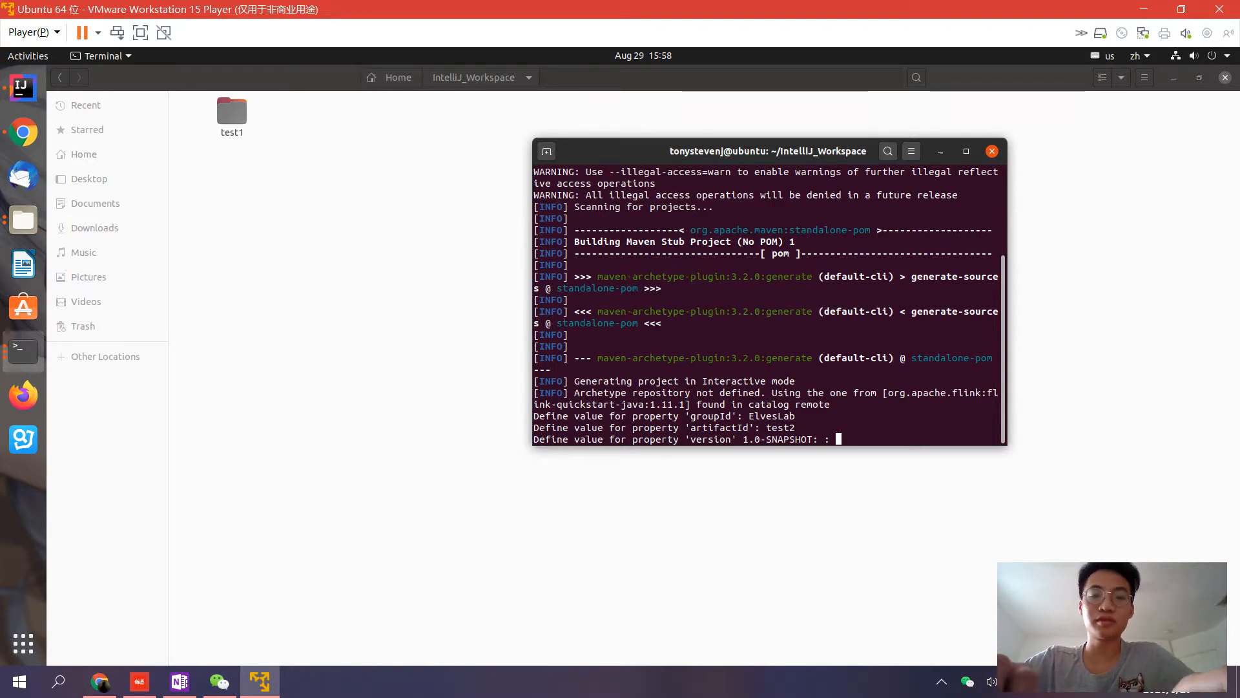
Step: Enter version 1.1 and package package1, then confirm with y
text(1.1)
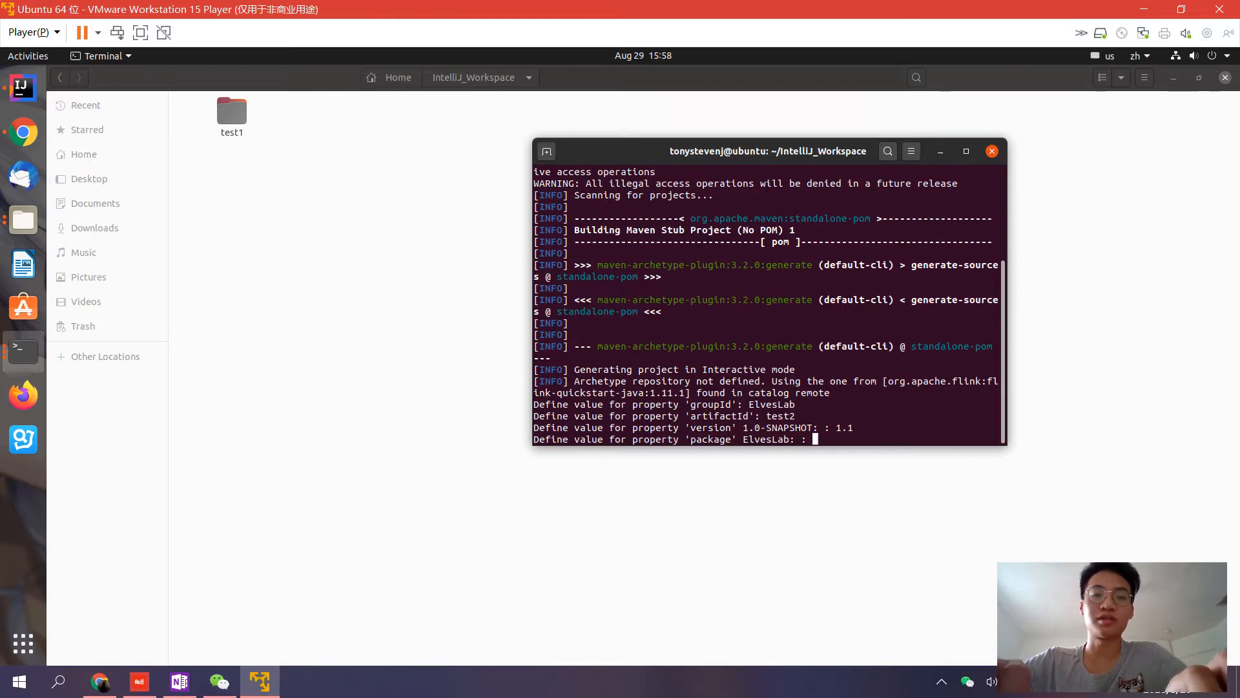
text(org.)
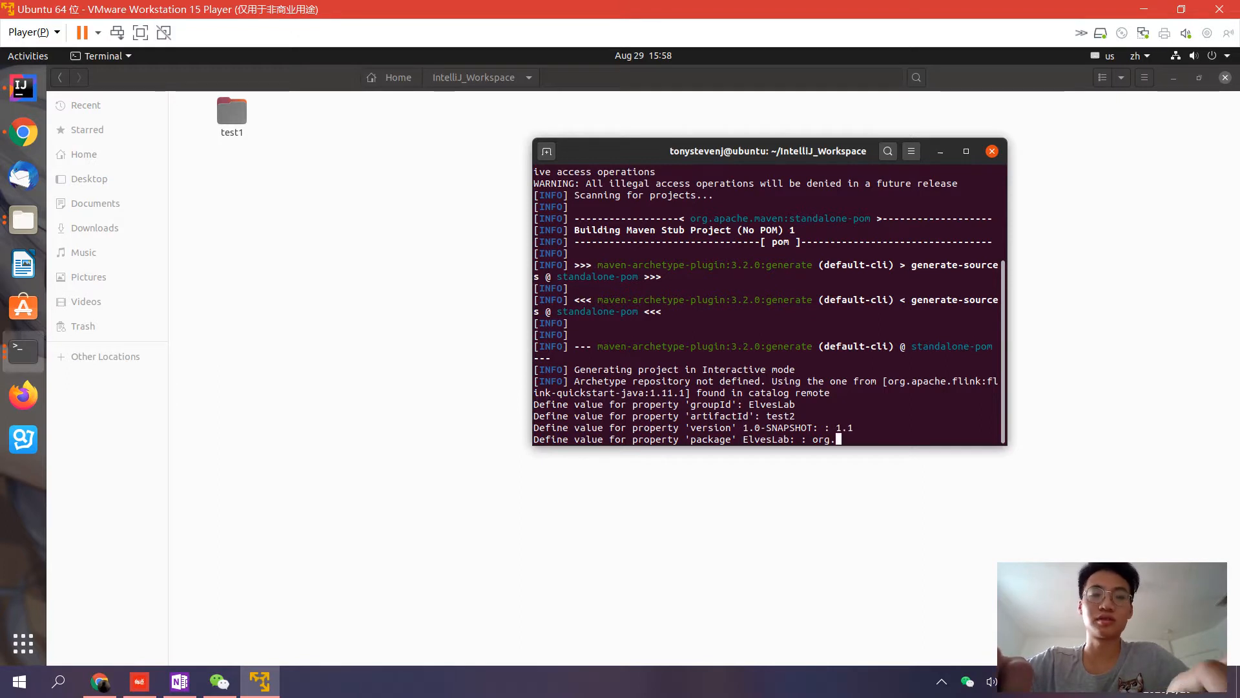
text(or)
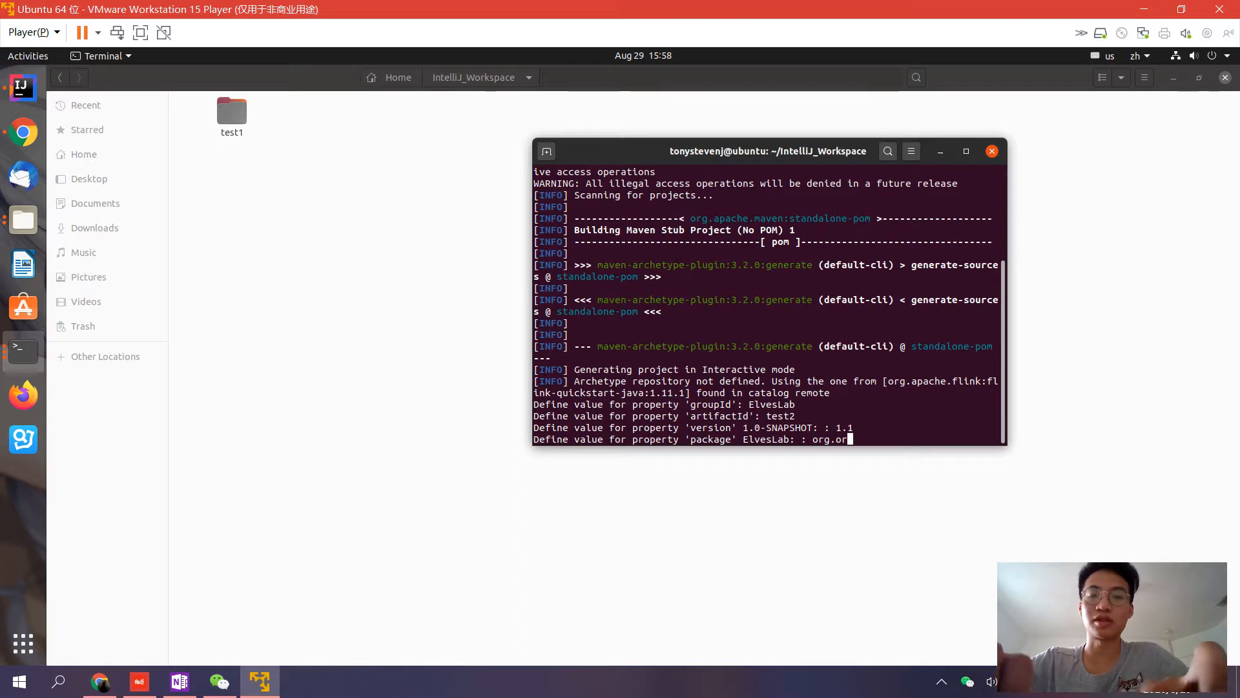
key(BackSpace)
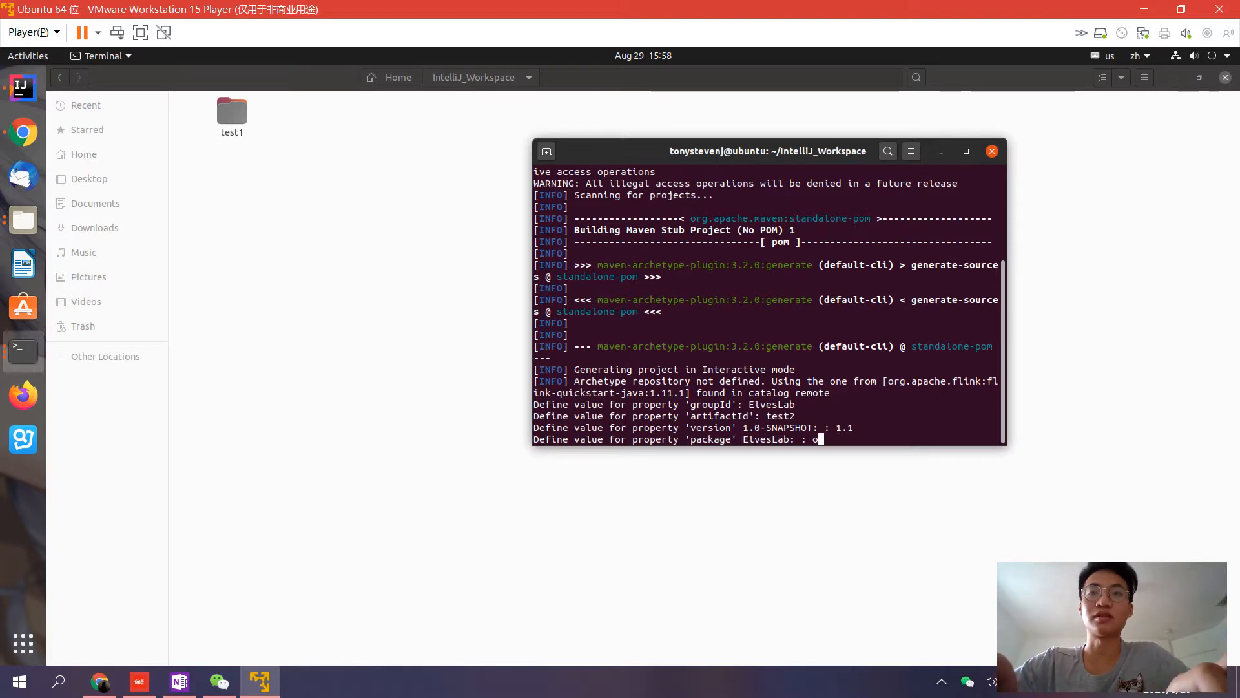
text(ste)
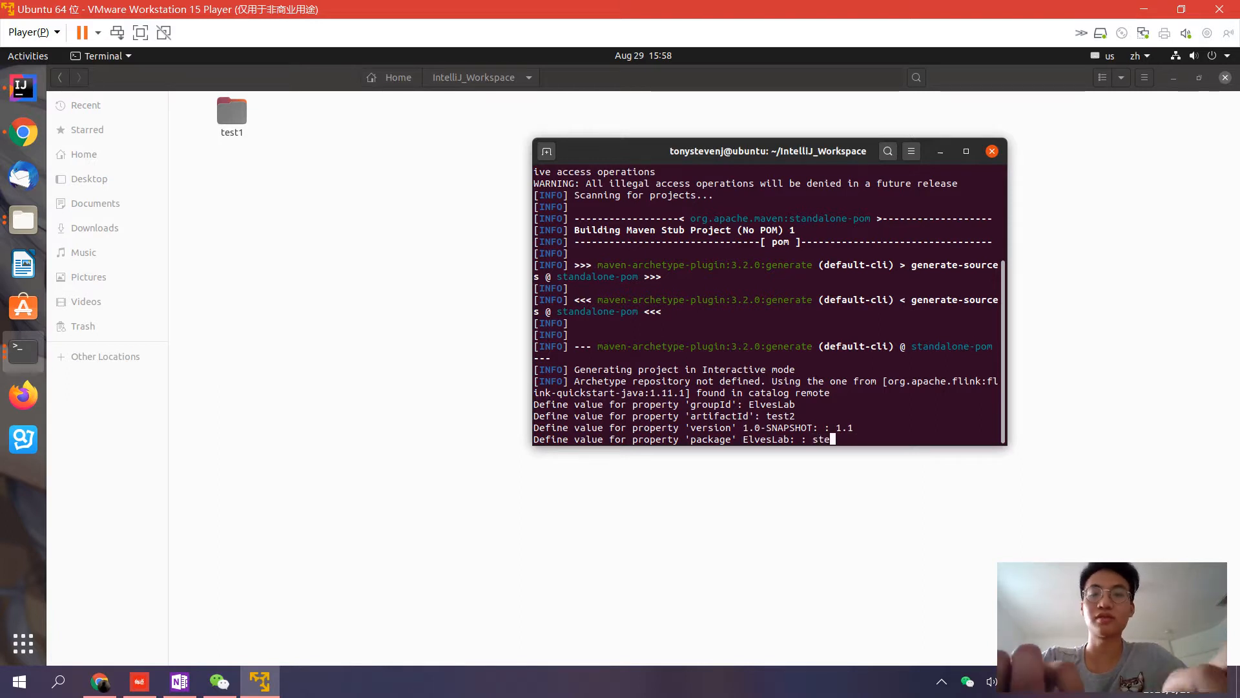
text(v)
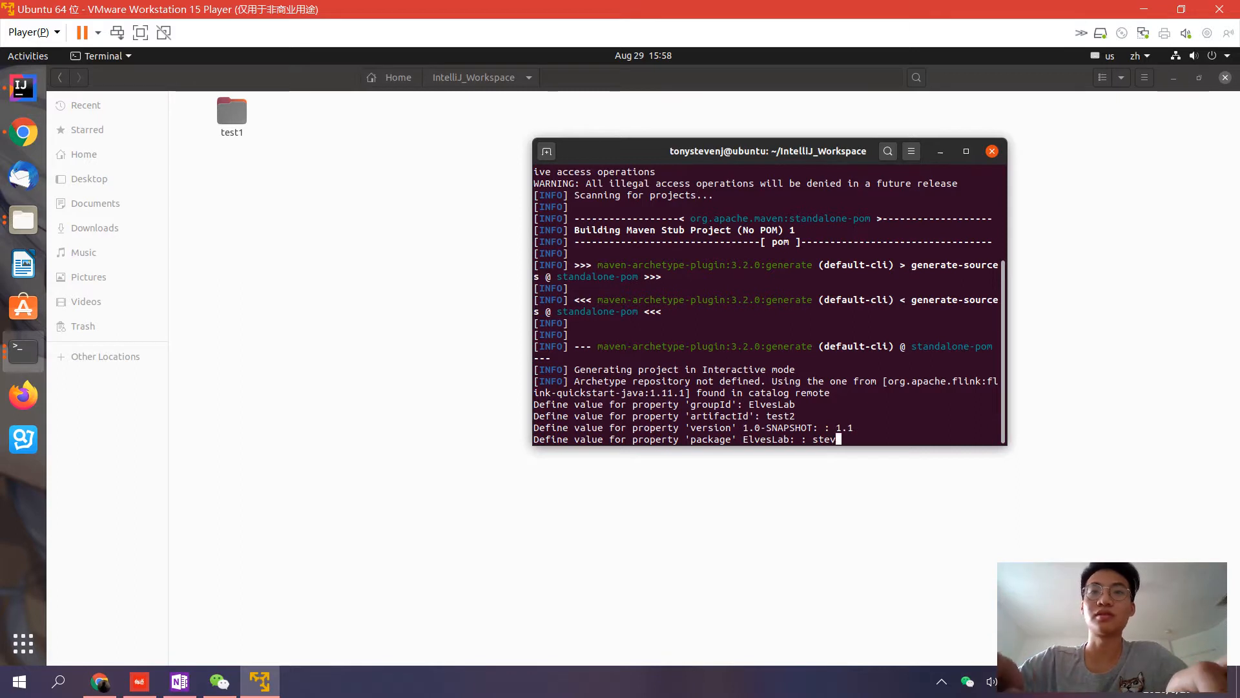
text(pack)
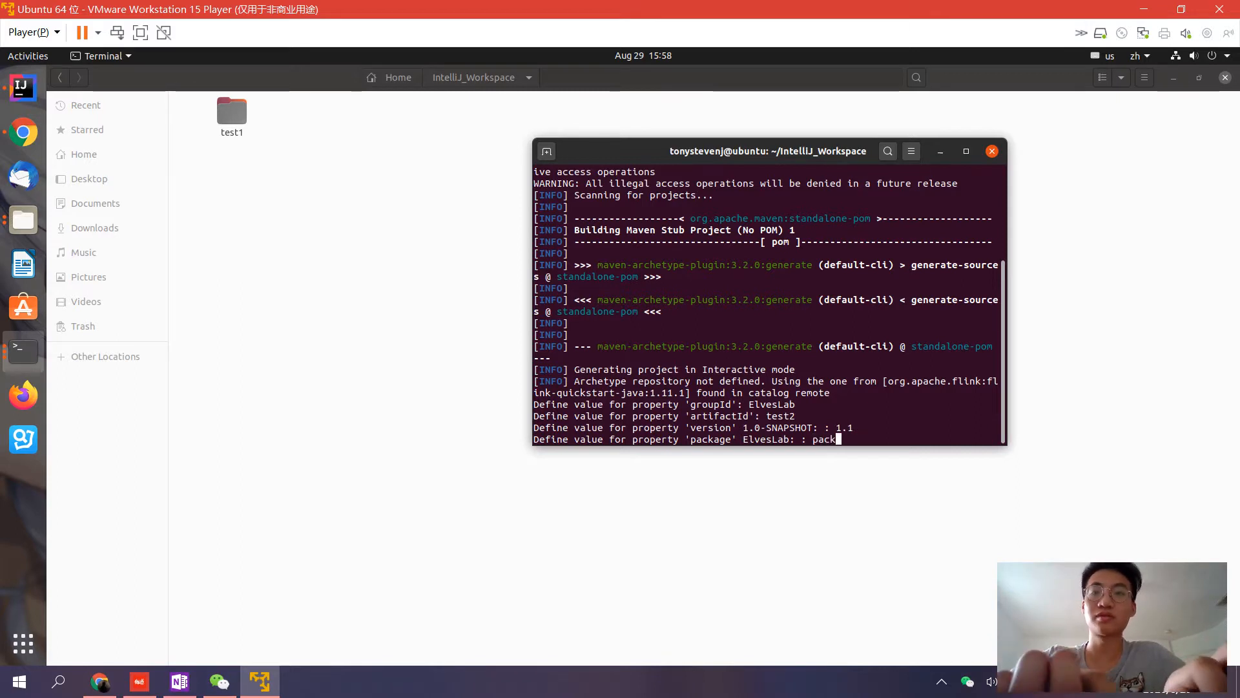
text(age1)
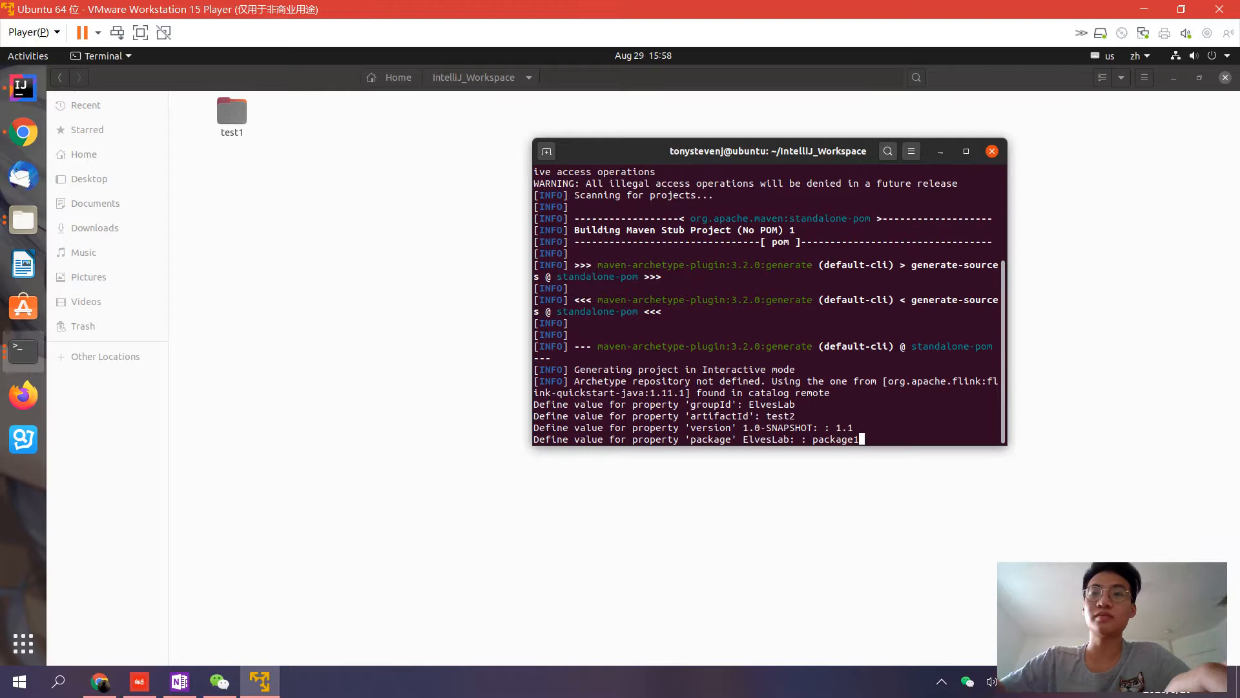
key(Return)
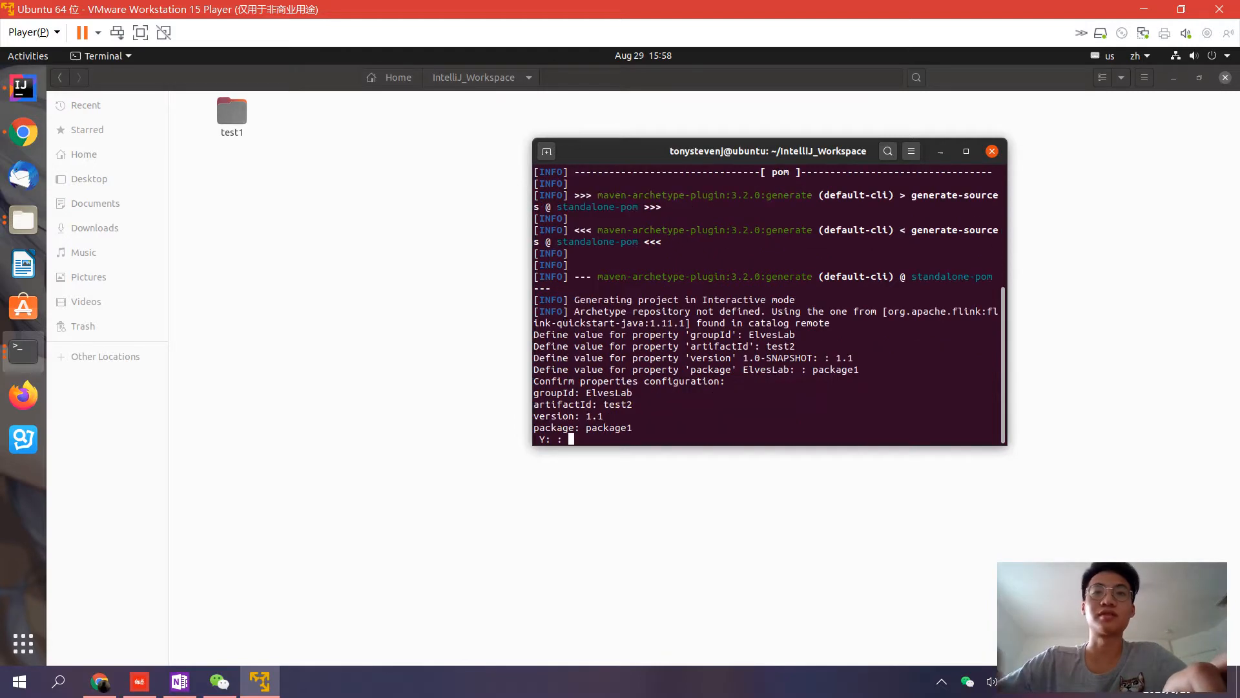
text(y)
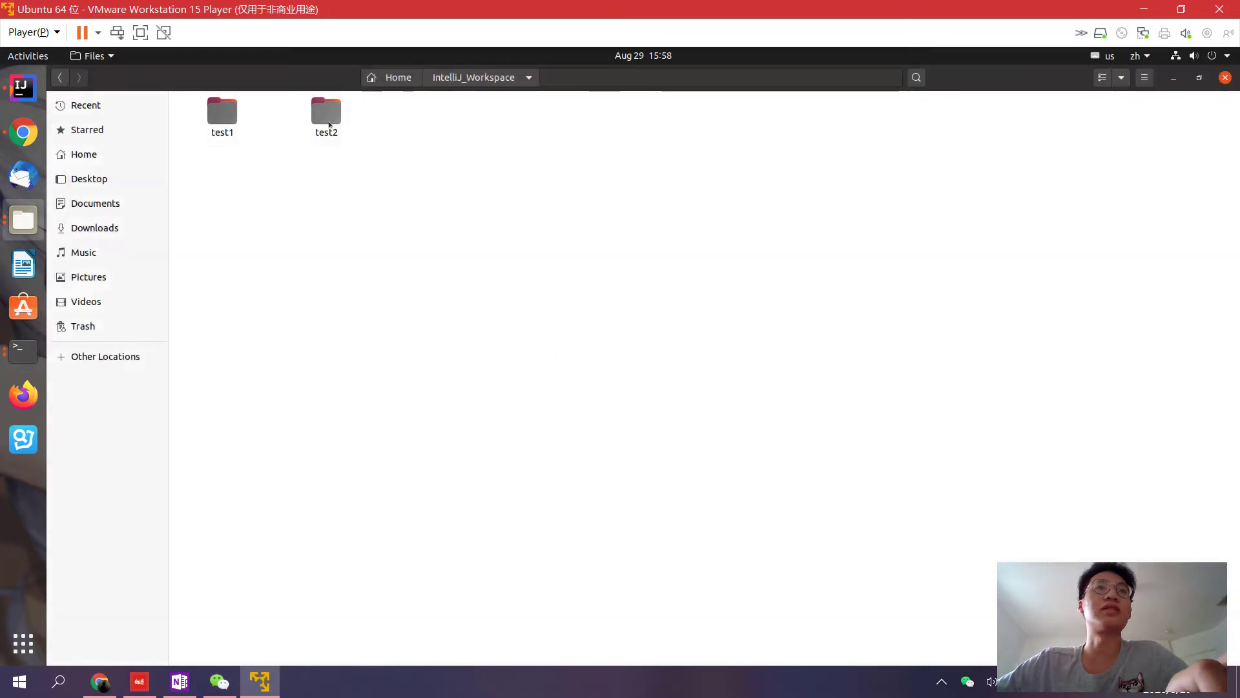
Step: Open the test2 folder and open its pom.xml in the browser
double_click(326, 110)
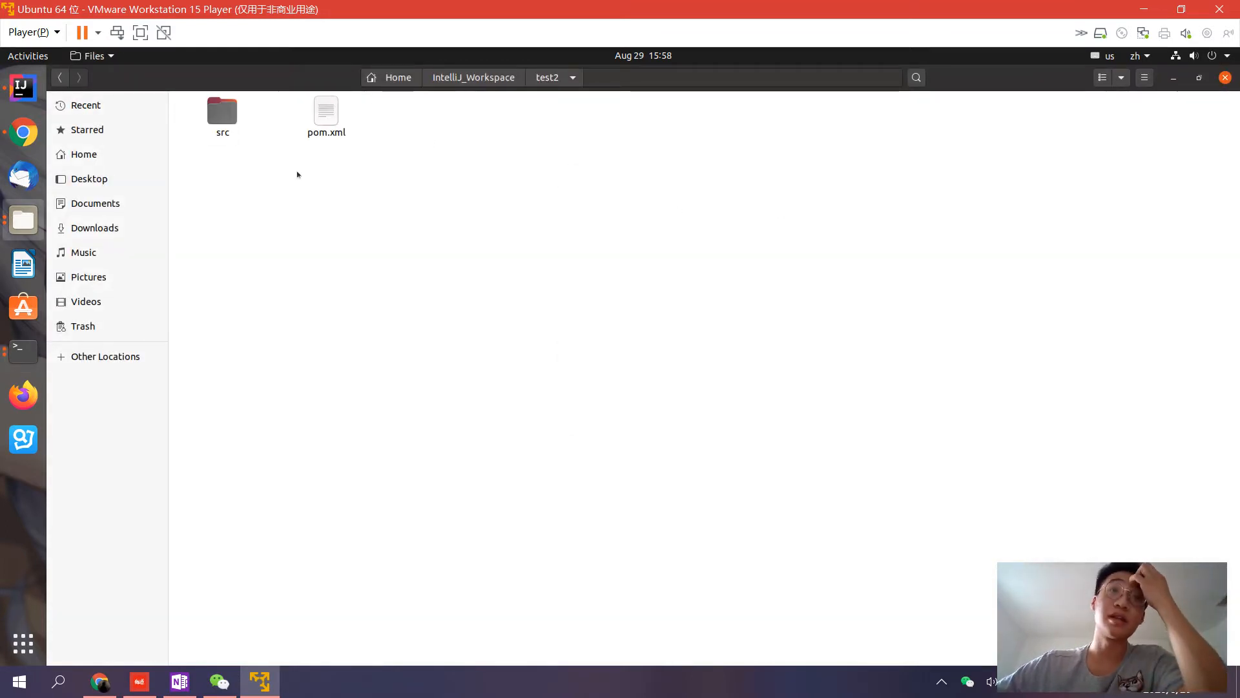
right_click(325, 111)
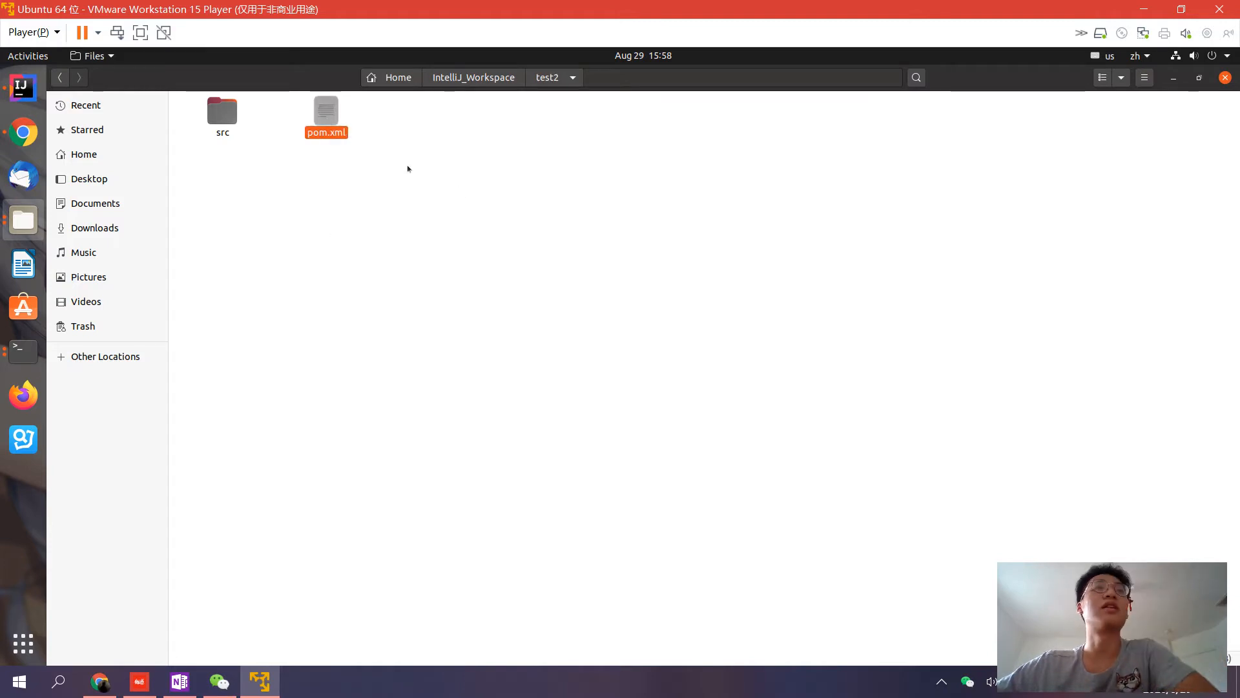
mouse_move(391, 221)
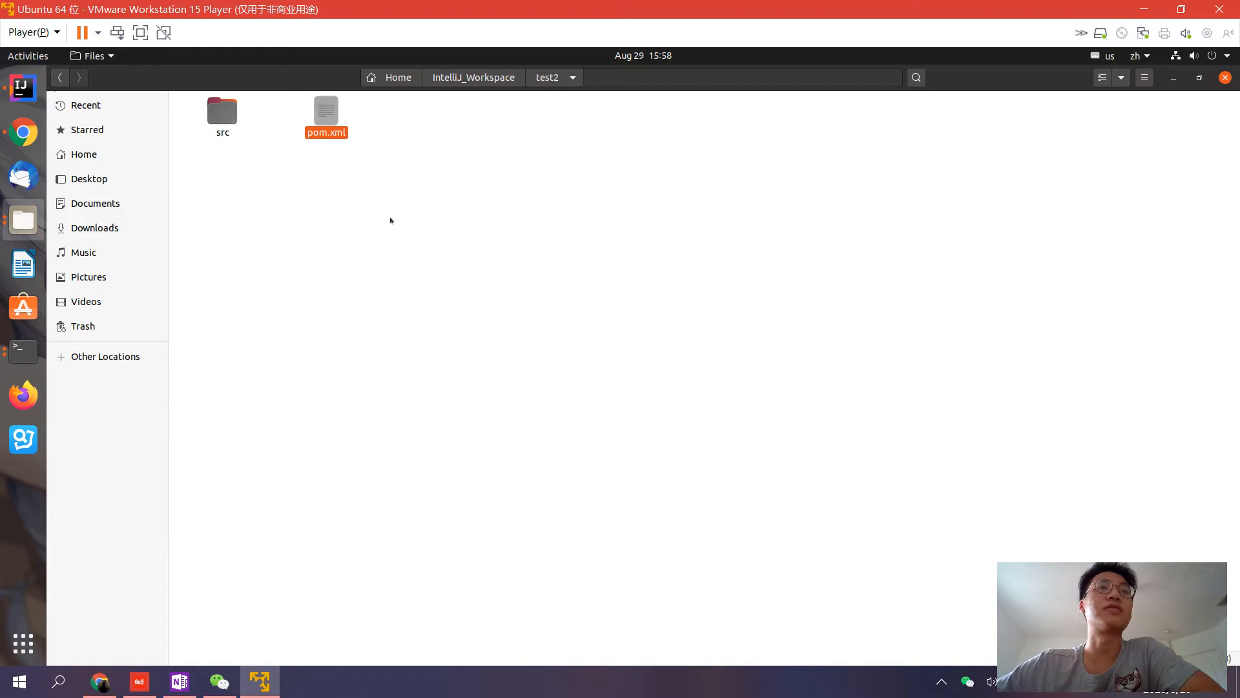
mouse_move(356, 197)
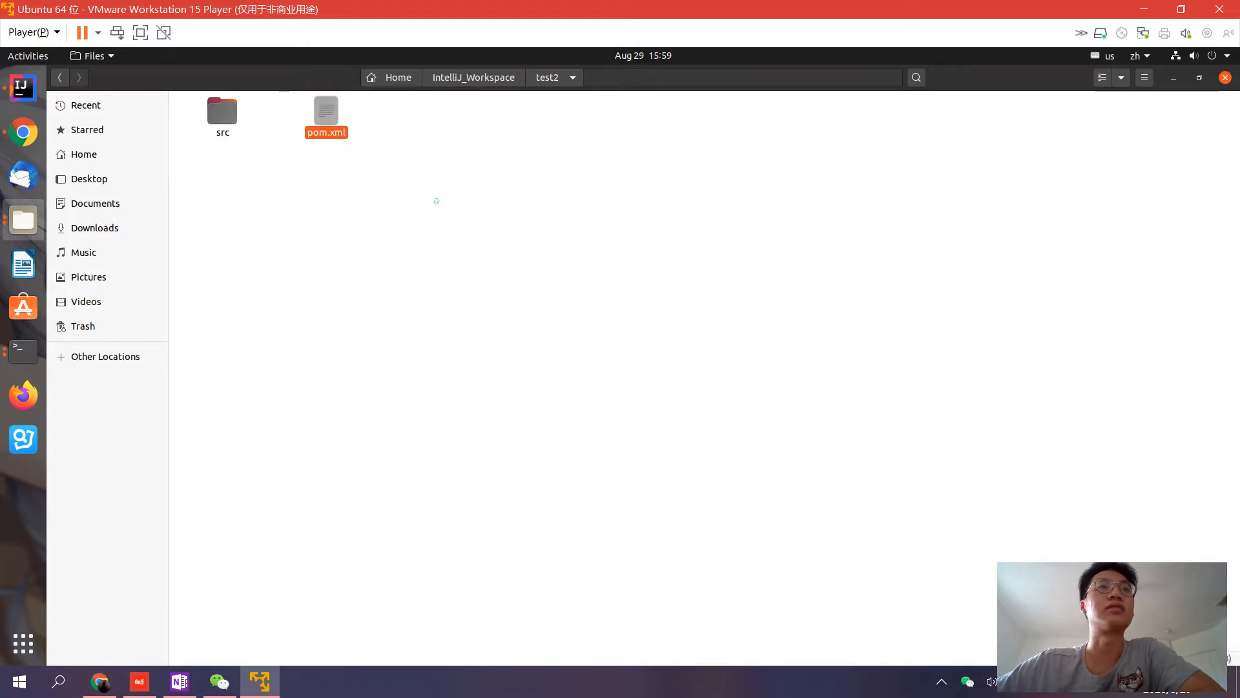
double_click(326, 110)
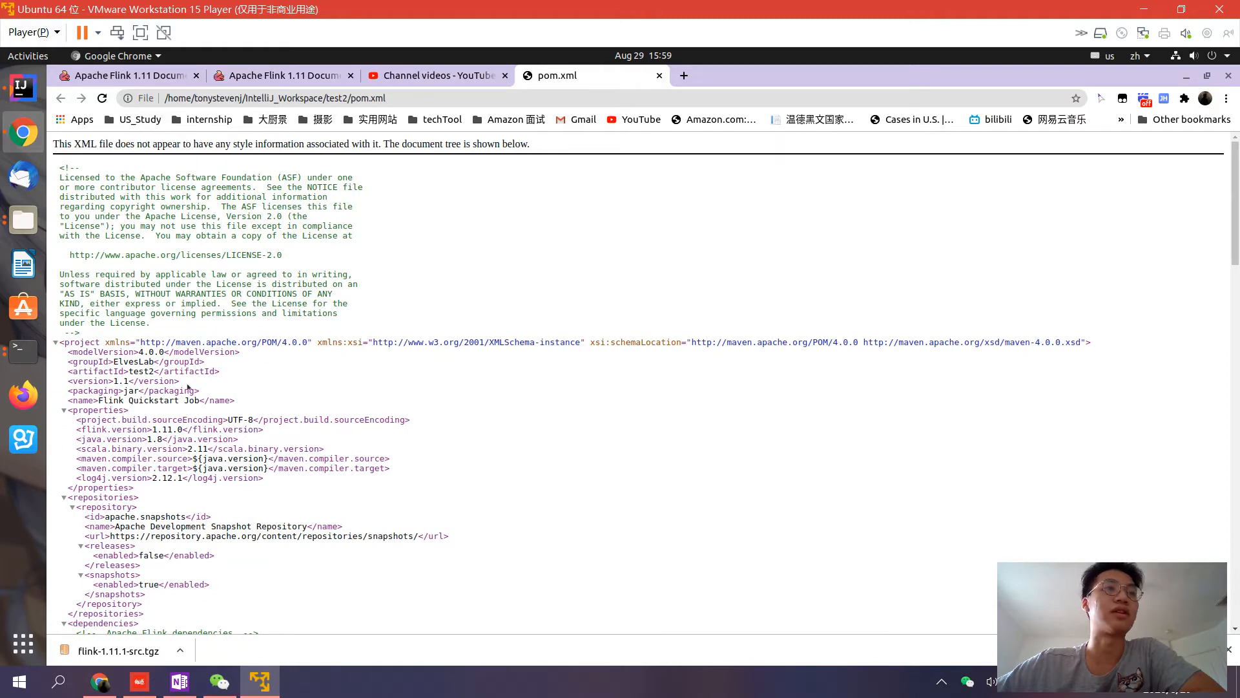
Step: Highlight the ElvesLab groupId and test2 artifactId lines in pom.xml, then scroll through the file
drag(112, 362, 147, 370)
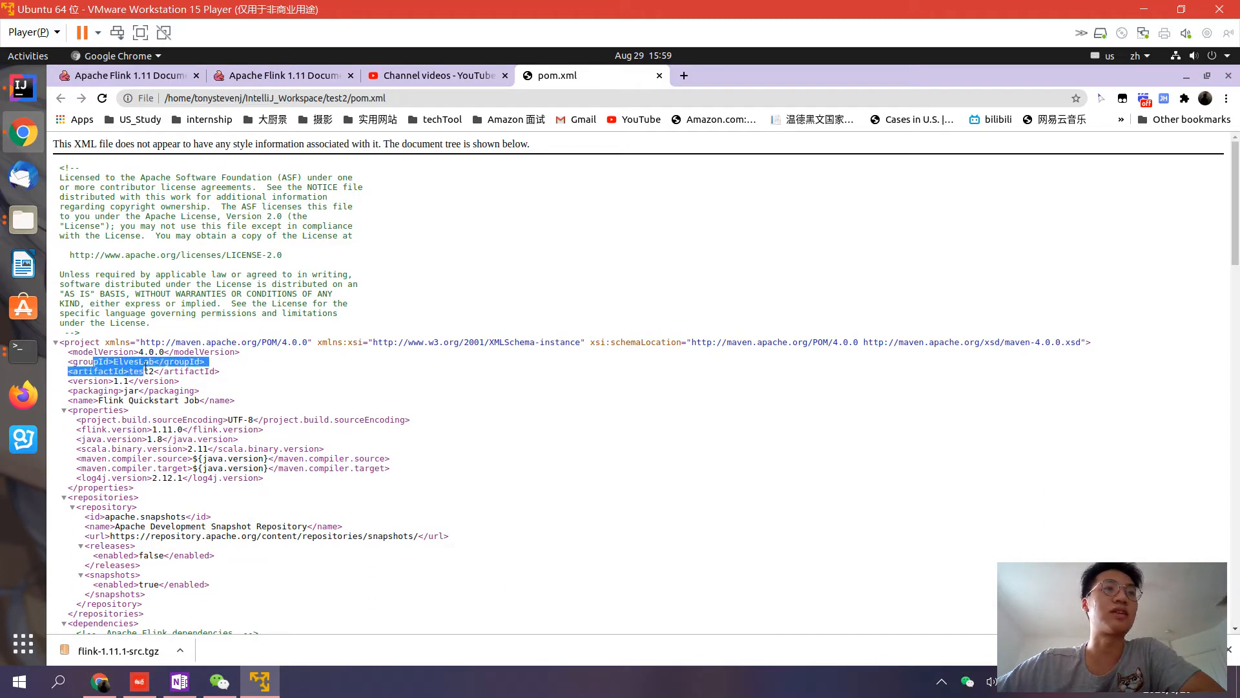
click(1120, 347)
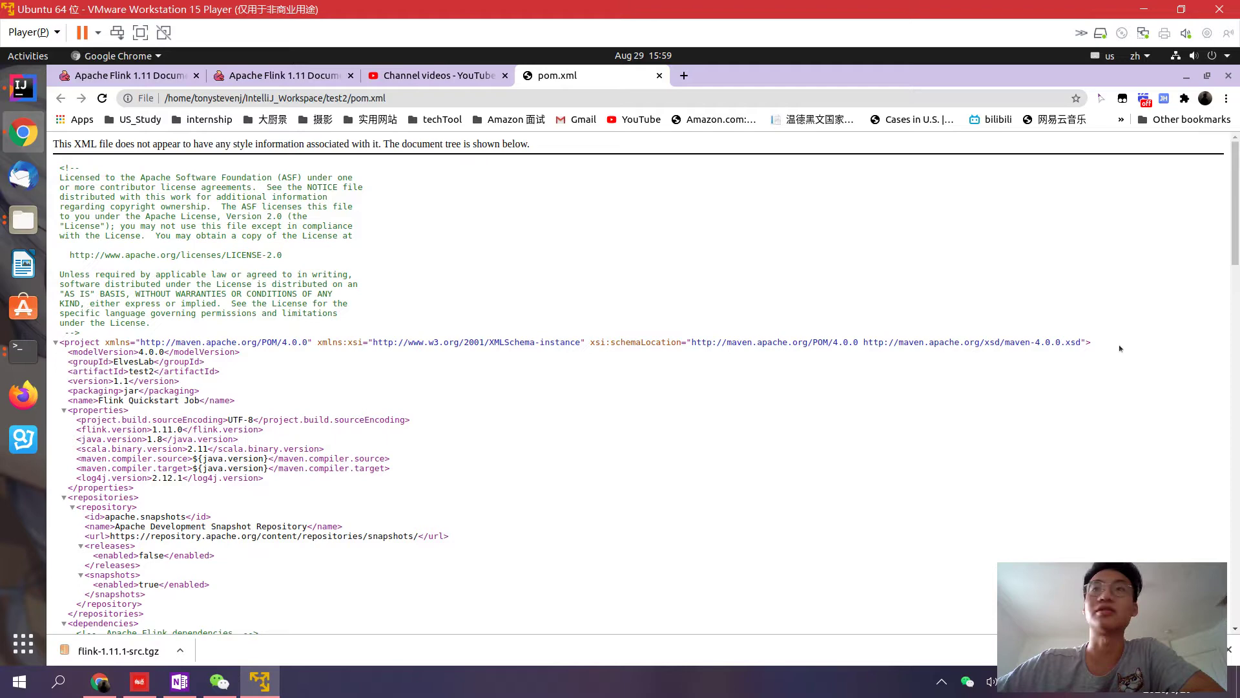
scroll(down, 3)
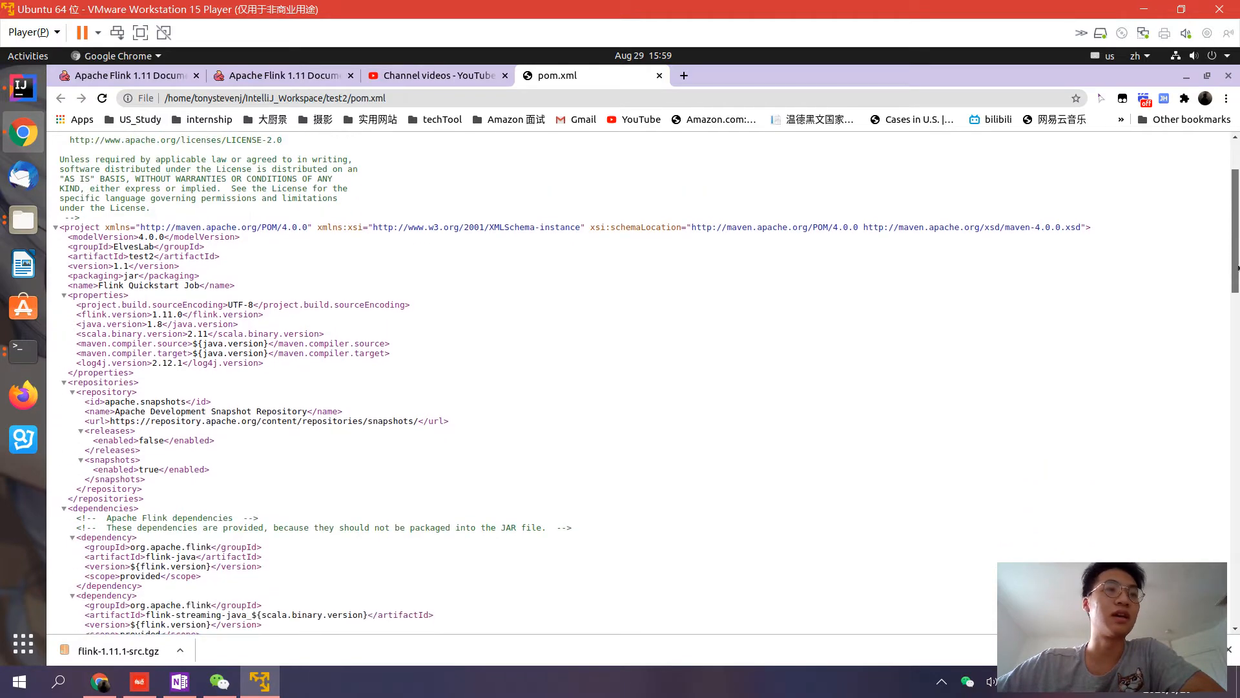
scroll(down, 3)
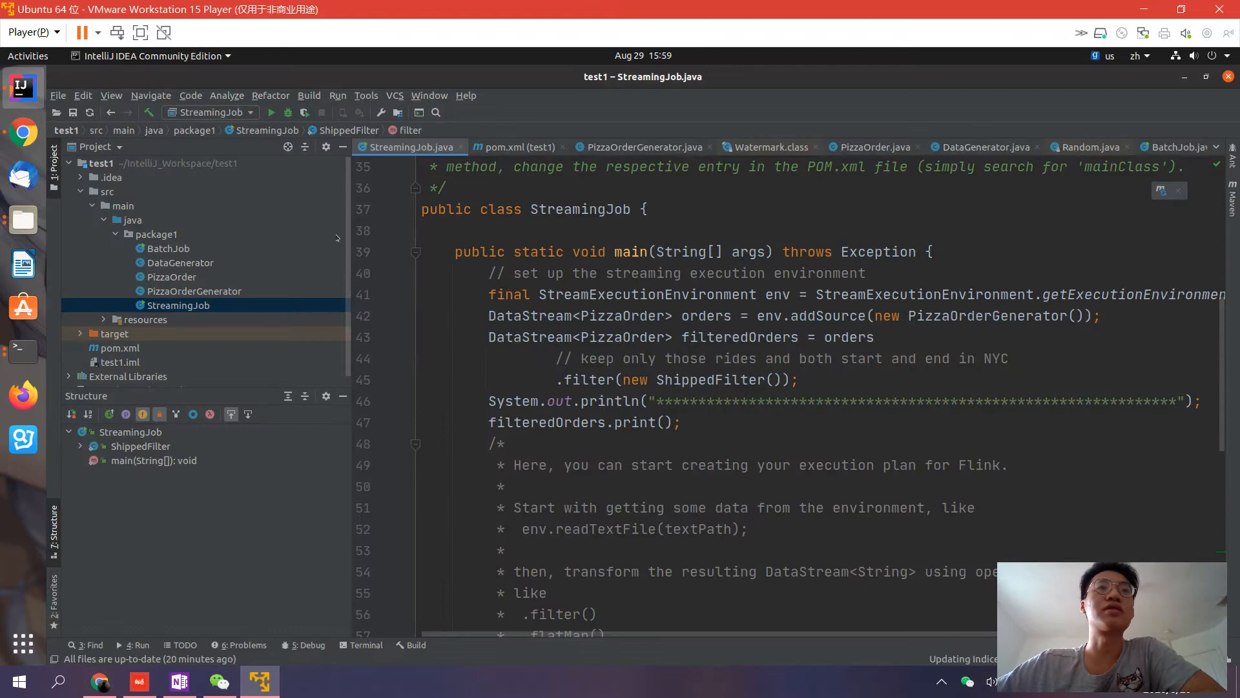
Step: Open IntelliJ_Workspace/test2 via File > Open in this window, replacing test1
click(59, 95)
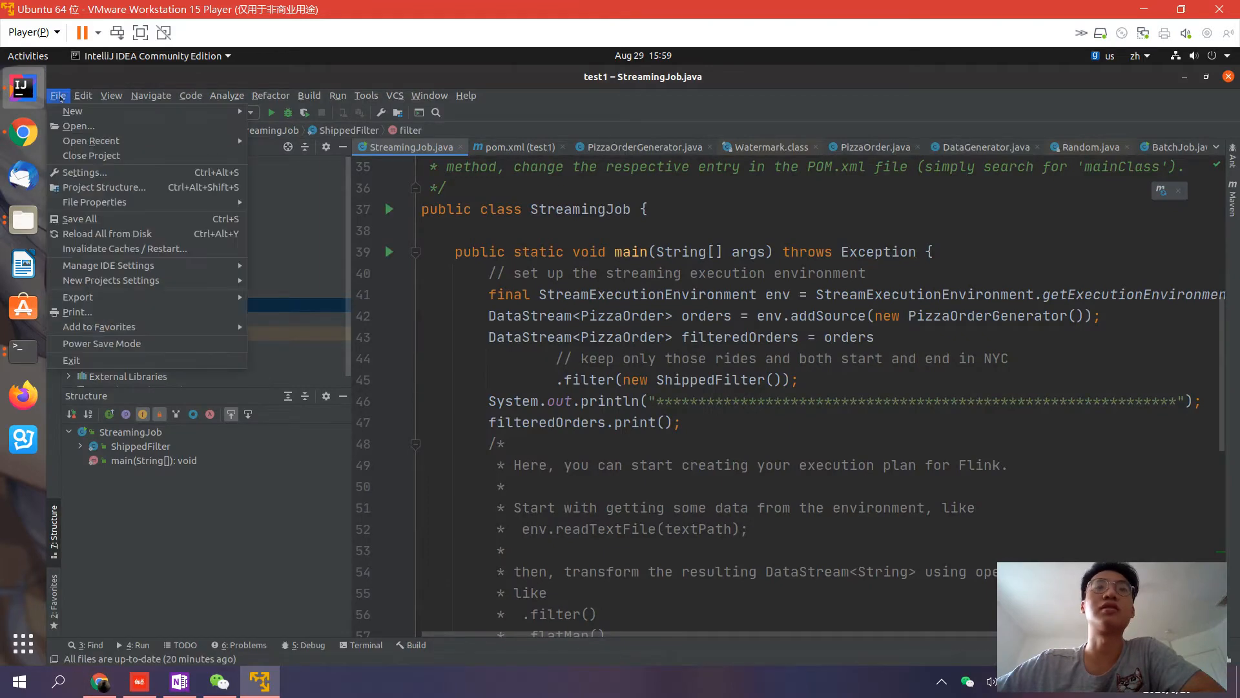
click(79, 126)
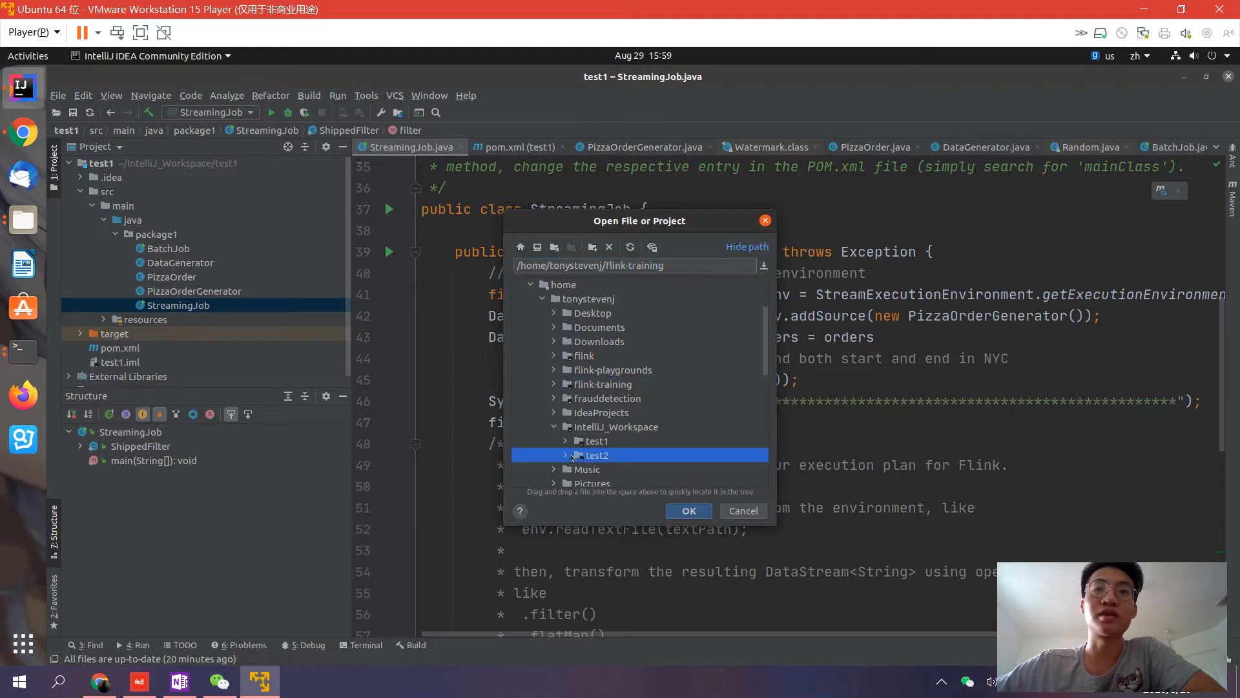
click(688, 510)
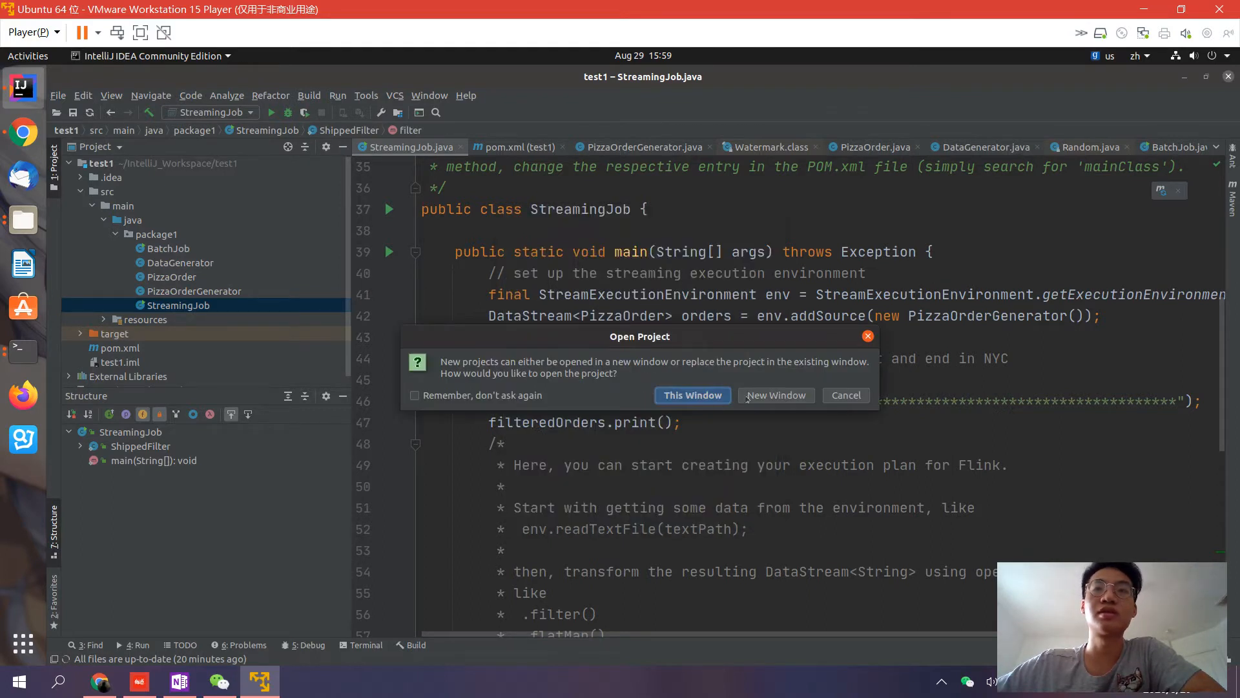
click(692, 395)
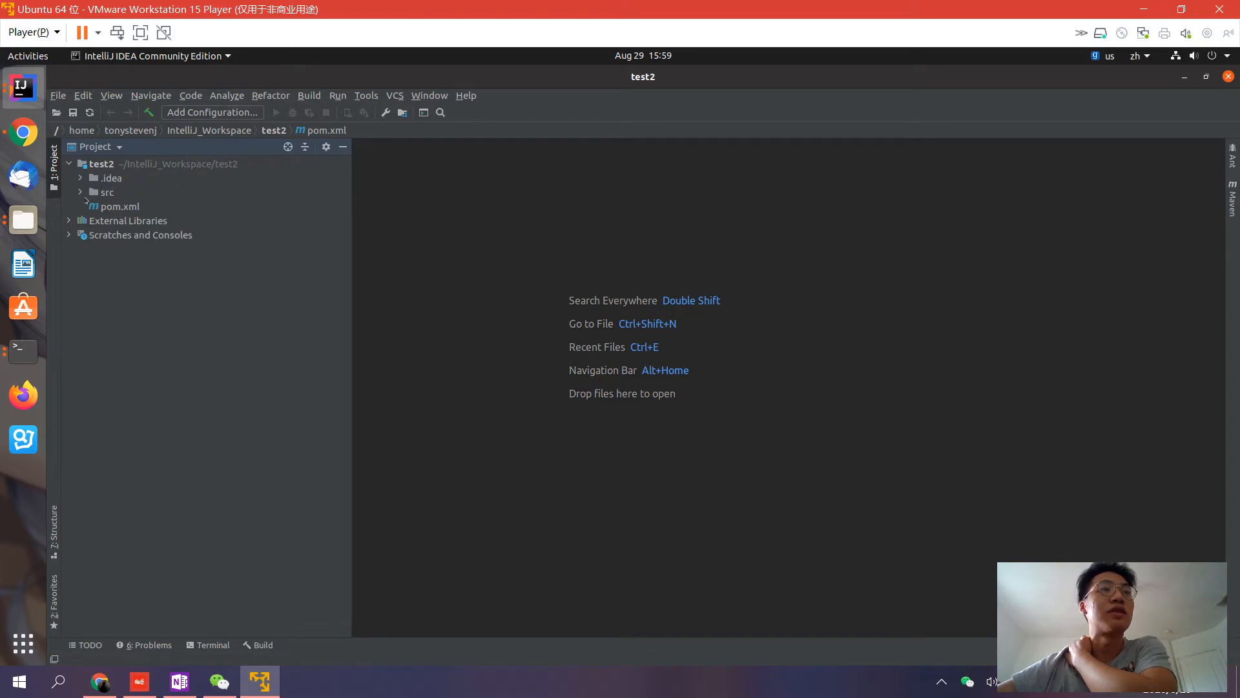
Step: Expand test2's src/java folders and open BatchJob.java to read it
click(80, 192)
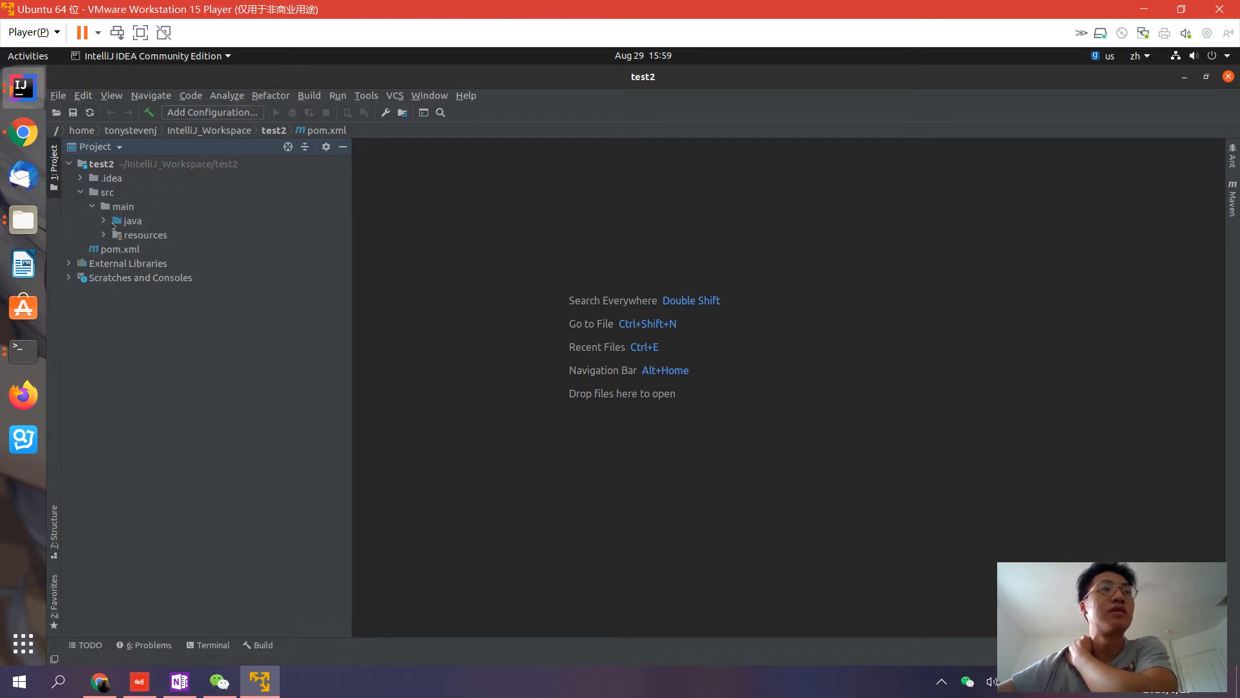
click(131, 221)
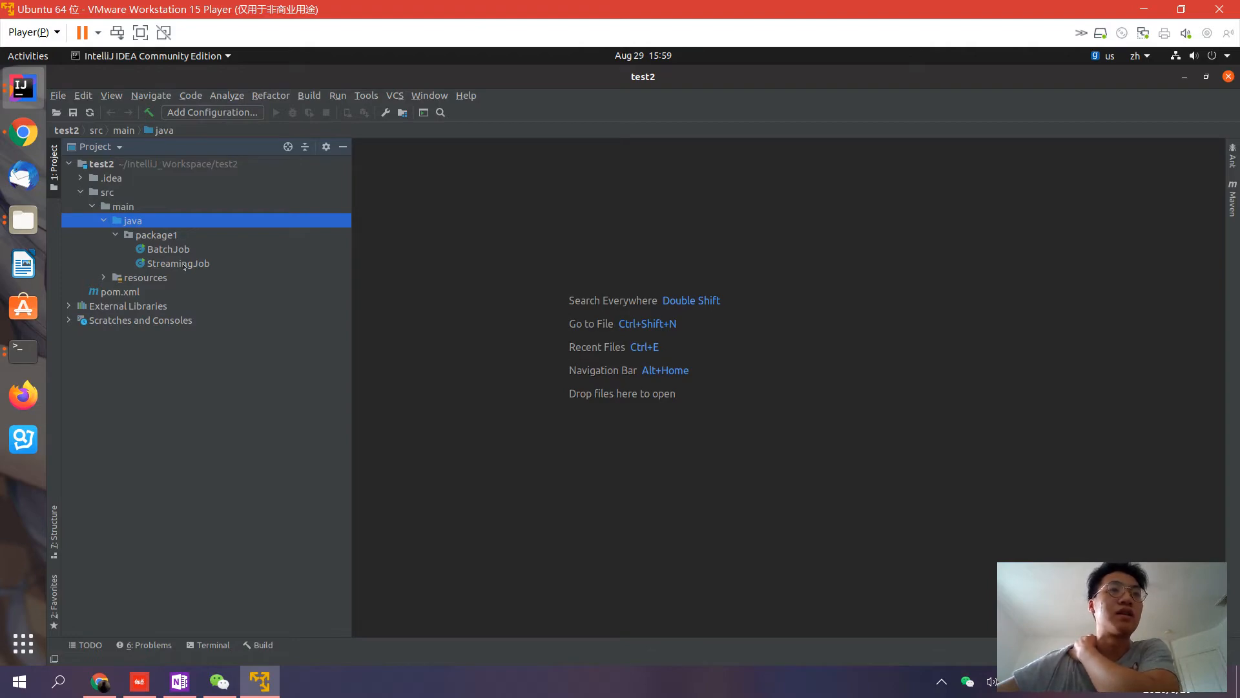
double_click(169, 248)
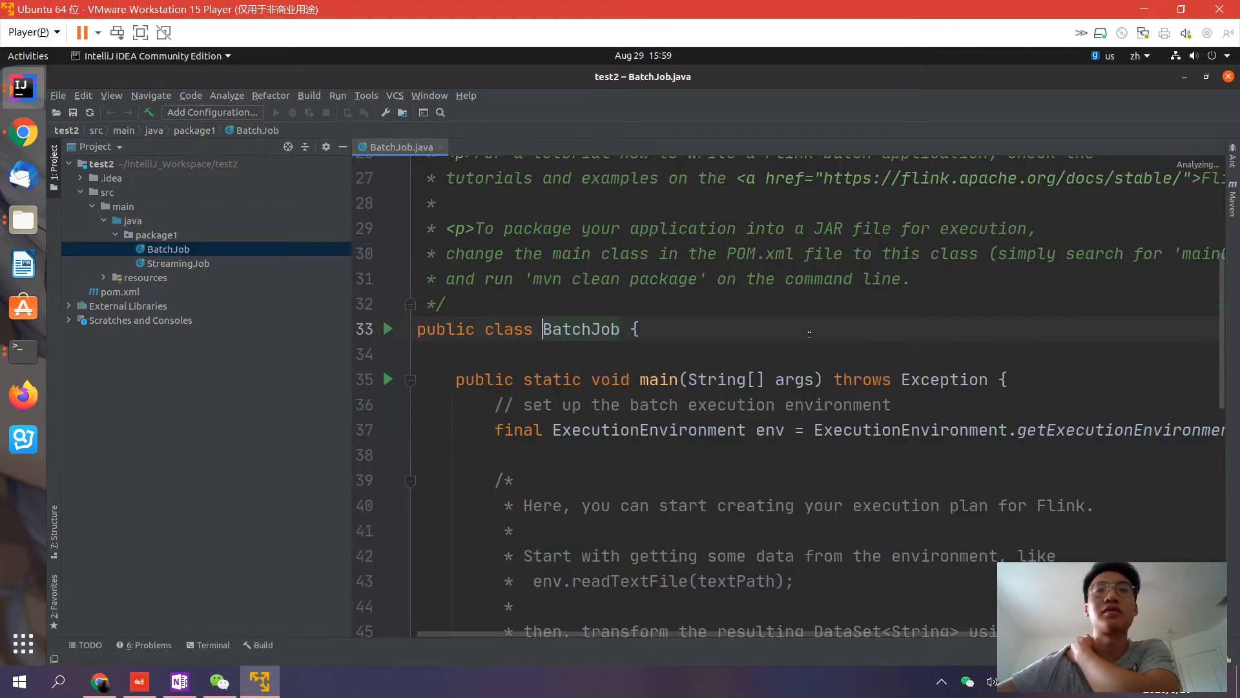
scroll(down, 3)
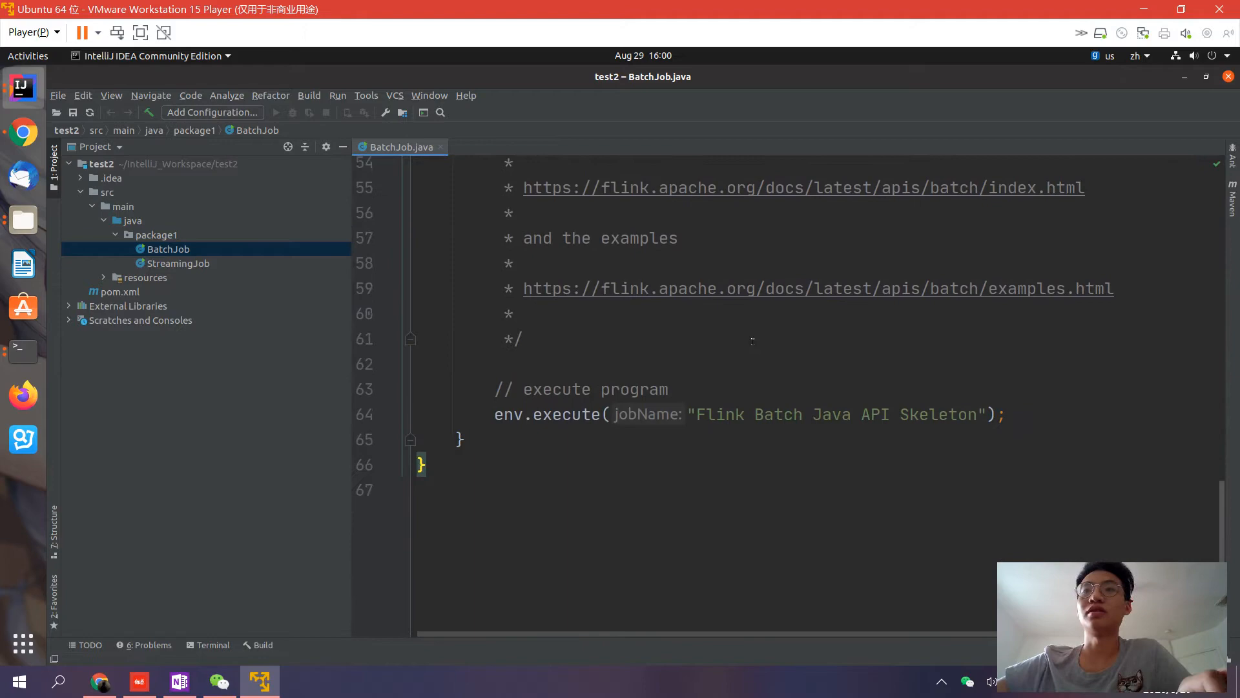
scroll(up, 3)
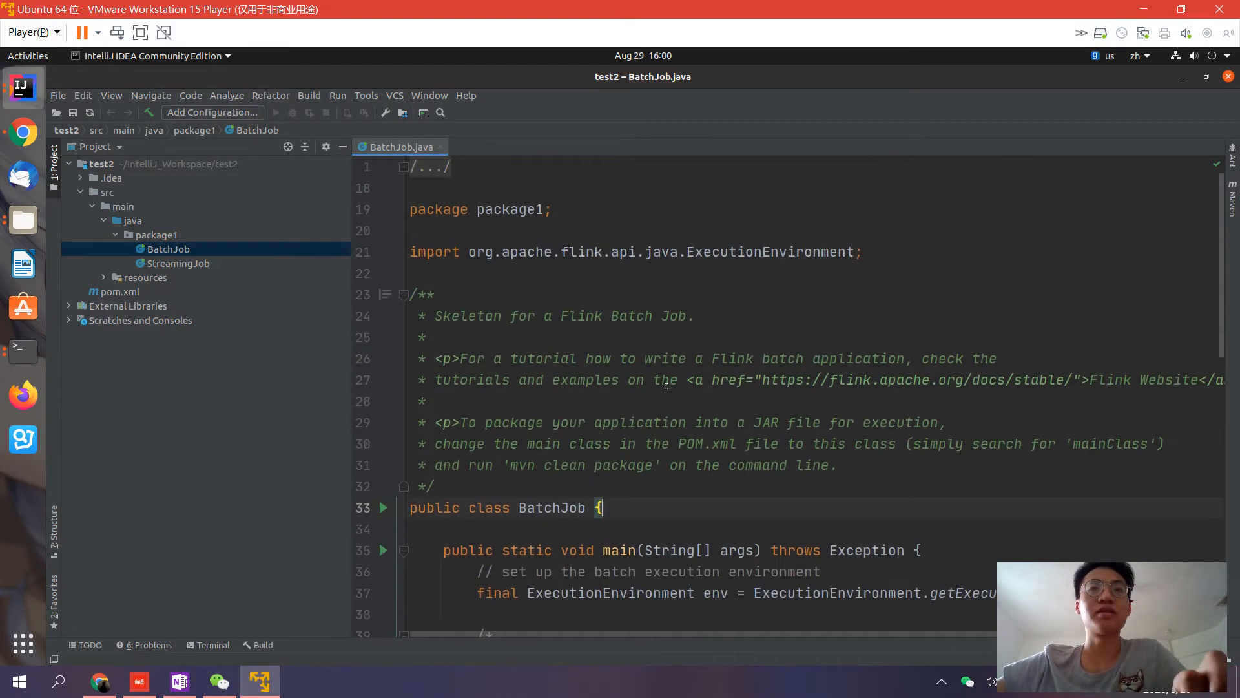
scroll(down, 3)
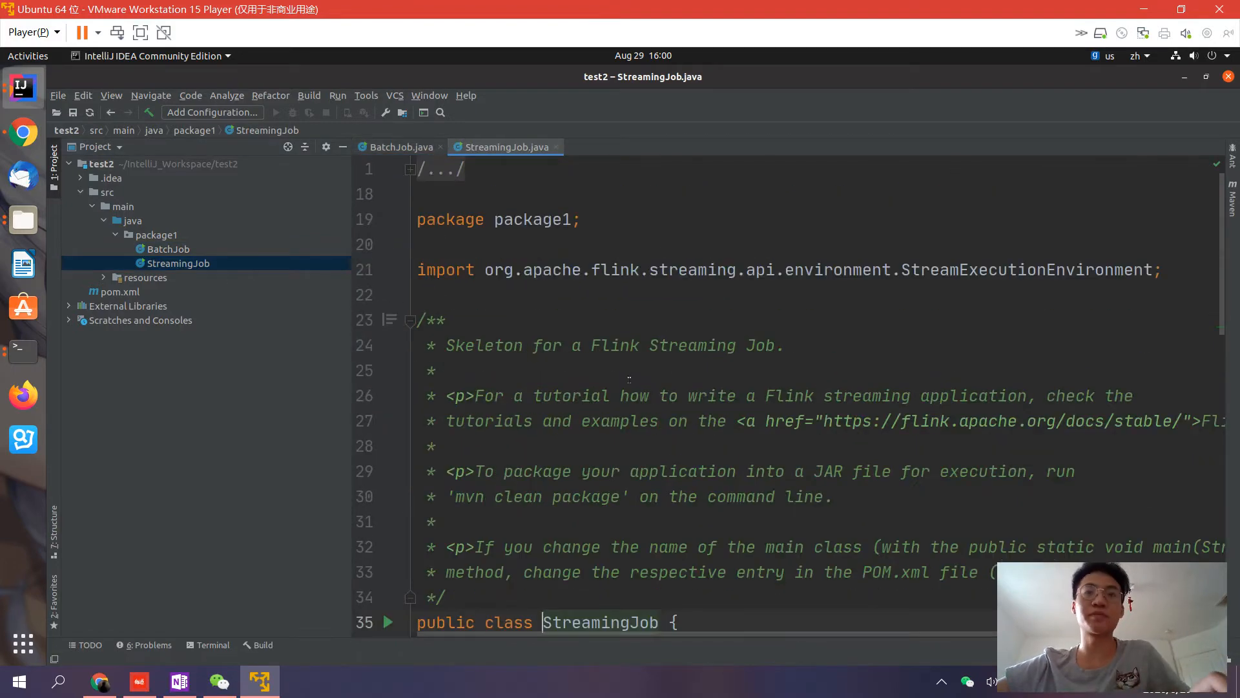
scroll(down, 3)
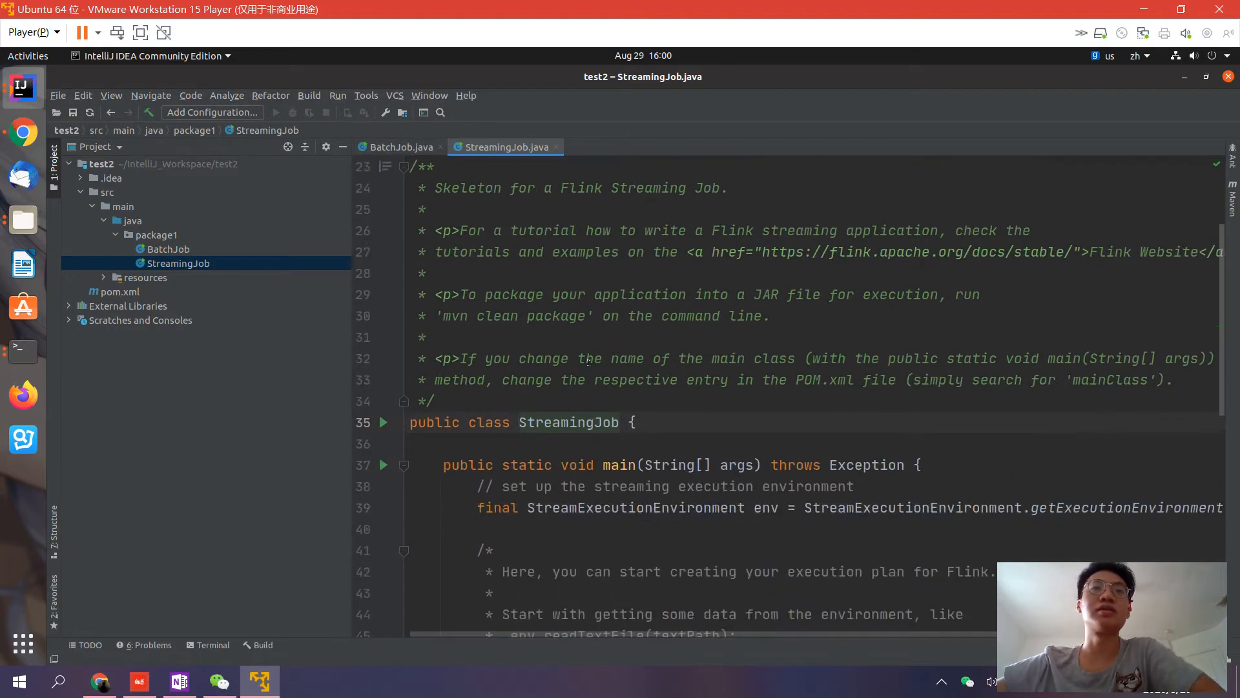
Step: Highlight words in BatchJob's description comment, then open StreamingJob.java
click(642, 188)
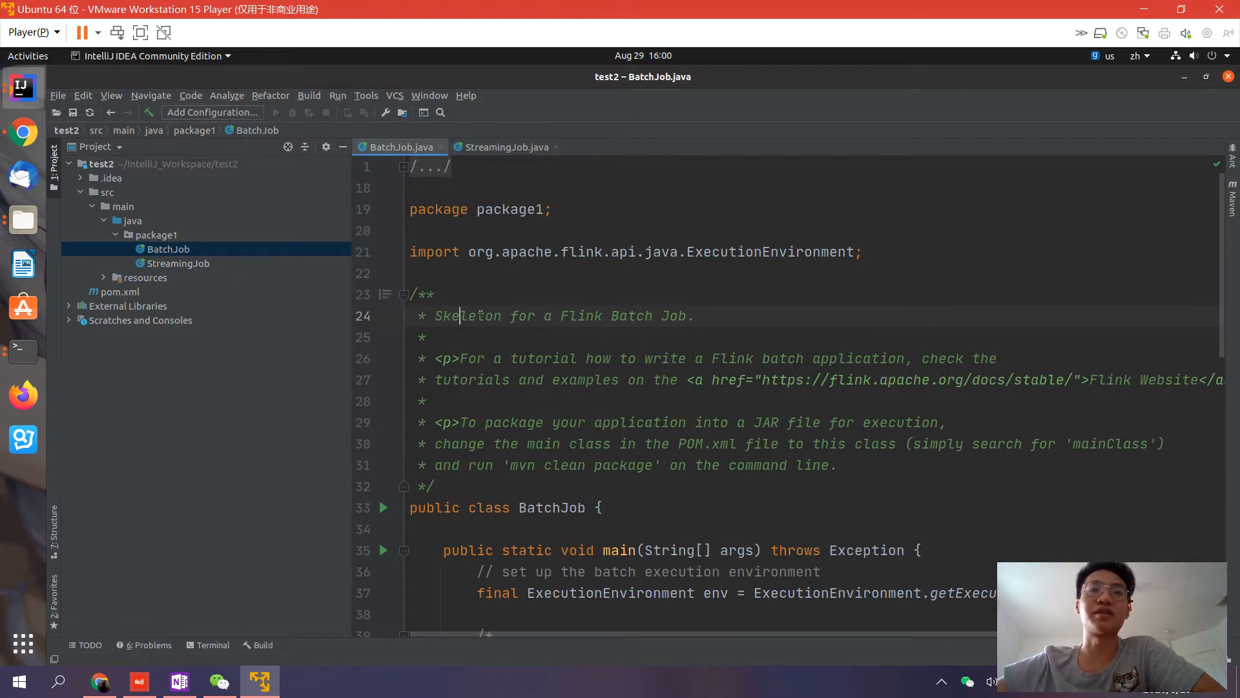
drag(461, 316, 554, 315)
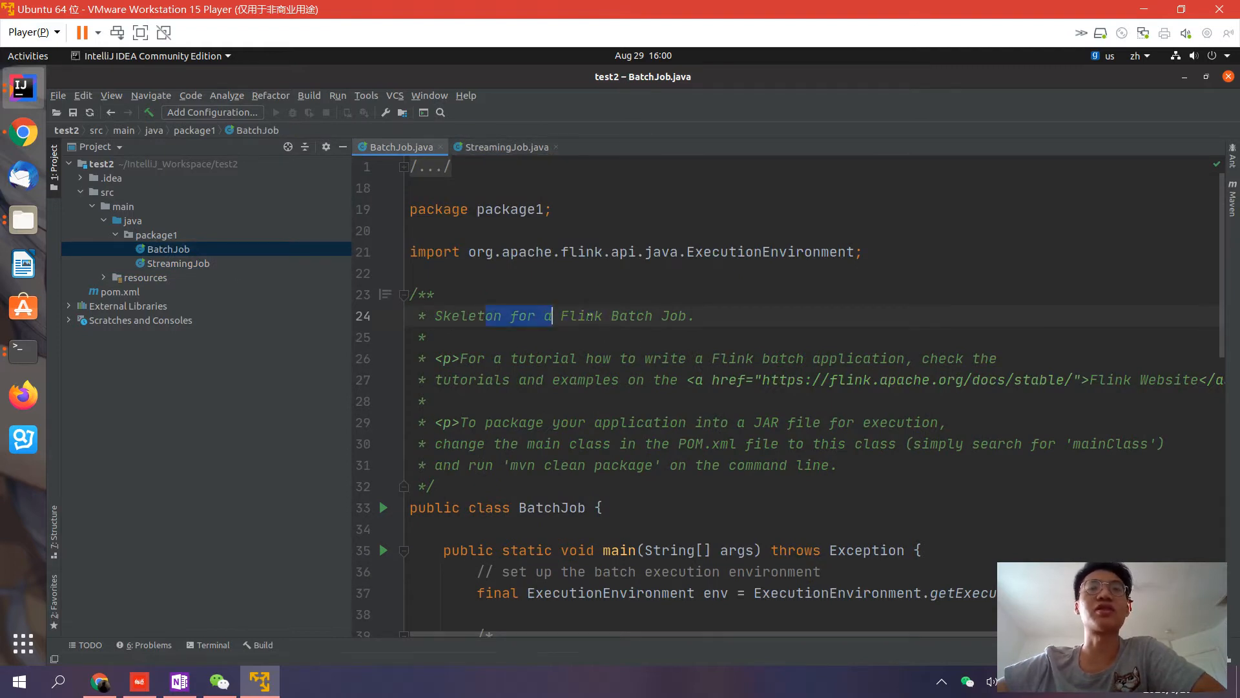
click(676, 316)
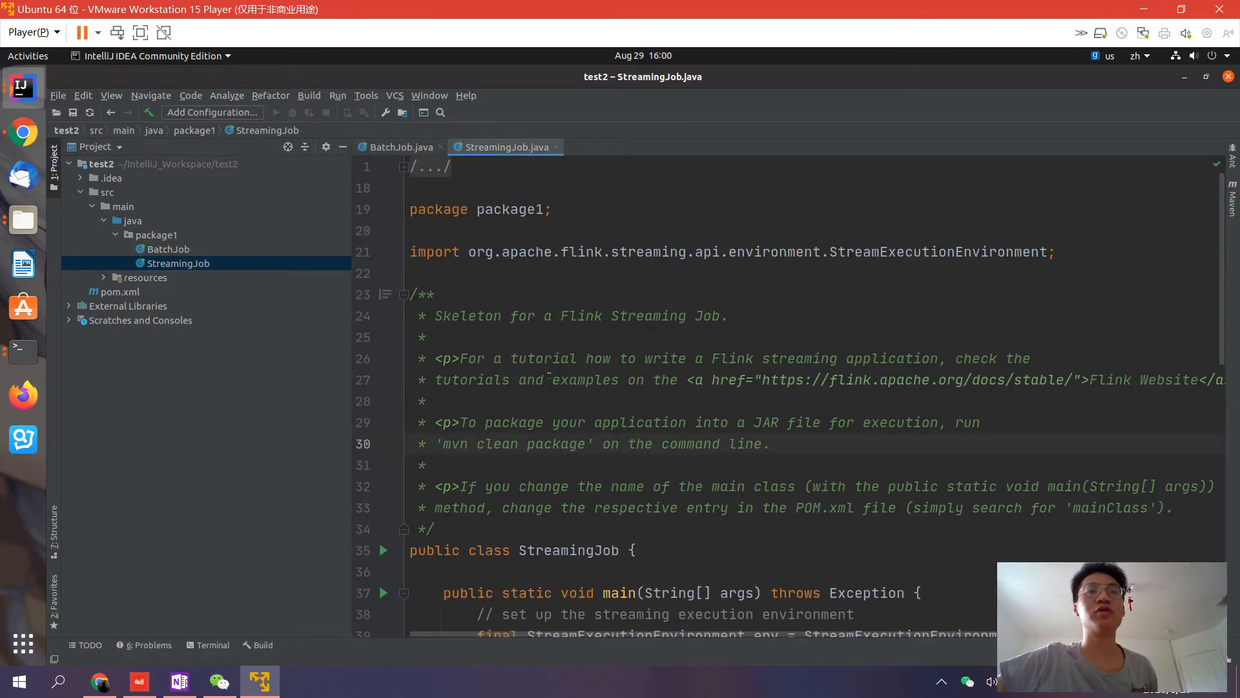
click(606, 444)
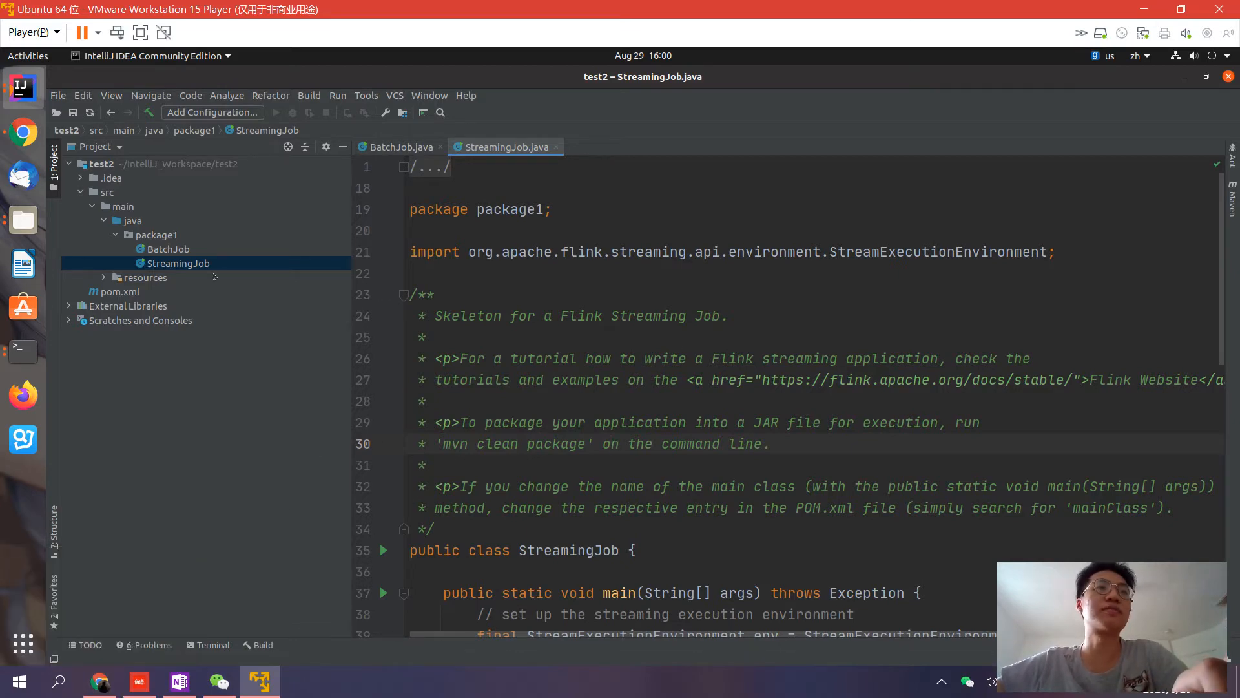
scroll(down, 3)
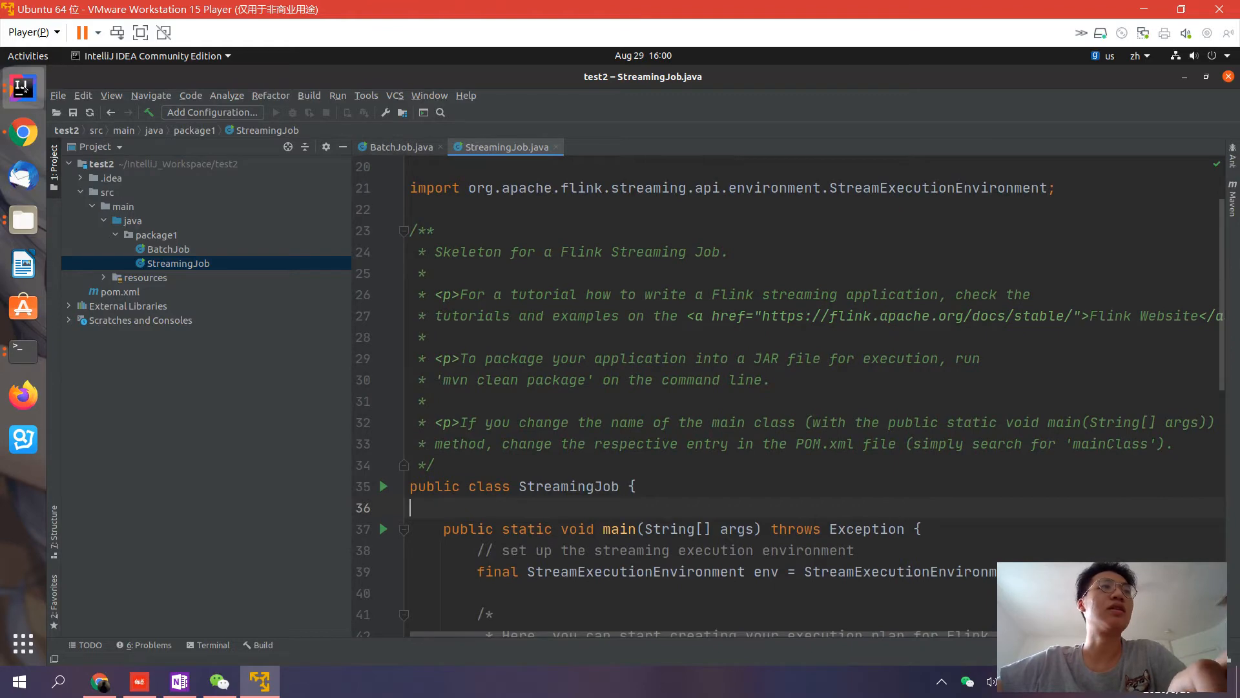
Step: Switch to test1's StreamingJob.java to view its PizzaOrder source and ShippedFilter code
scroll(down, 3)
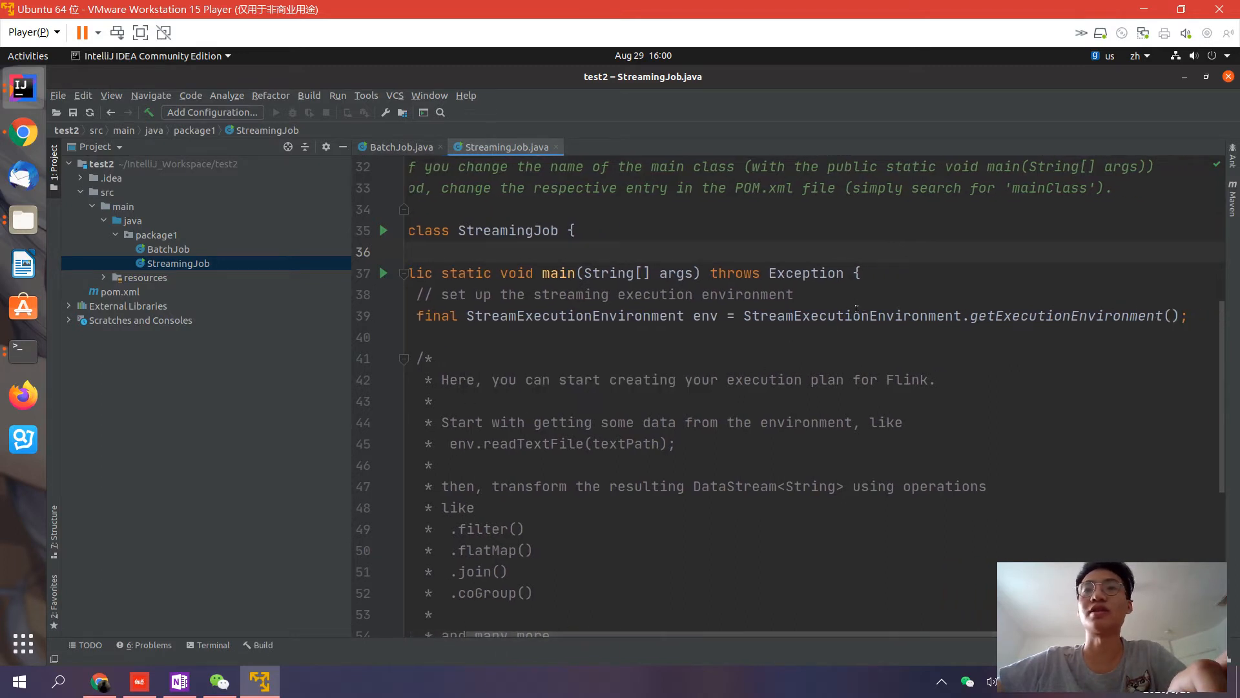
double_click(1065, 316)
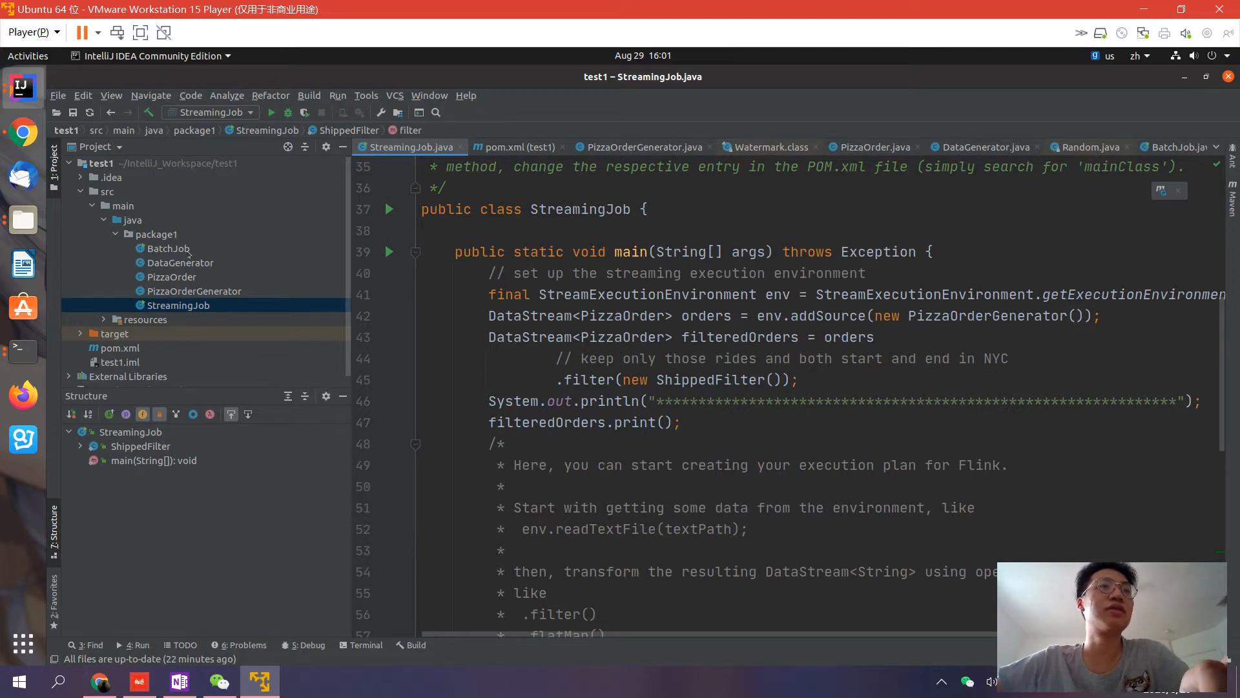
Step: Add 'DataStream<PizzaOrder> orders = env.addSource(new PizzaOrderGenerator());' and view test1's PizzaOrderGenerator
scroll(down, 3)
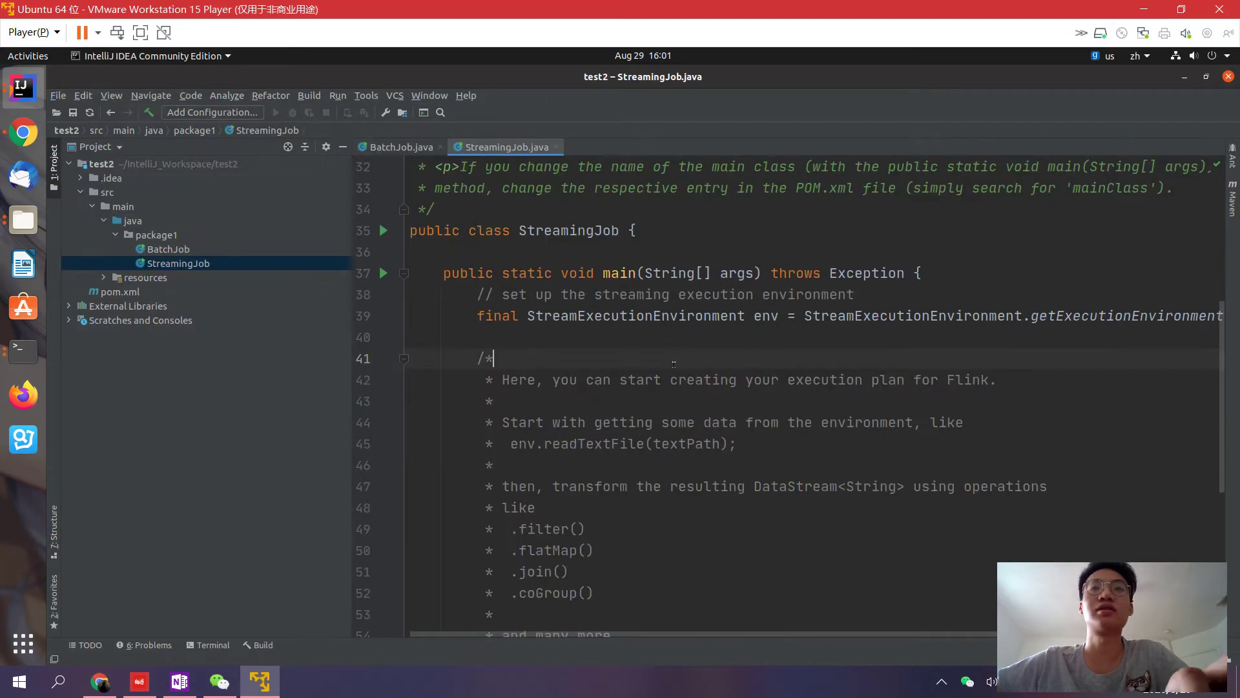
text(DataStream<PizzaOrder> orders = env.addSource(new PizzaOrderGenerator());)
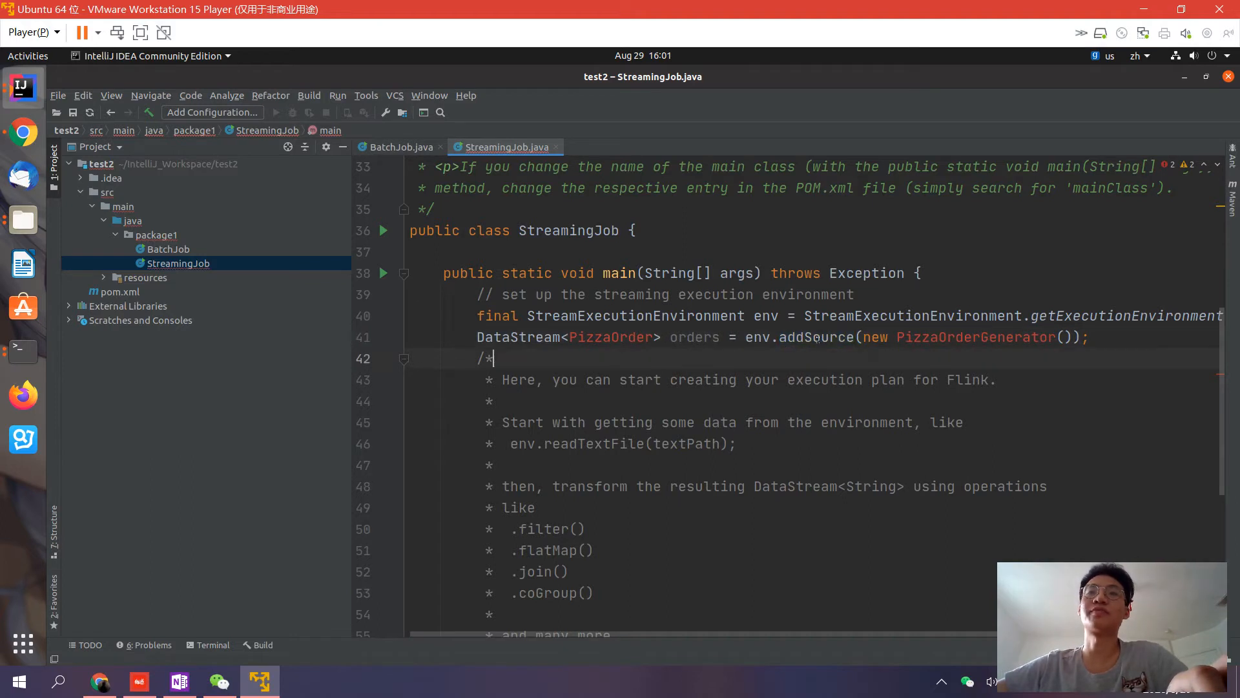
double_click(816, 338)
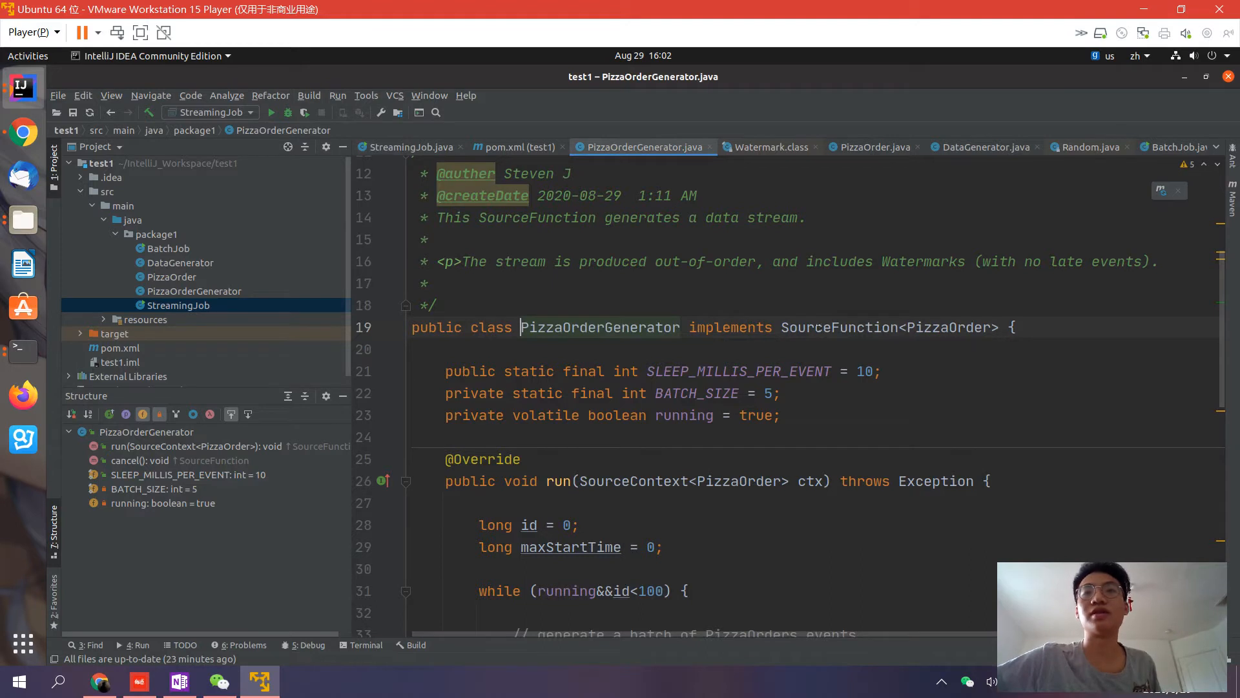
Step: Locate PizzaOrderGenerator in test1's Project tree and bring up its copy options
scroll(down, 3)
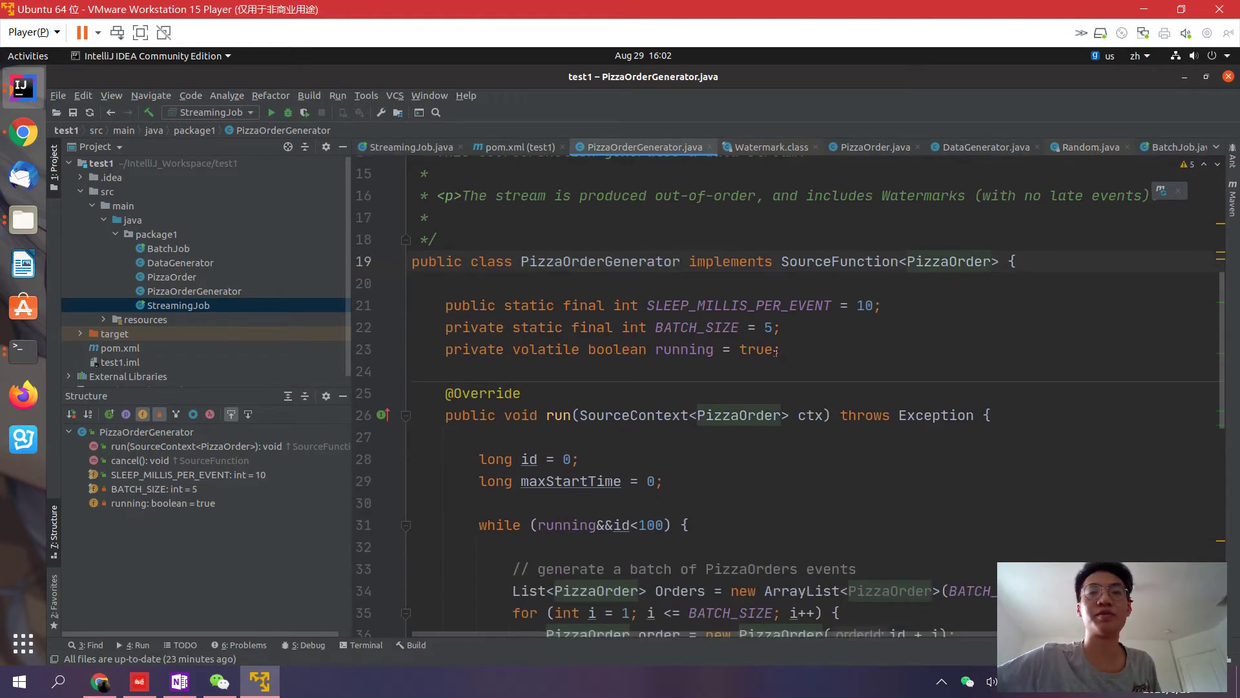
scroll(down, 3)
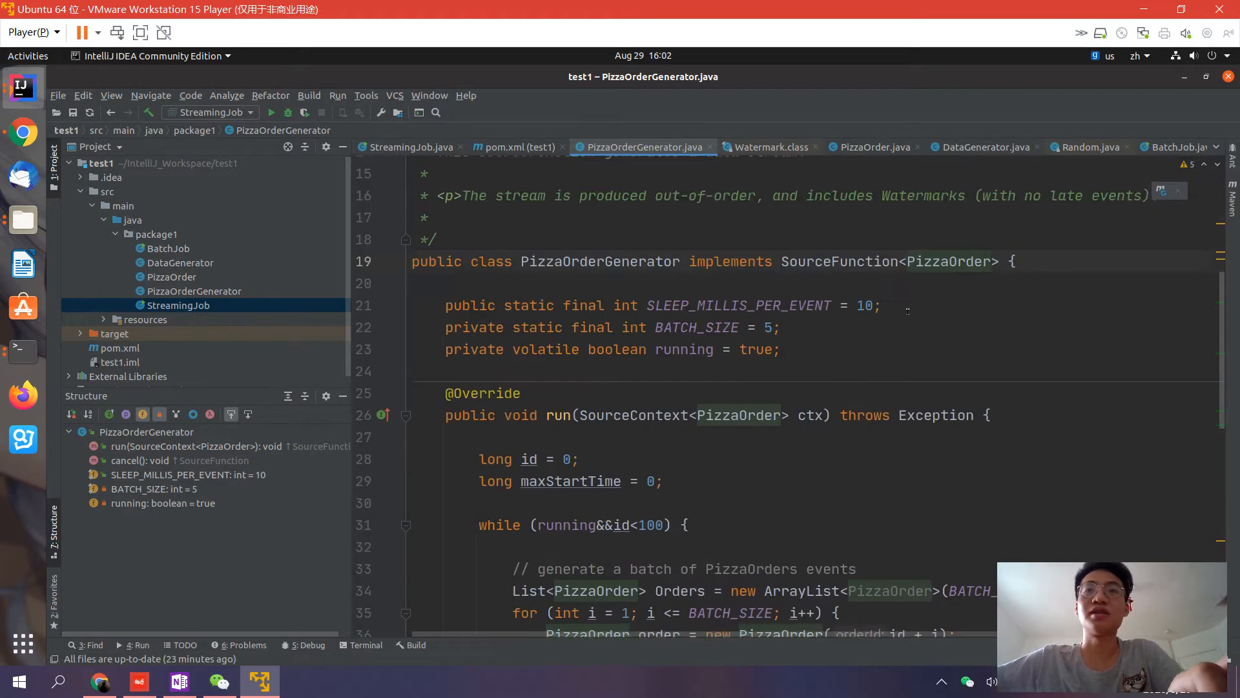
scroll(down, 3)
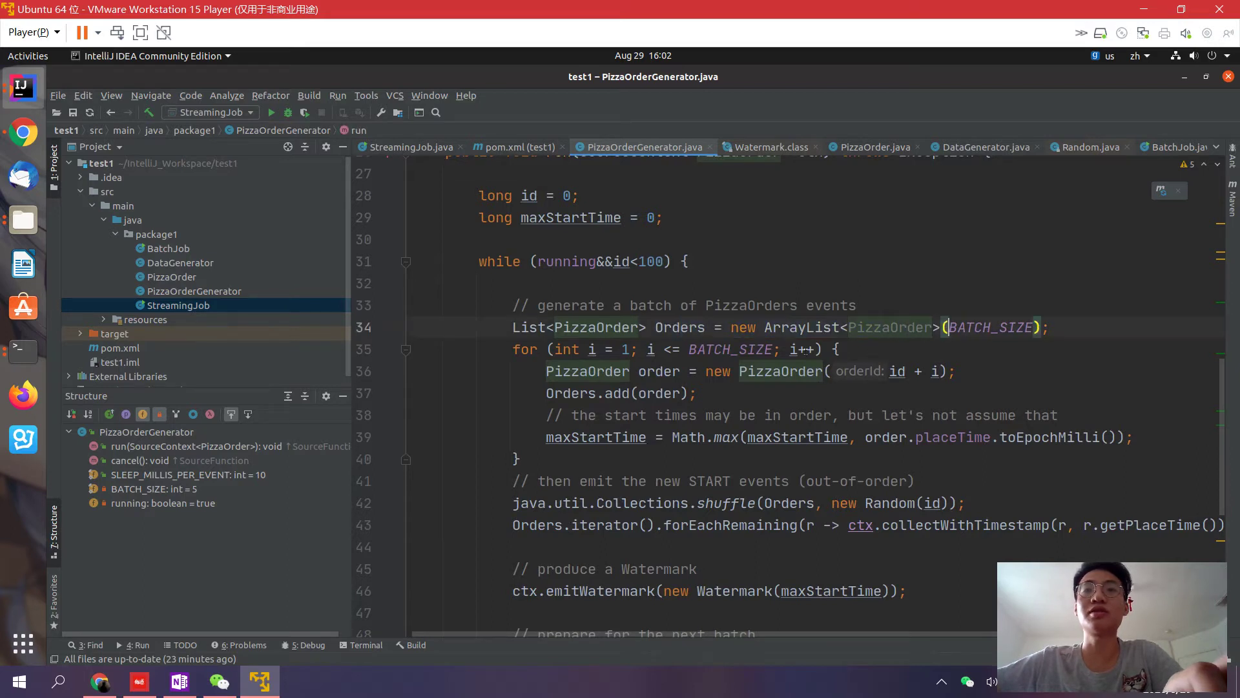
scroll(down, 3)
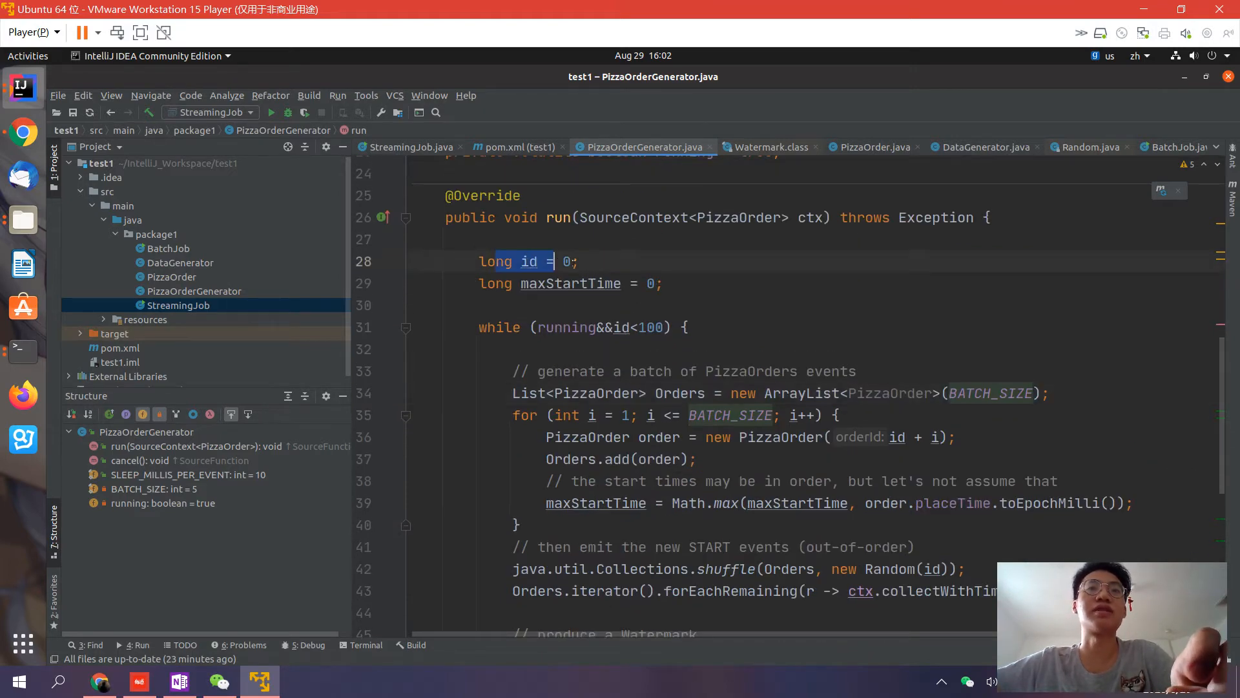
scroll(down, 3)
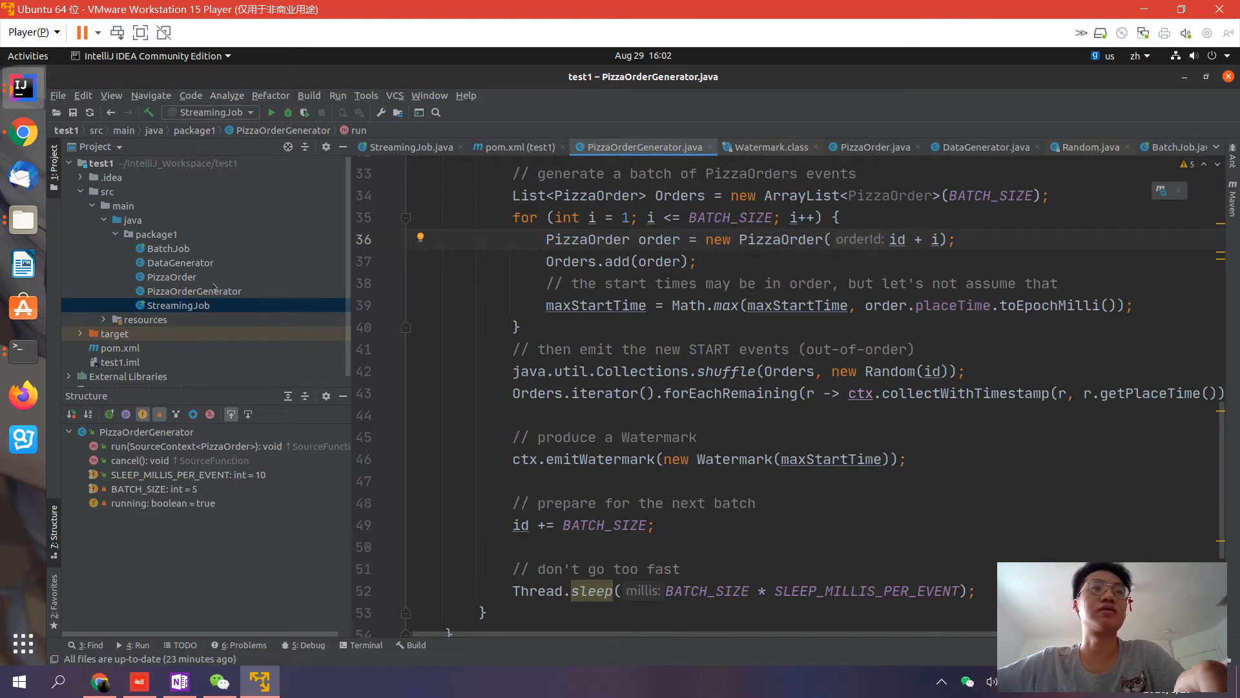
right_click(193, 290)
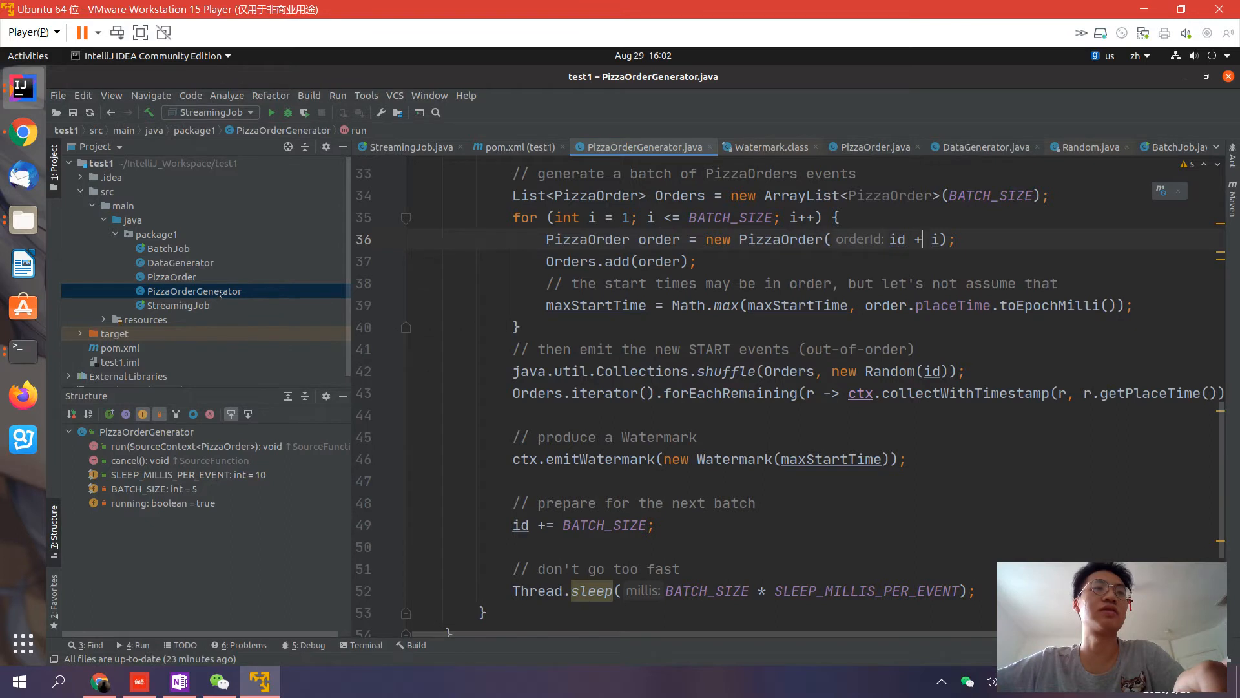
right_click(194, 291)
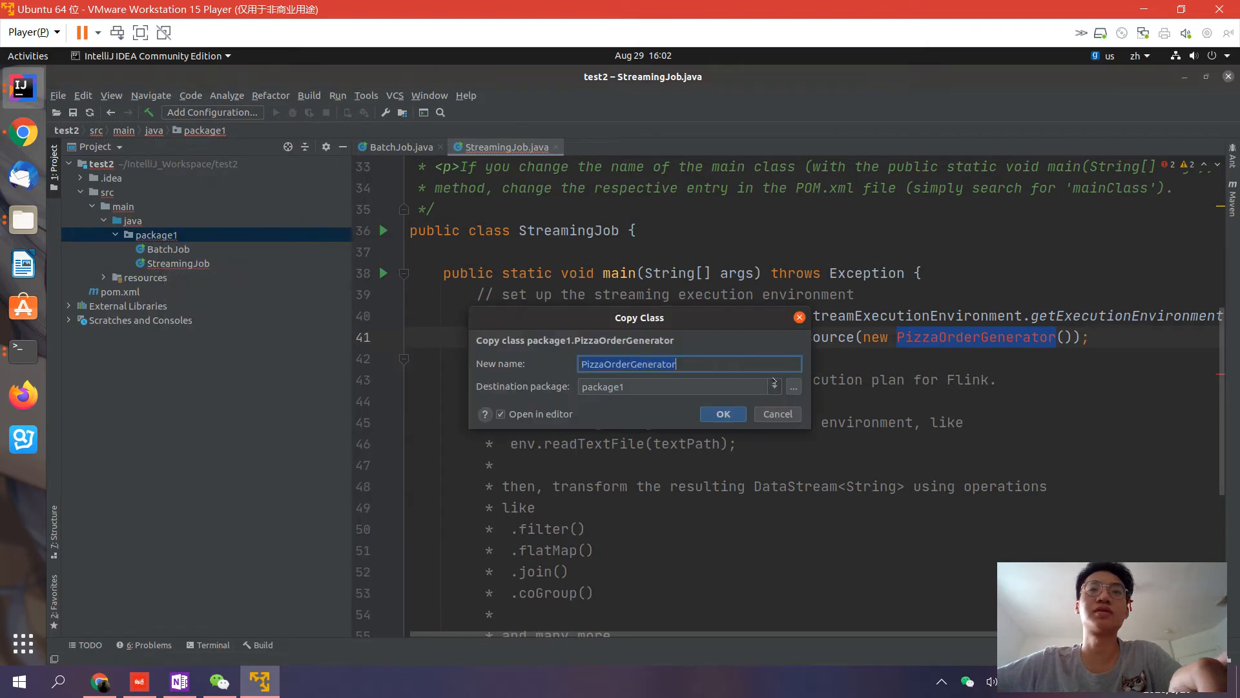
Step: Confirm the PizzaOrderGenerator copy, then copy PizzaOrder from test1 into test2's package1
click(723, 414)
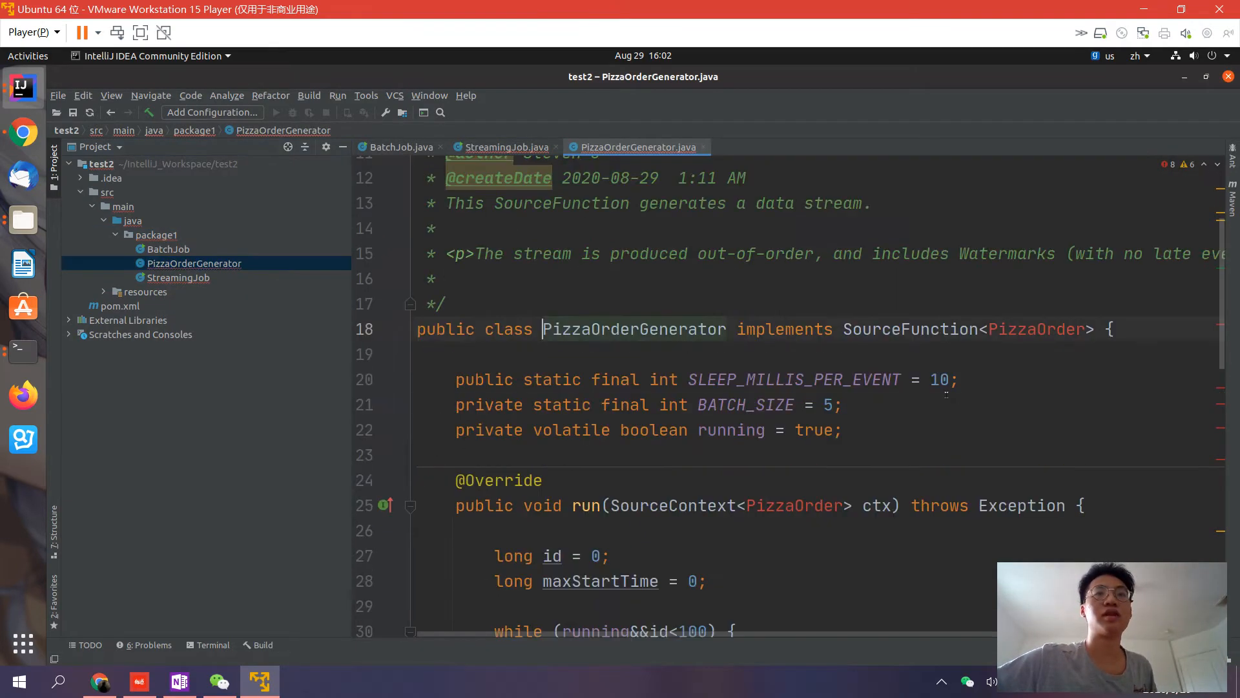
scroll(down, 3)
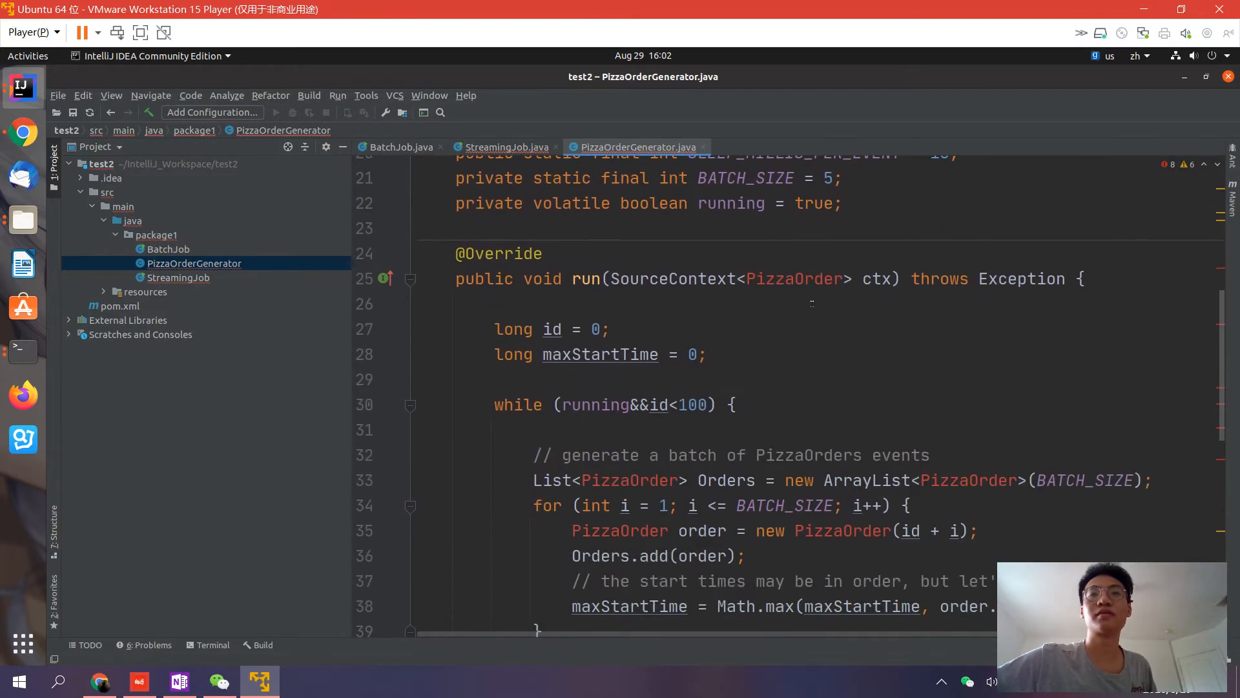
click(23, 91)
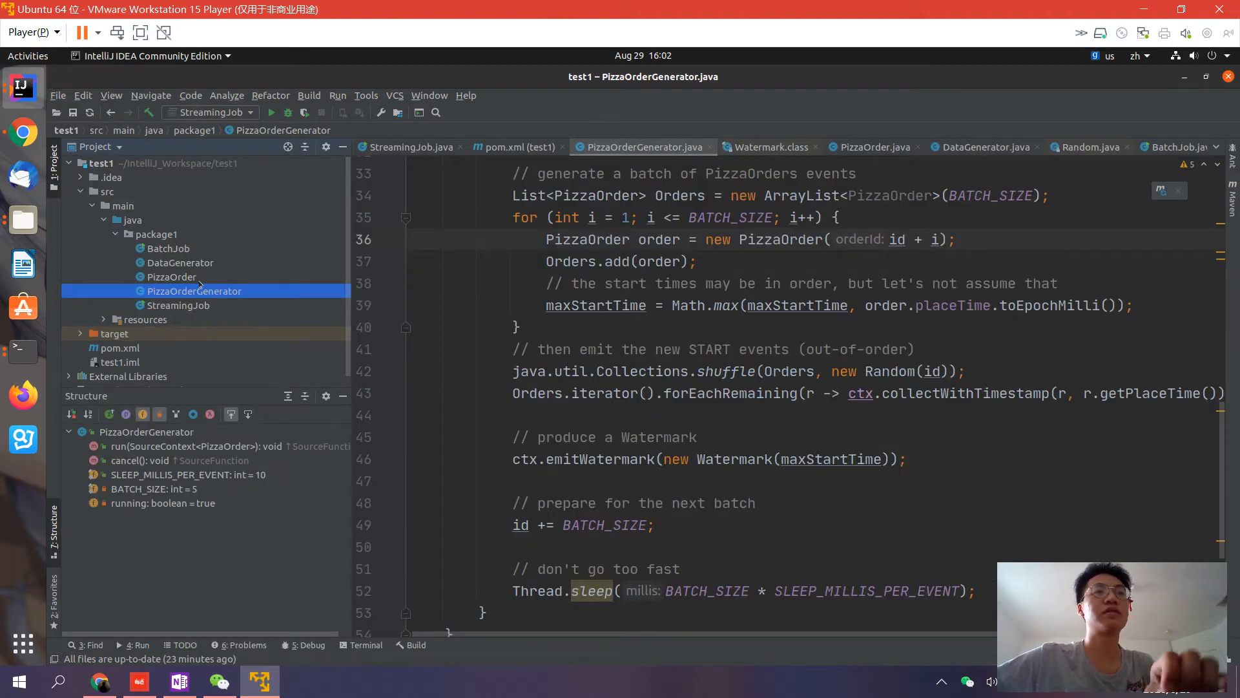
right_click(172, 276)
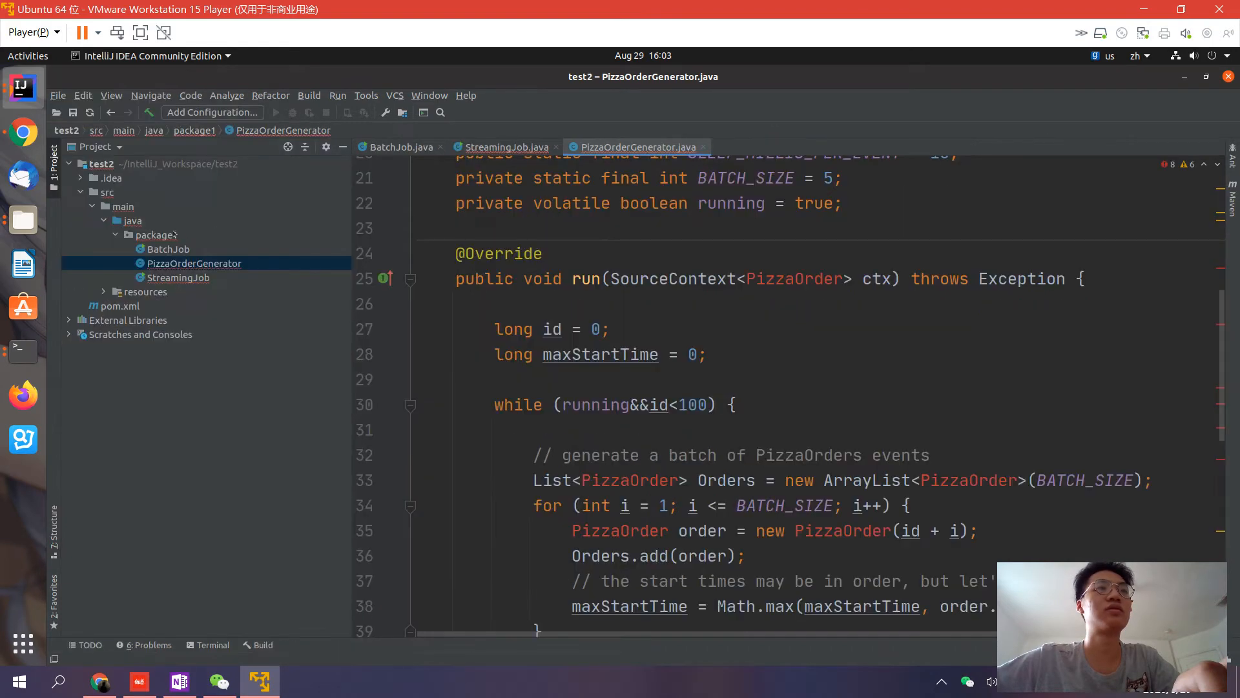
right_click(155, 235)
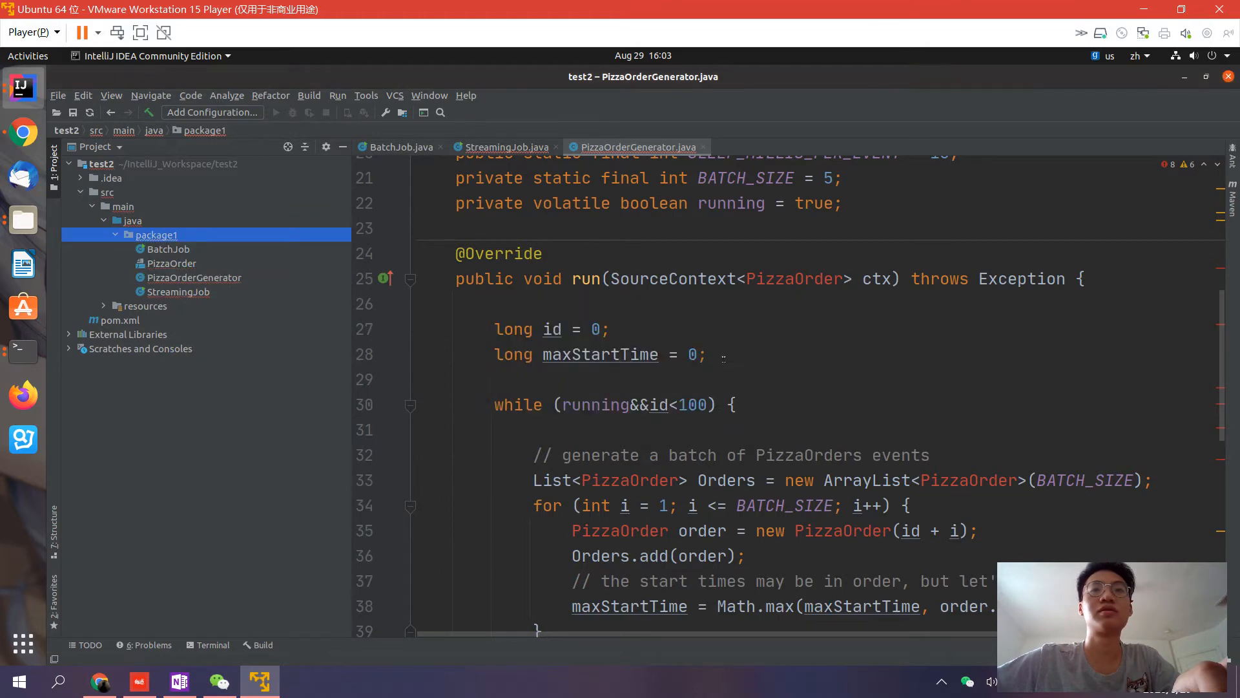
click(171, 264)
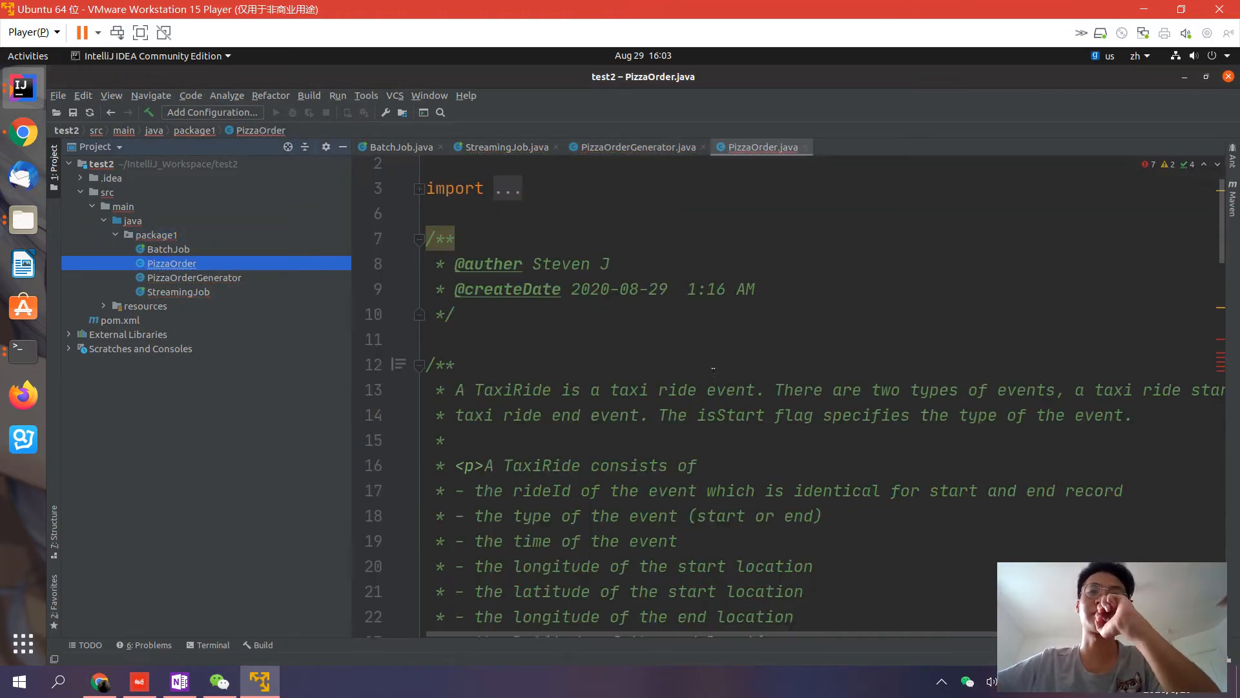
scroll(down, 3)
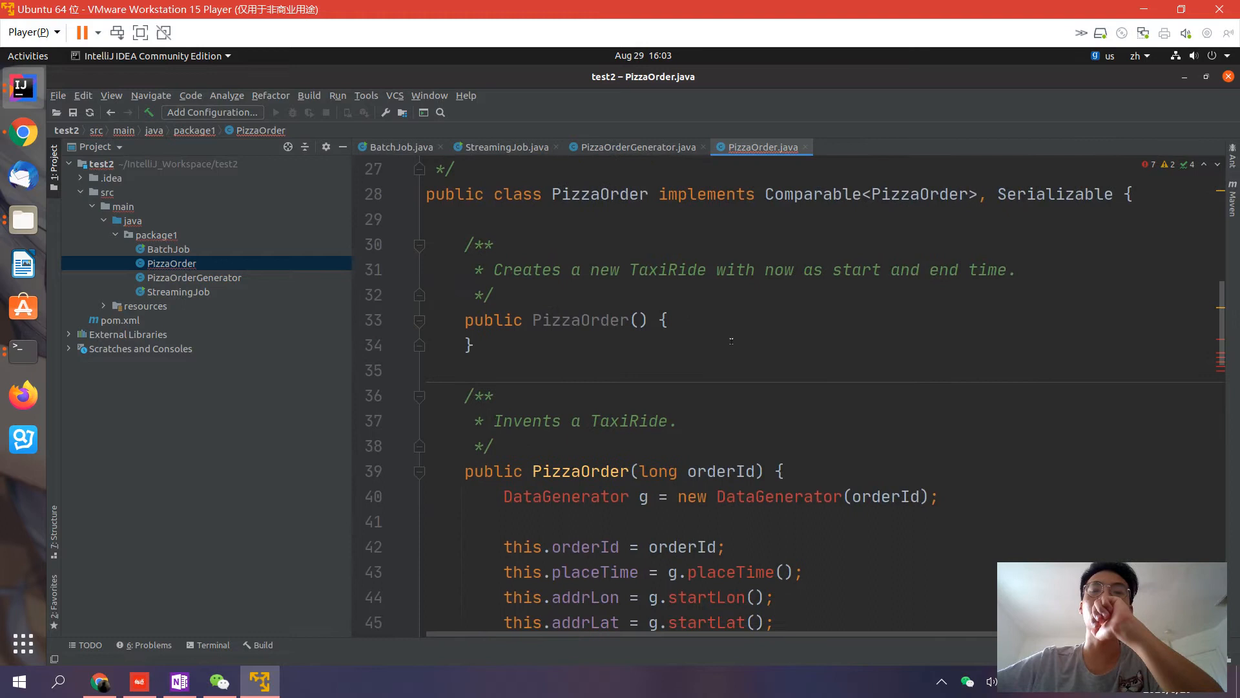
scroll(down, 3)
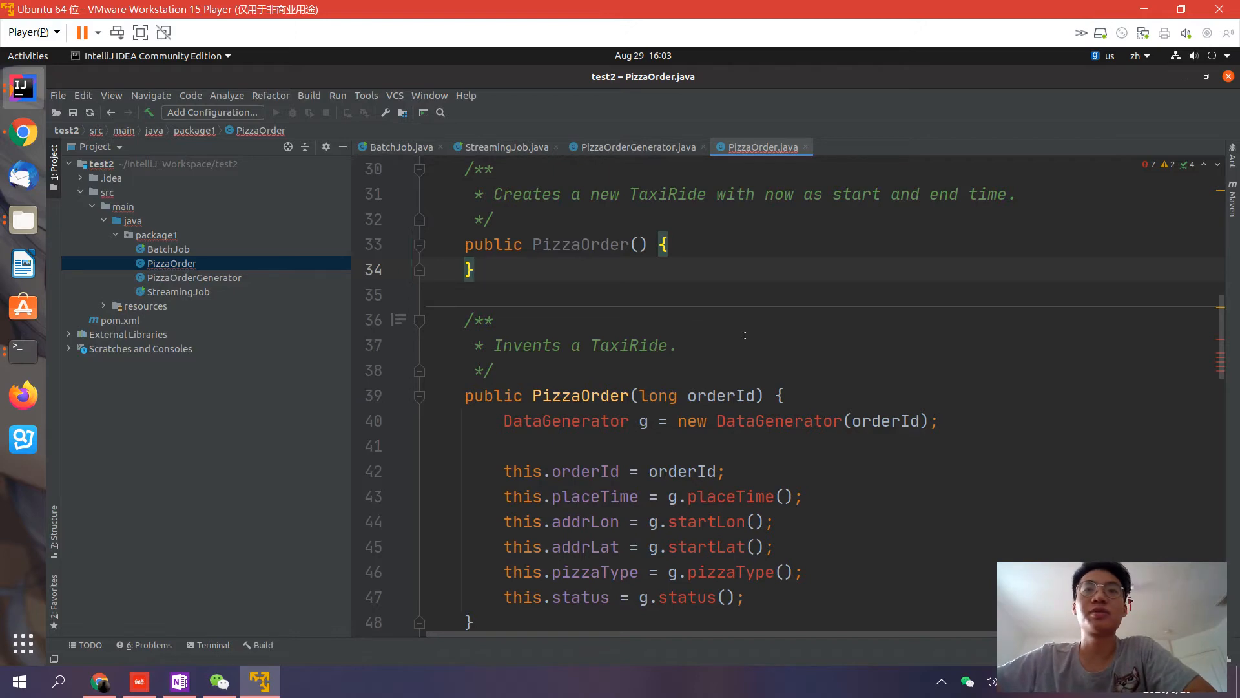
scroll(down, 3)
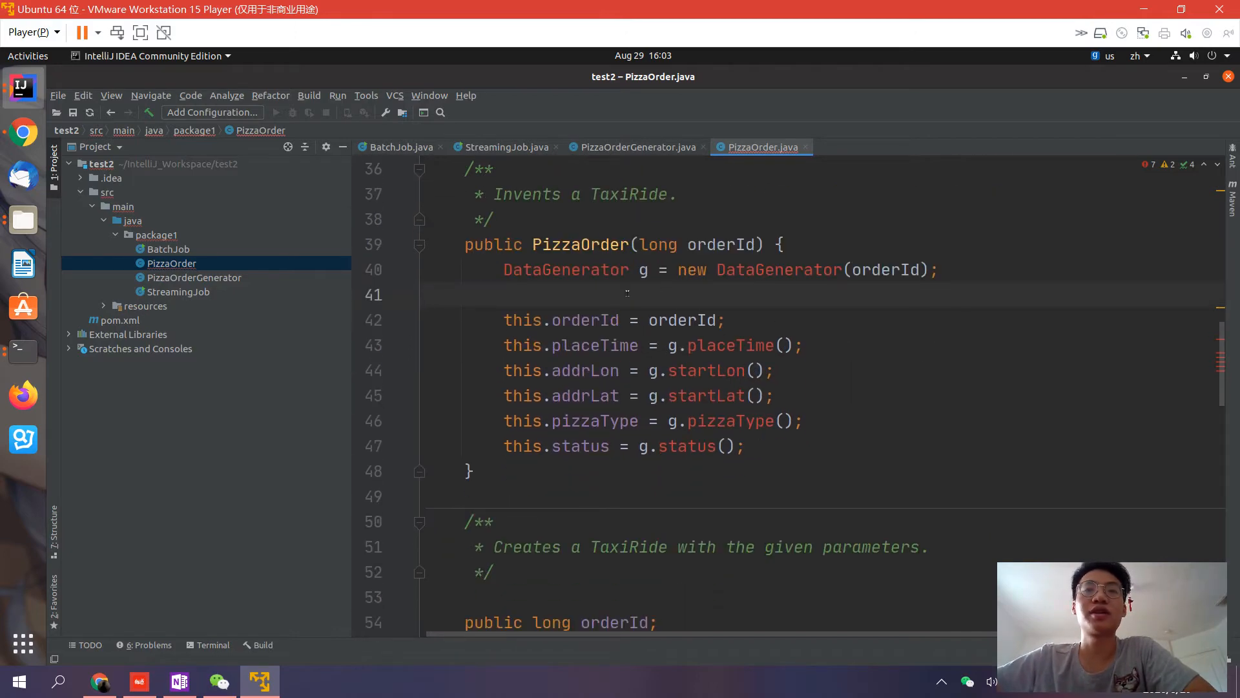
scroll(down, 3)
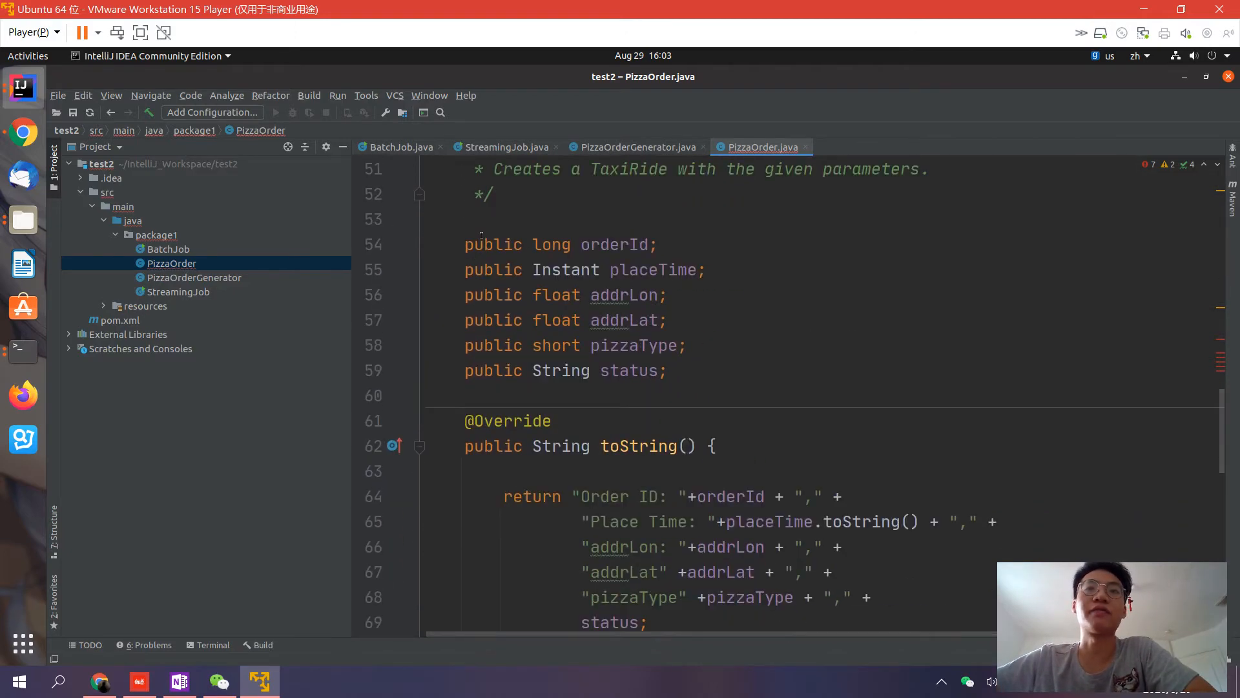
drag(465, 243, 667, 370)
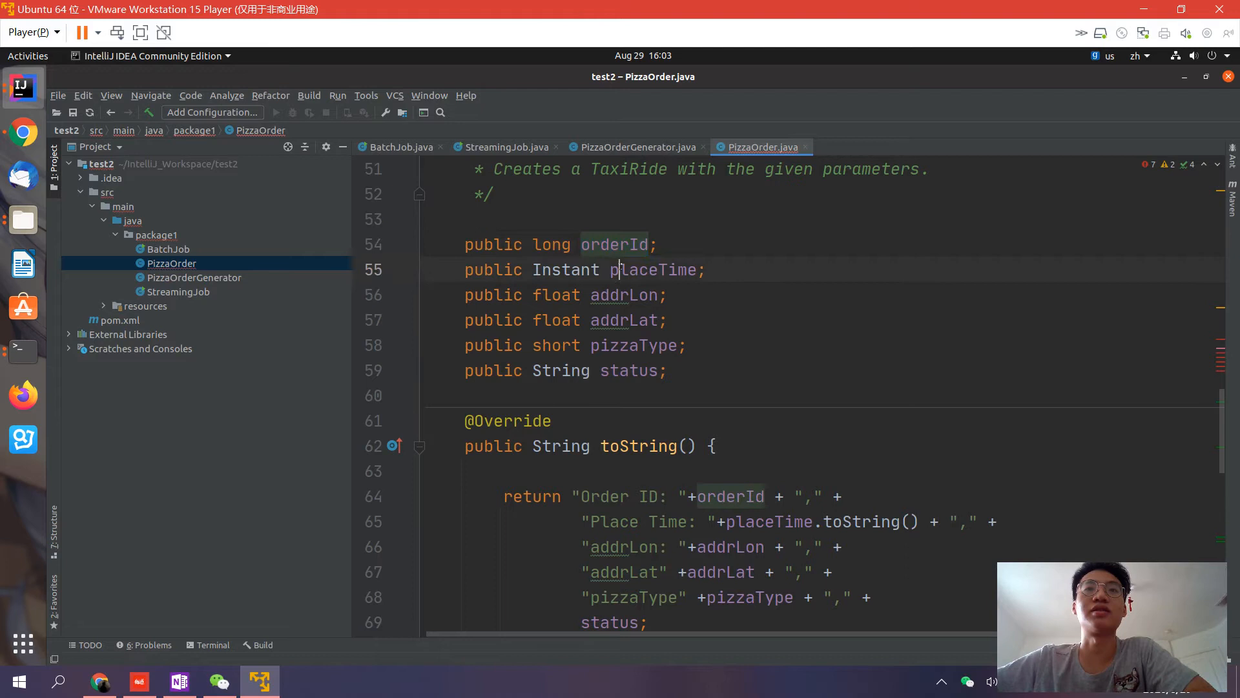
double_click(651, 270)
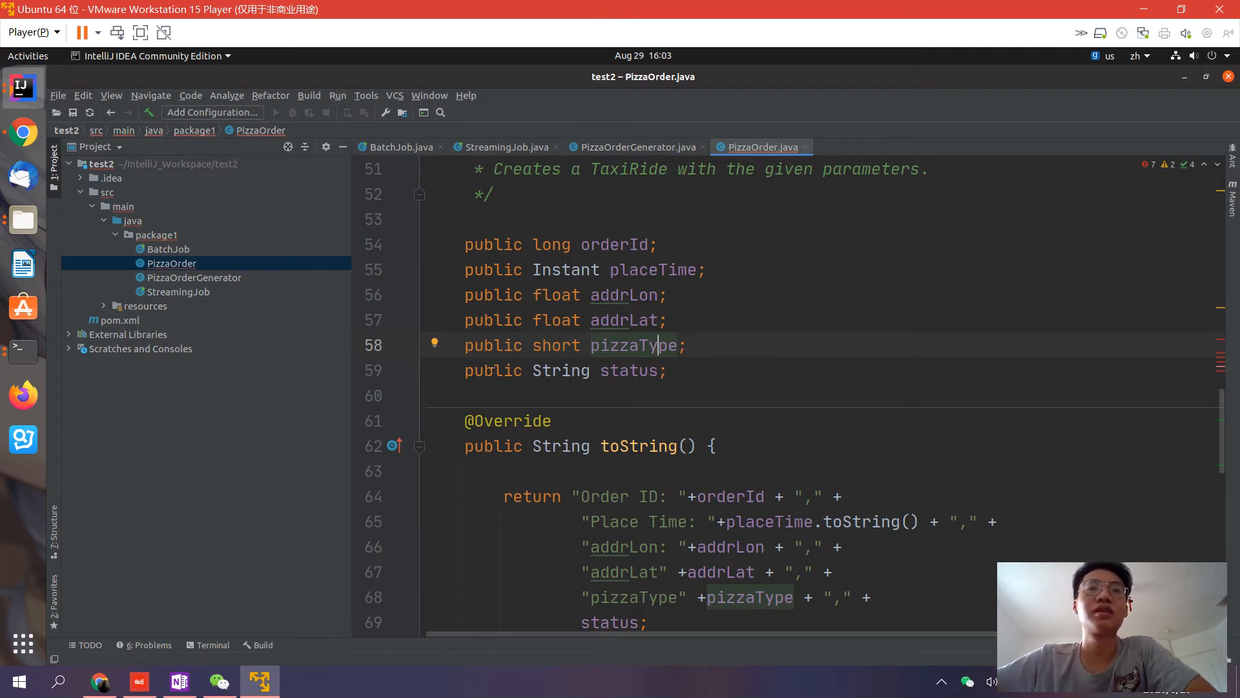
click(655, 371)
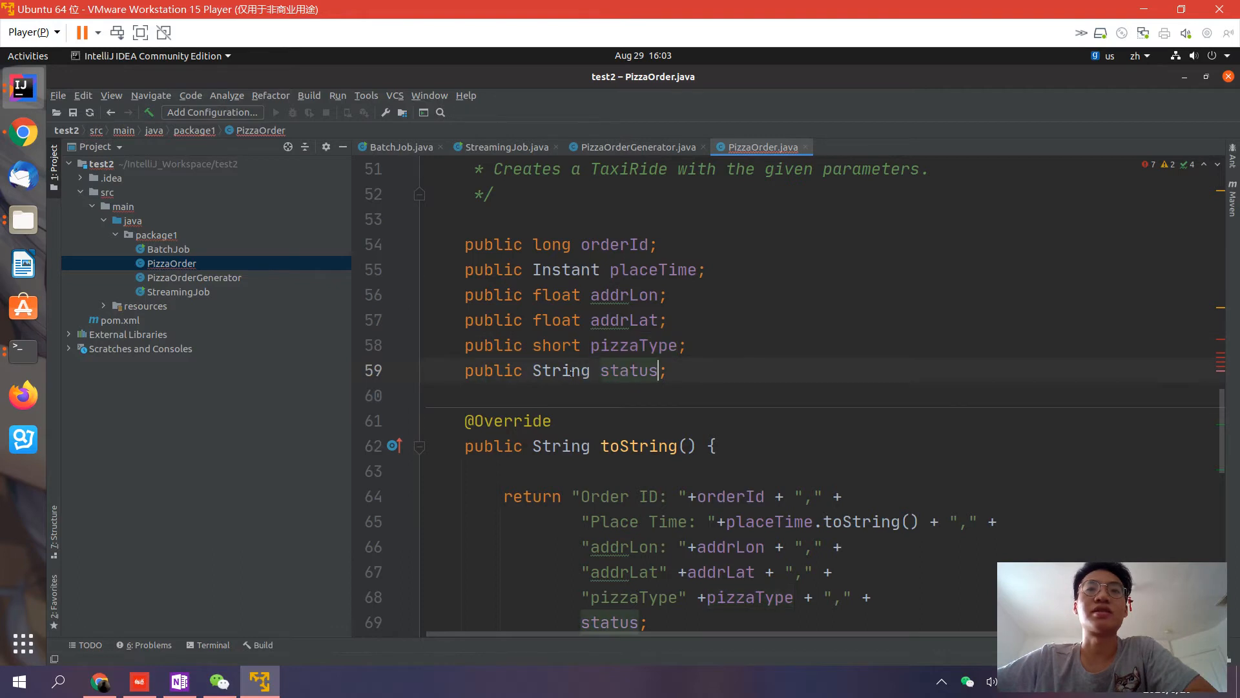
scroll(down, 3)
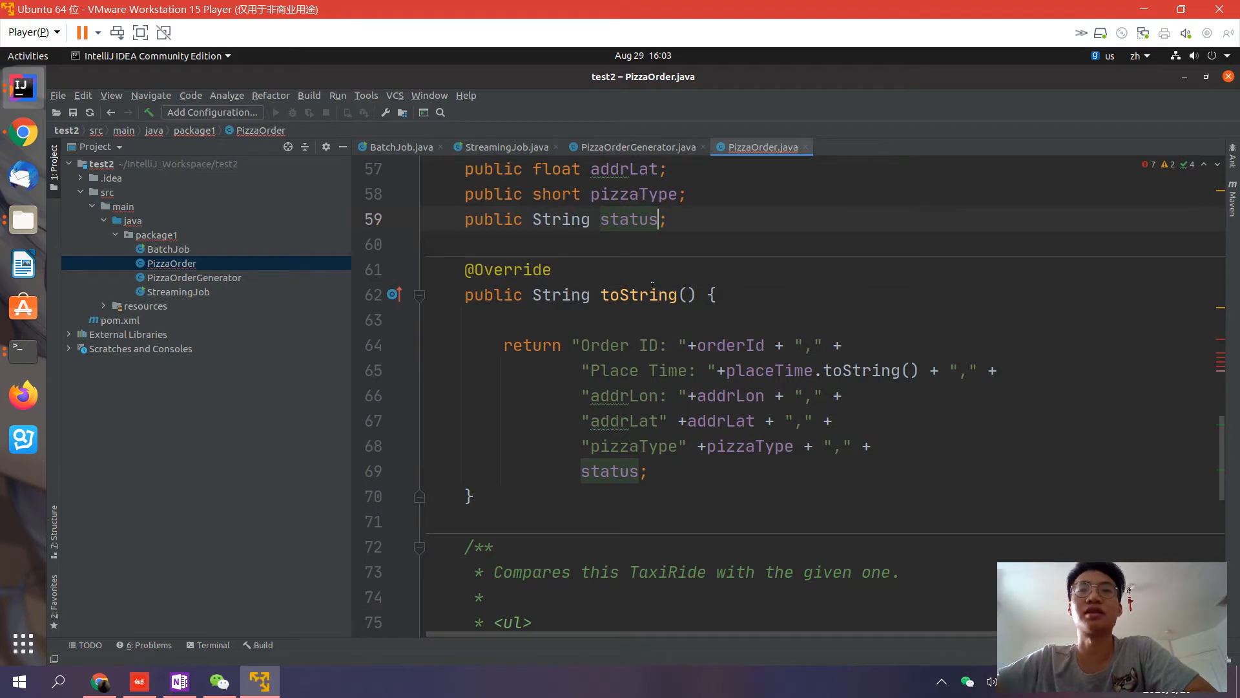
scroll(down, 3)
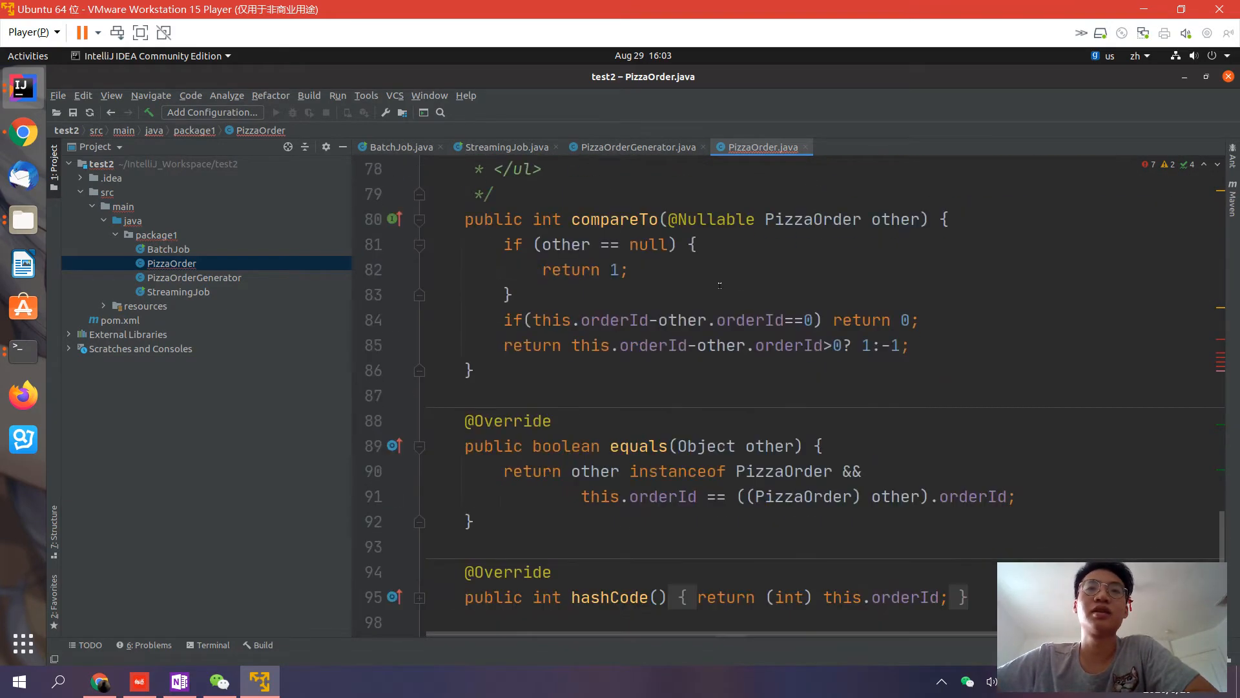
scroll(down, 3)
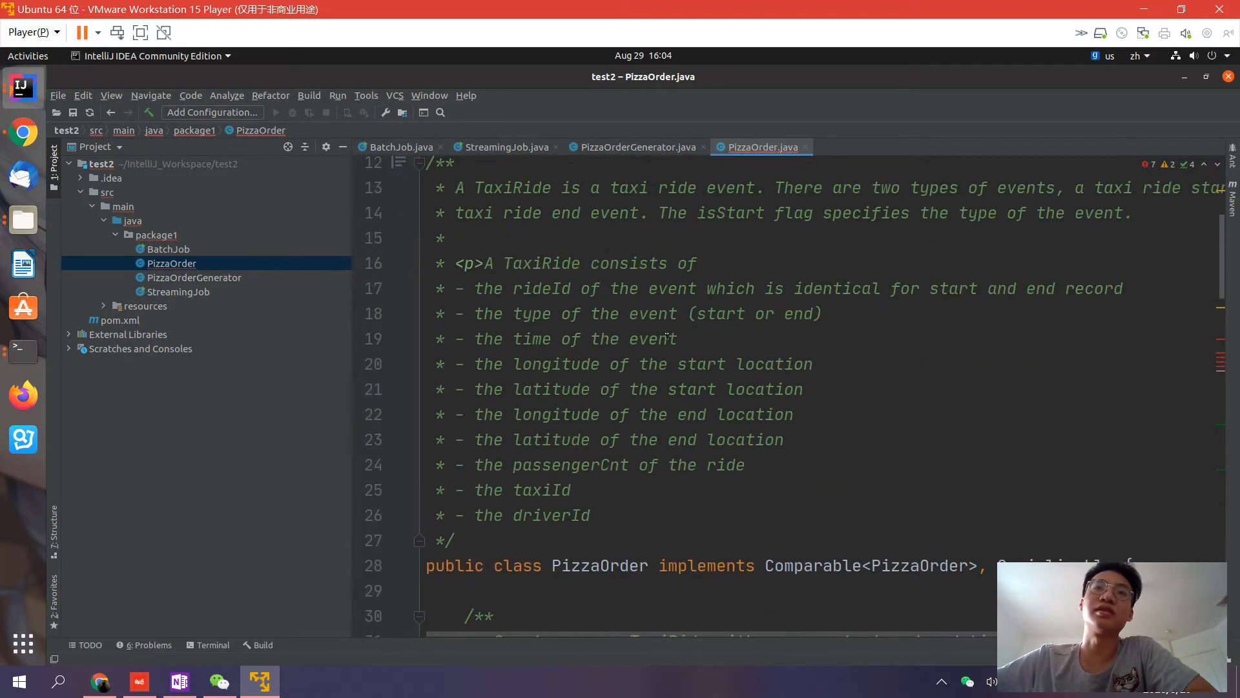
scroll(down, 3)
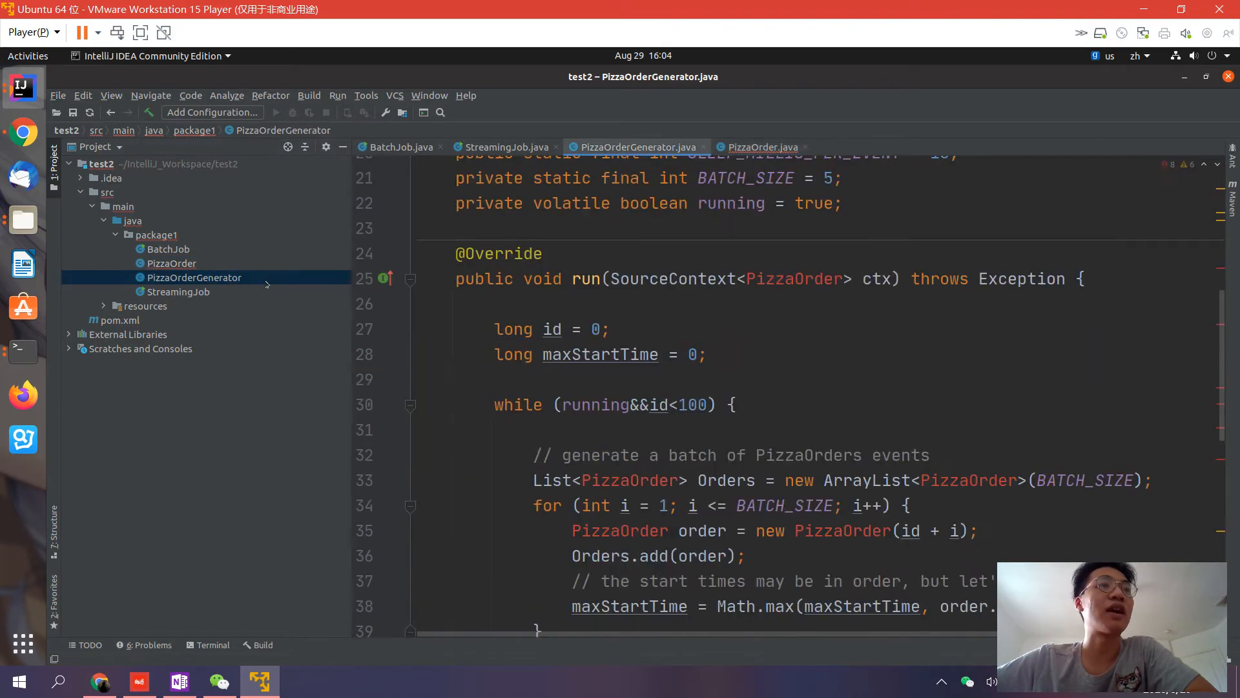
scroll(down, 3)
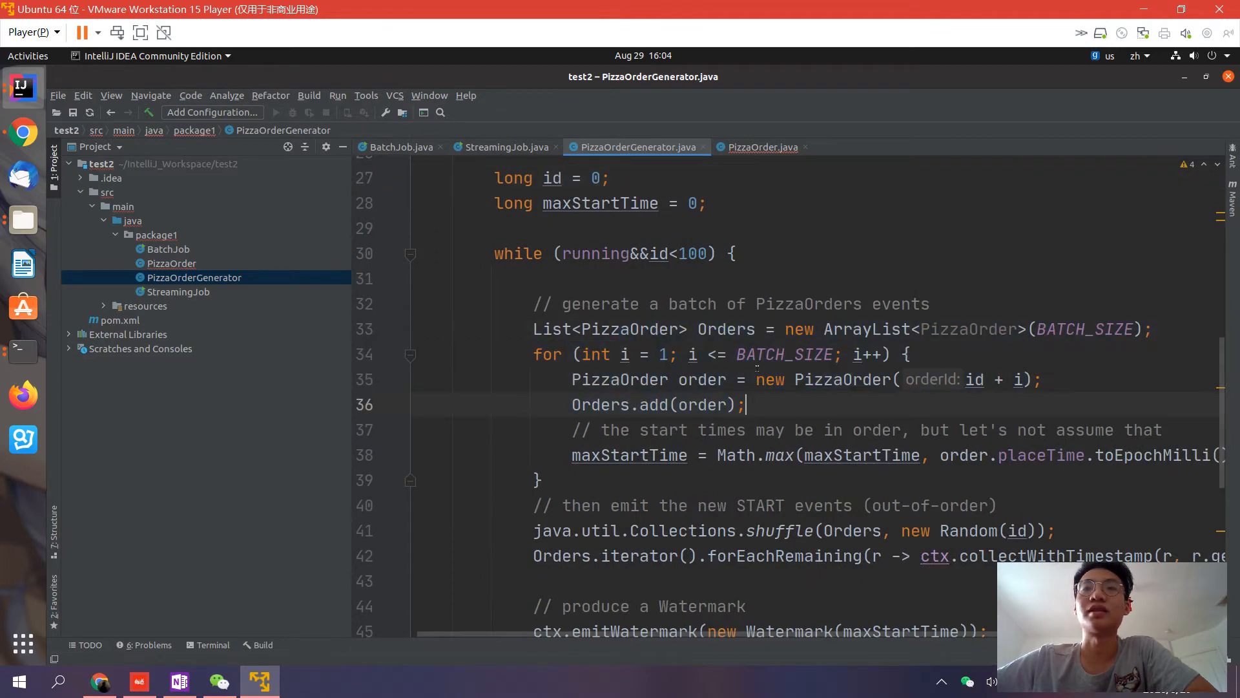
scroll(down, 3)
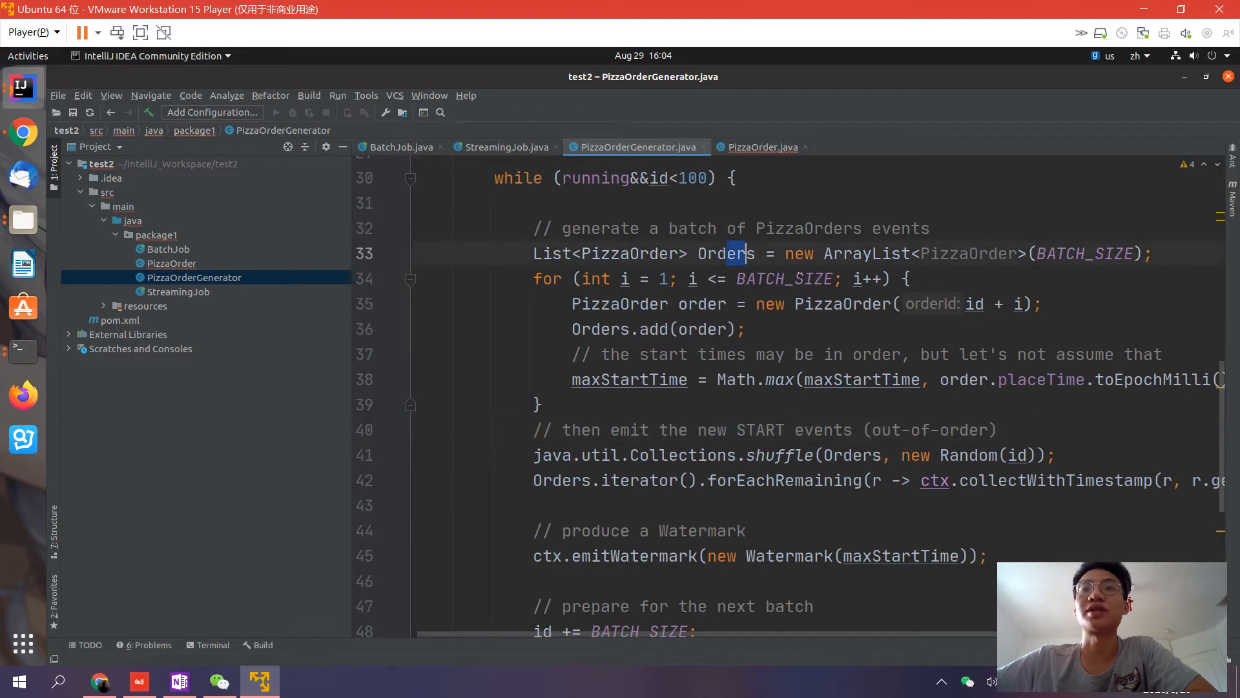
scroll(down, 3)
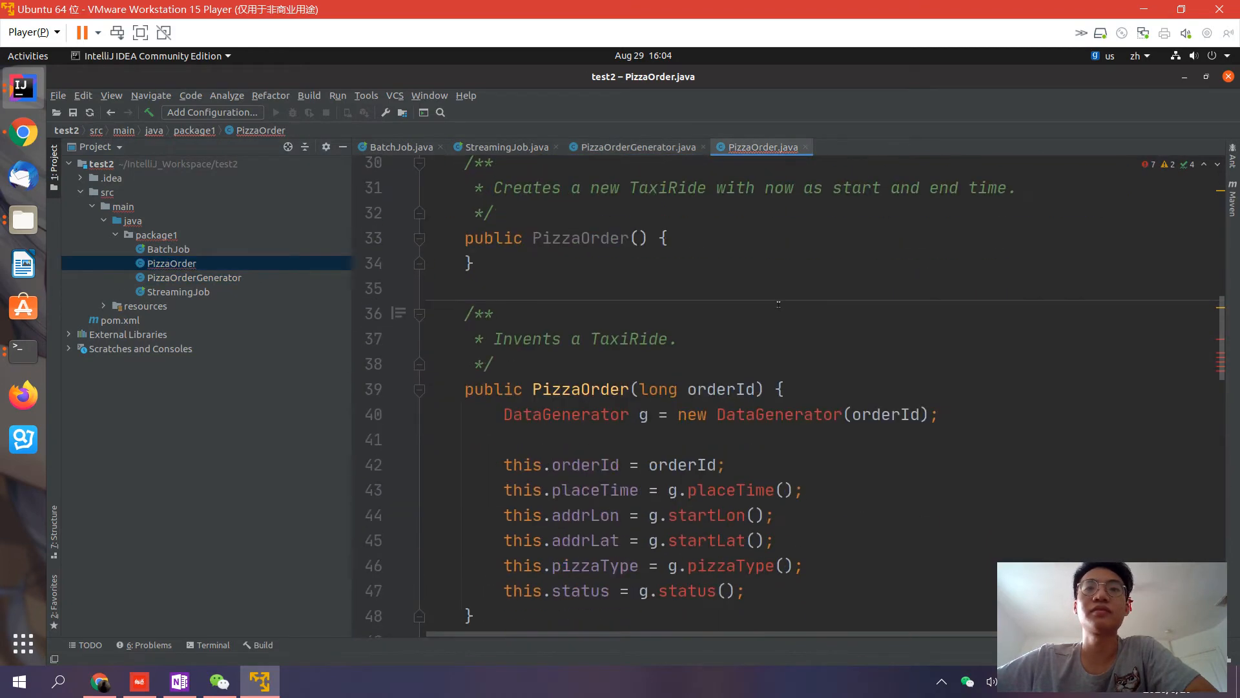
scroll(down, 3)
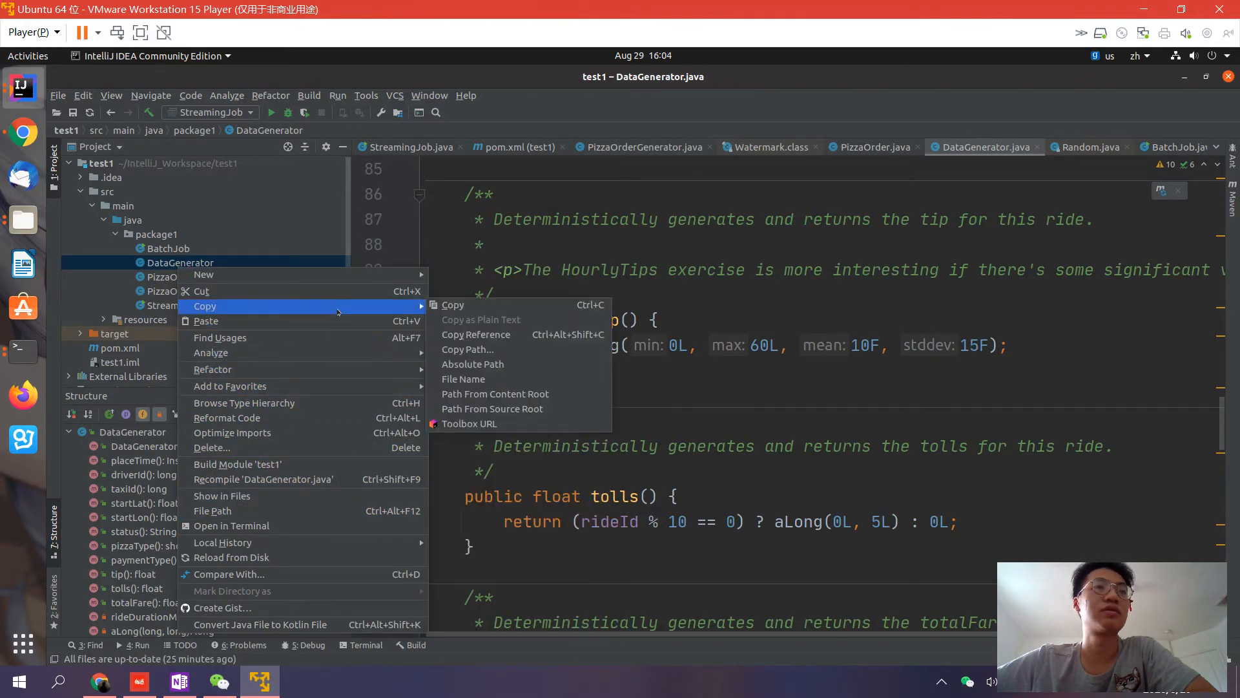
mouse_move(286, 306)
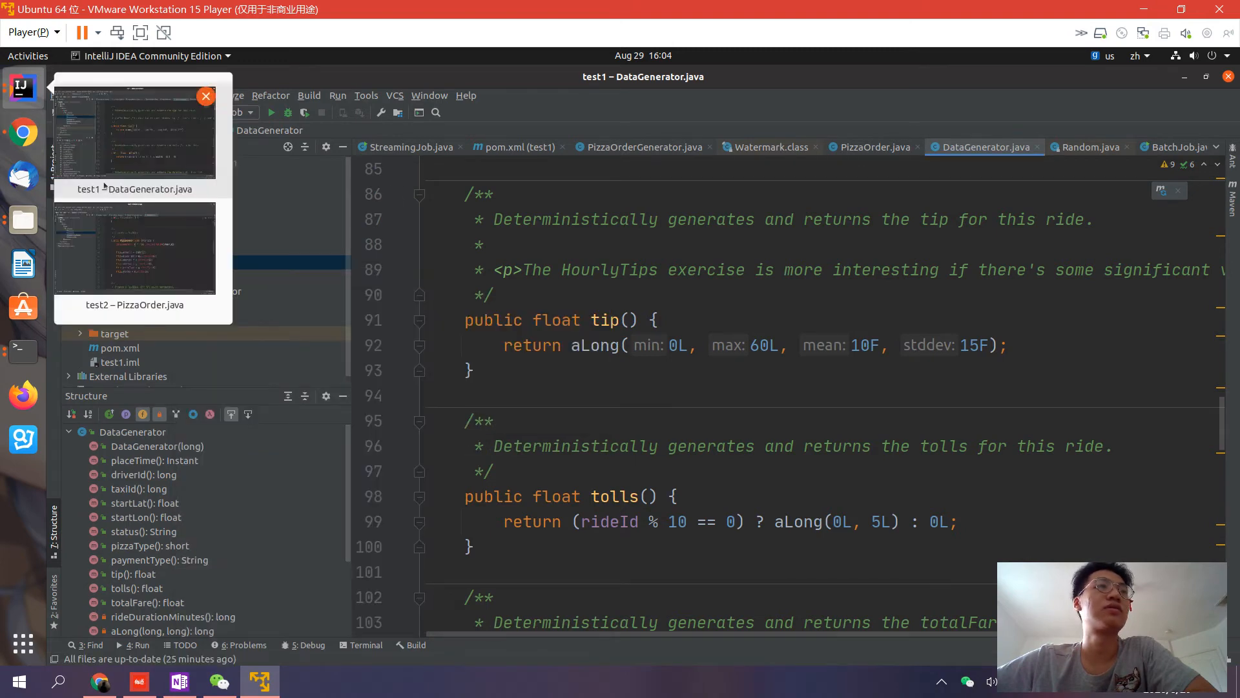
Step: Paste DataGenerator into test2's package1 and confirm the Copy Class dialog
click(134, 248)
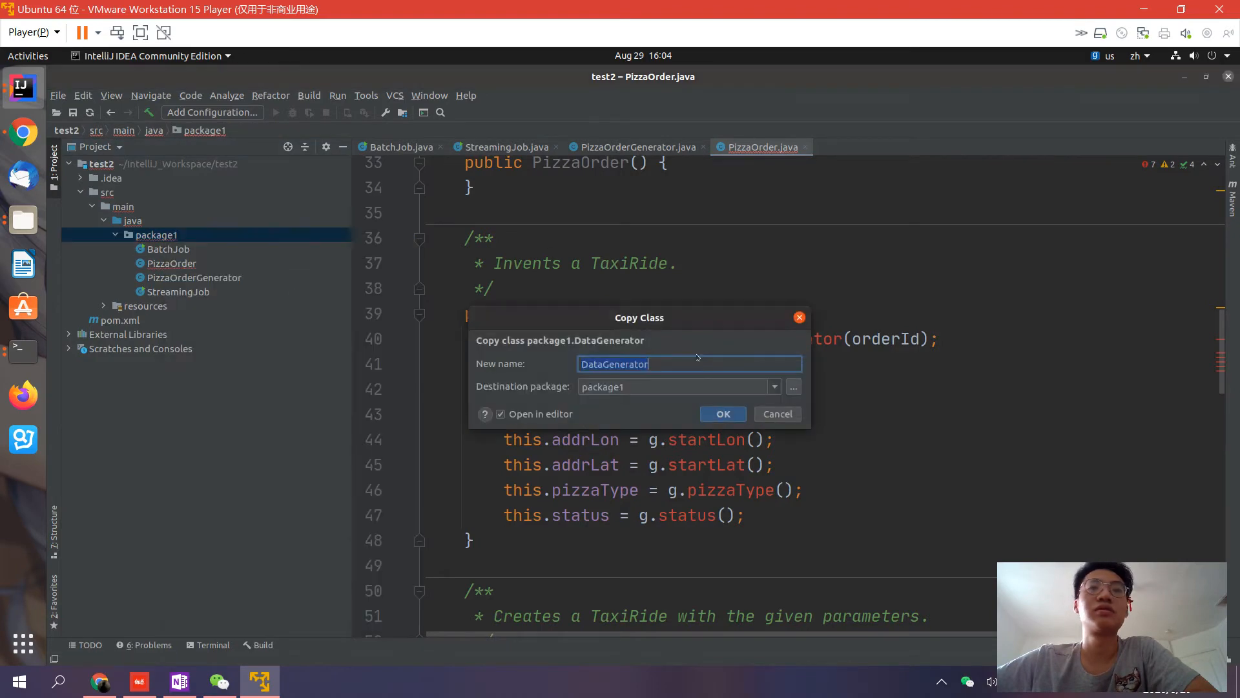
click(723, 414)
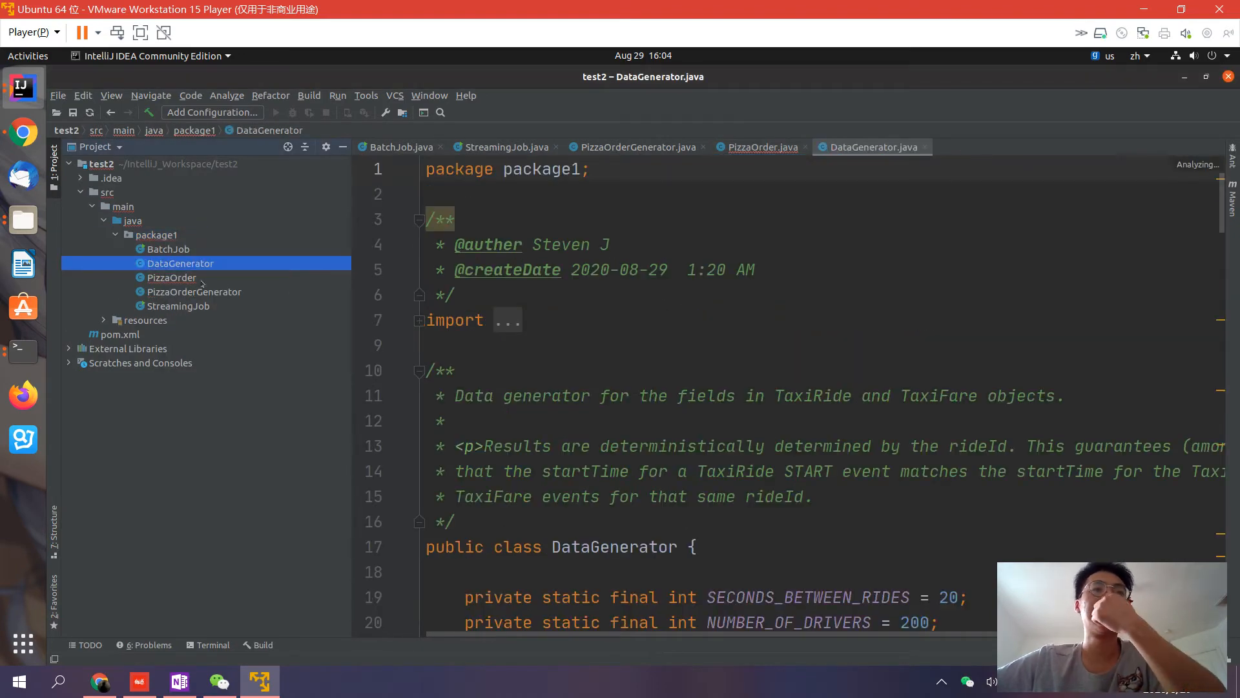
scroll(down, 3)
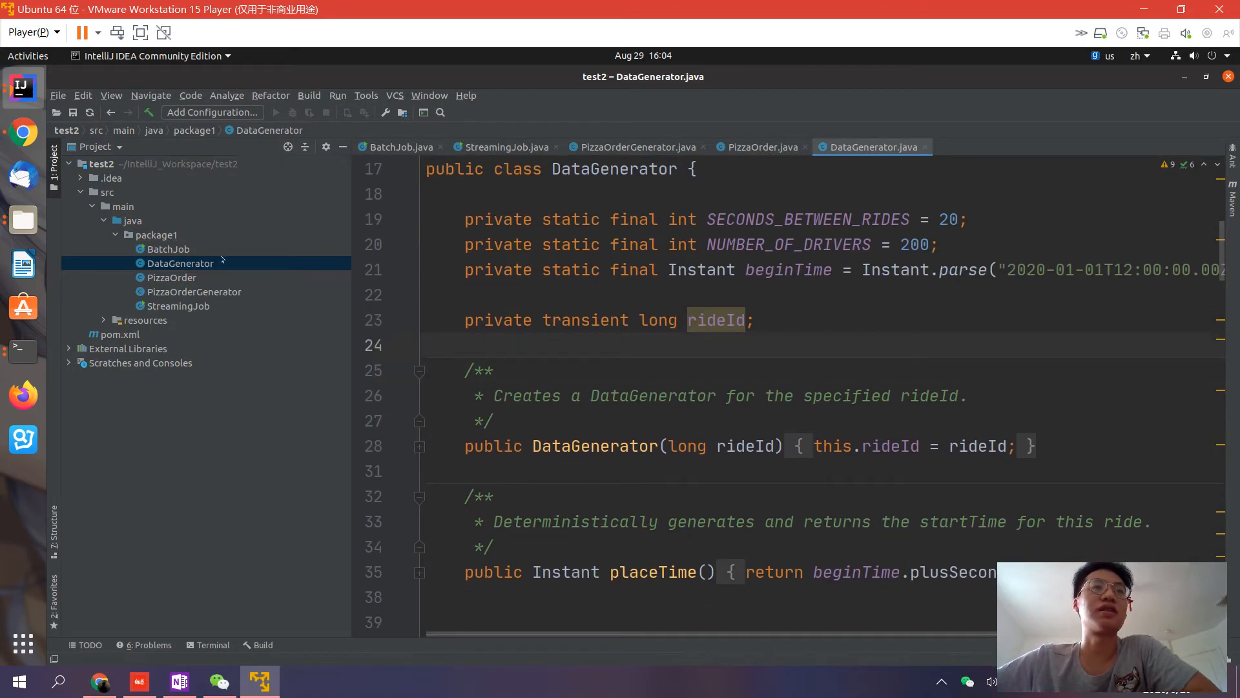
scroll(down, 3)
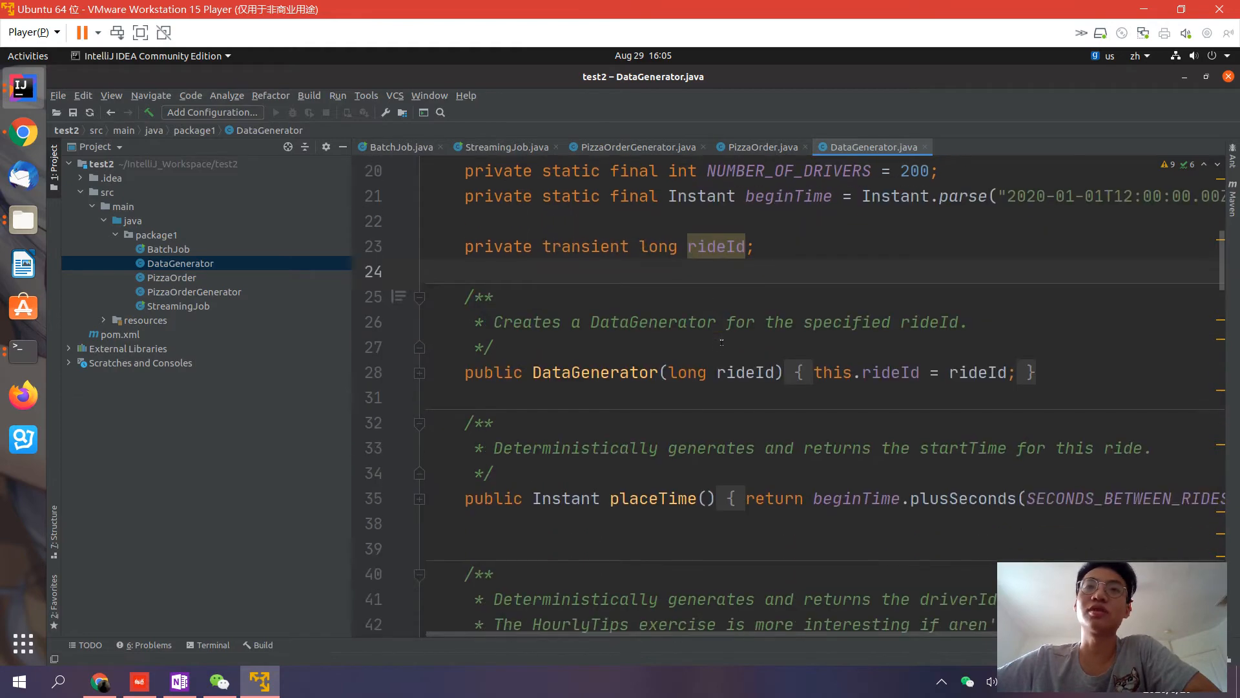
scroll(down, 3)
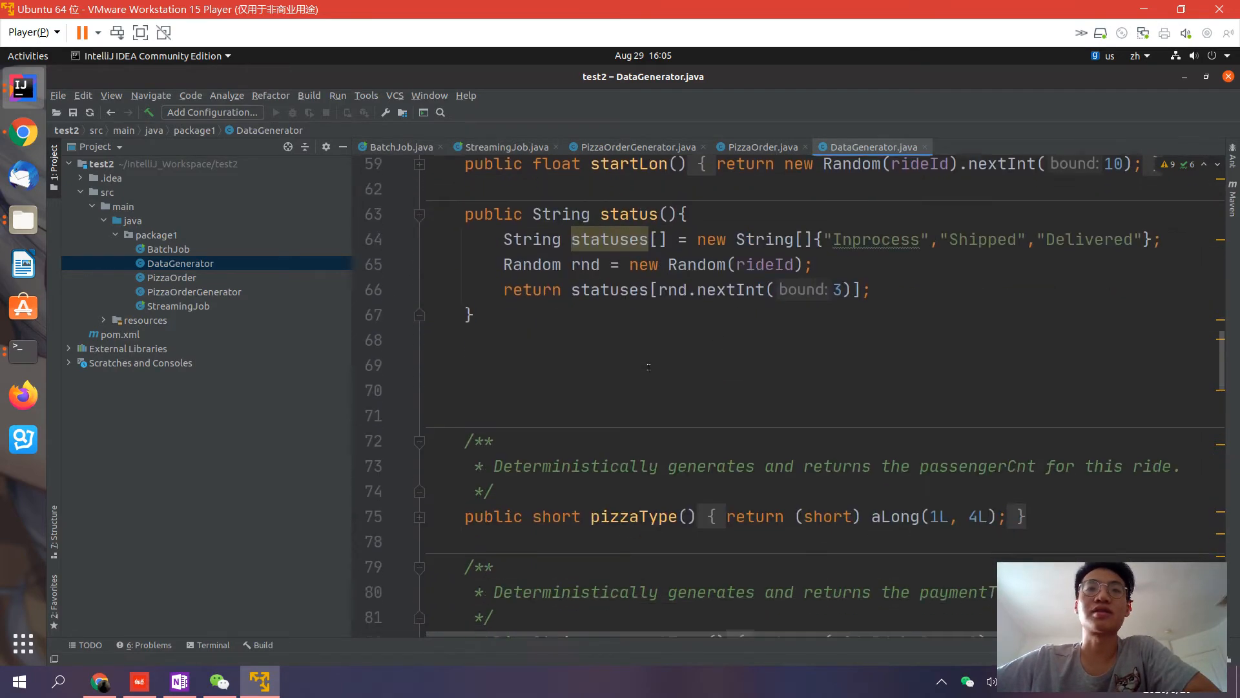
scroll(down, 3)
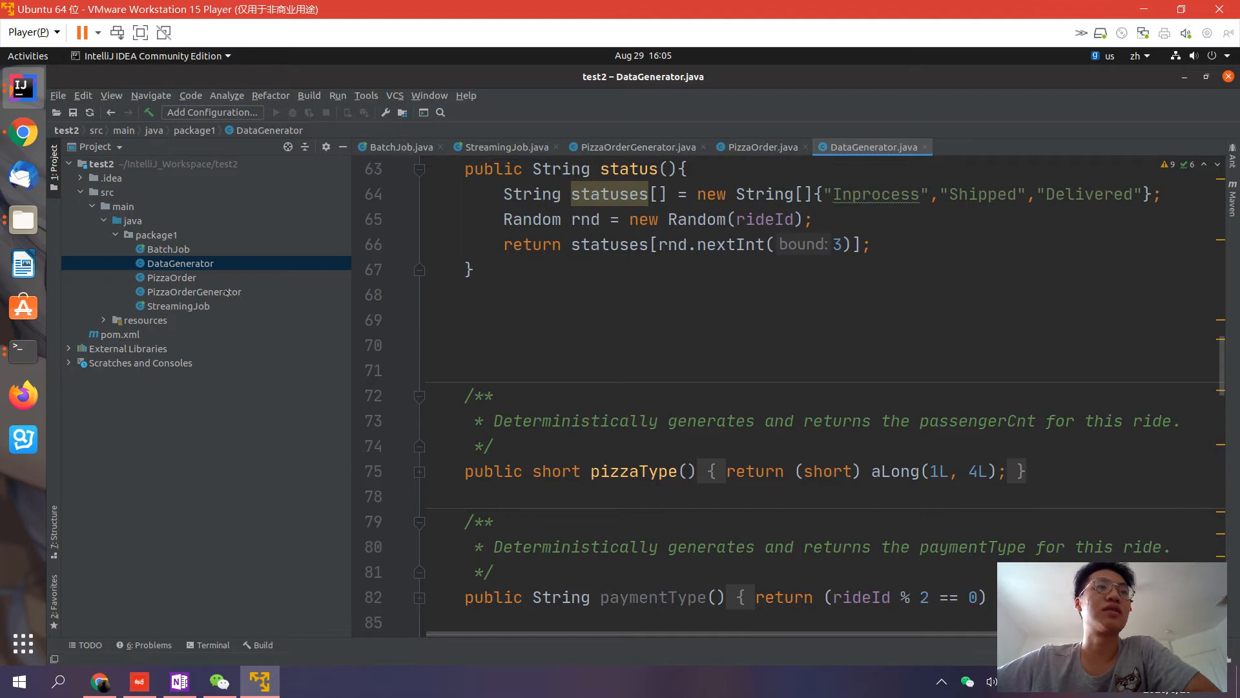
click(639, 147)
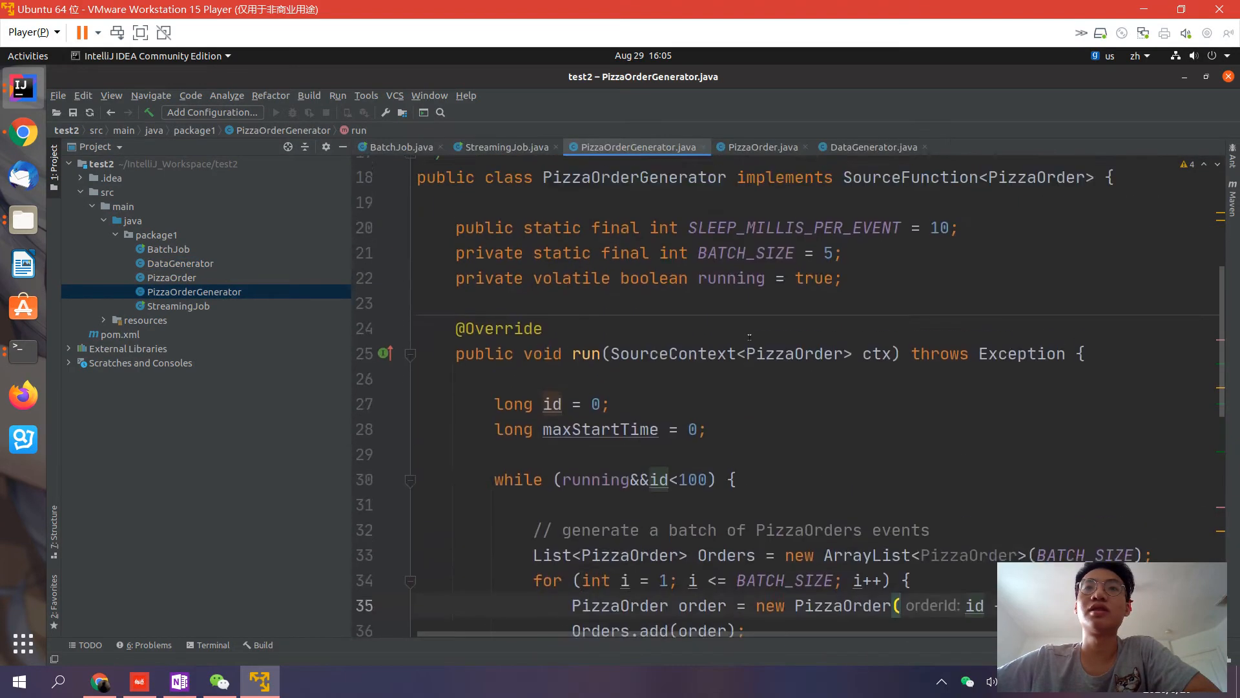
scroll(down, 3)
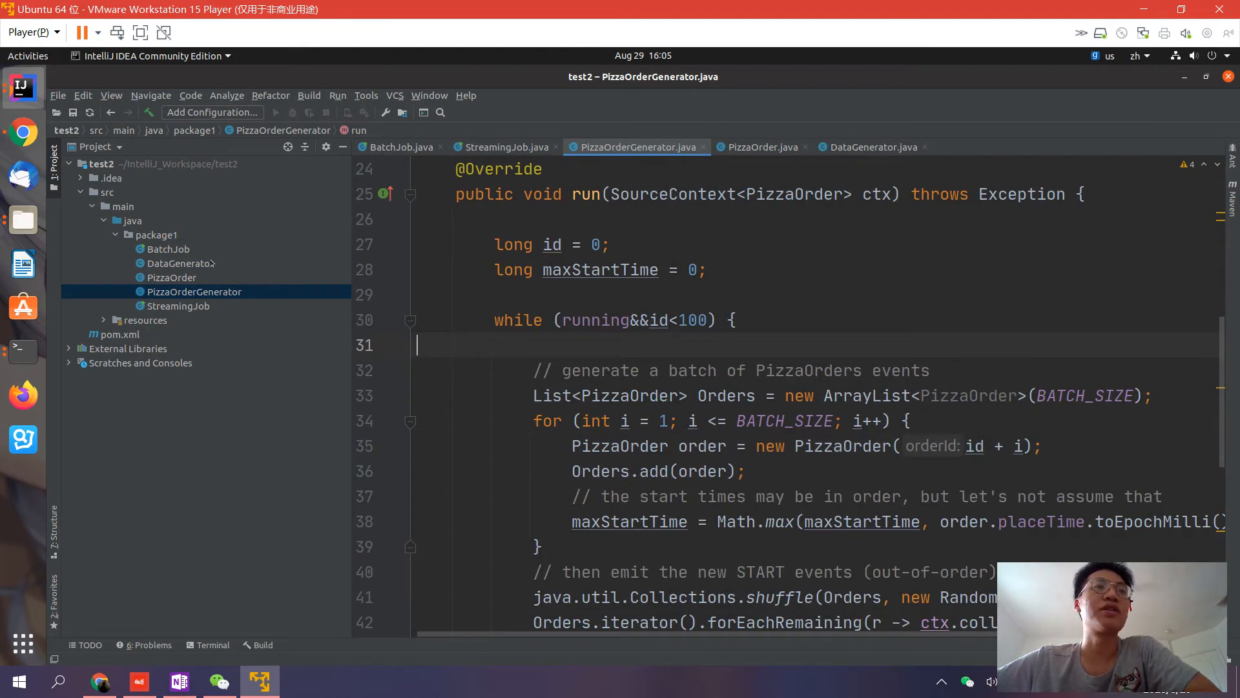
click(873, 148)
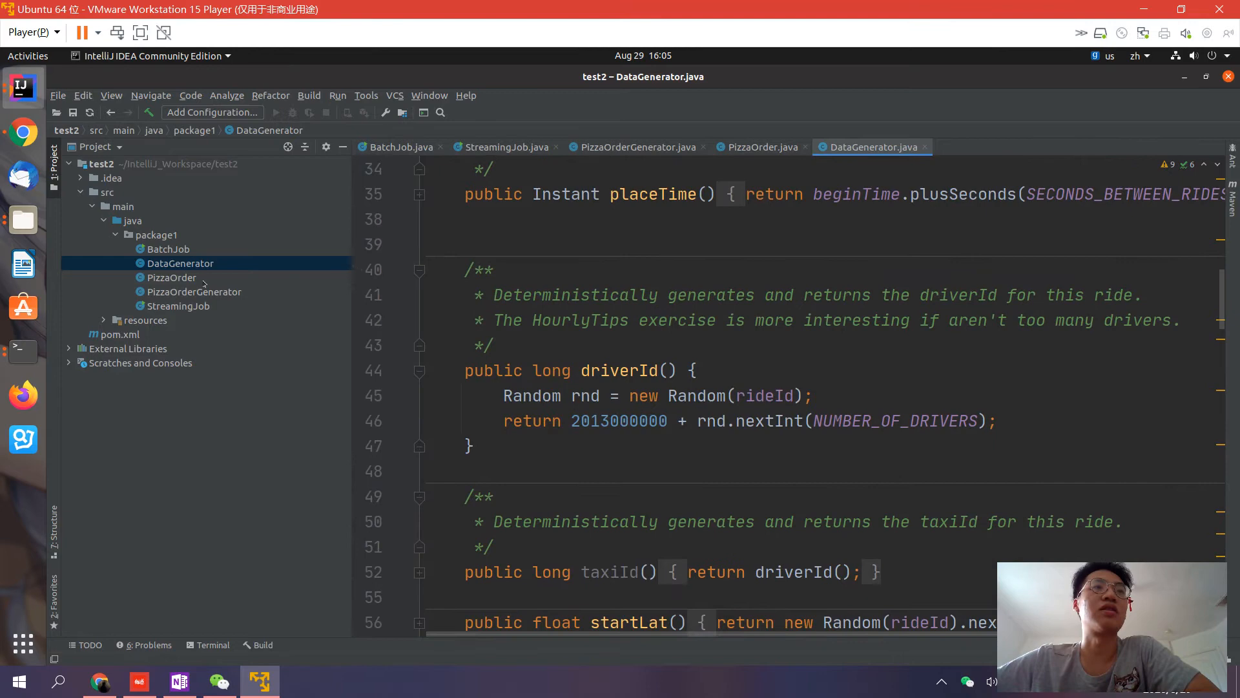
mouse_move(219, 284)
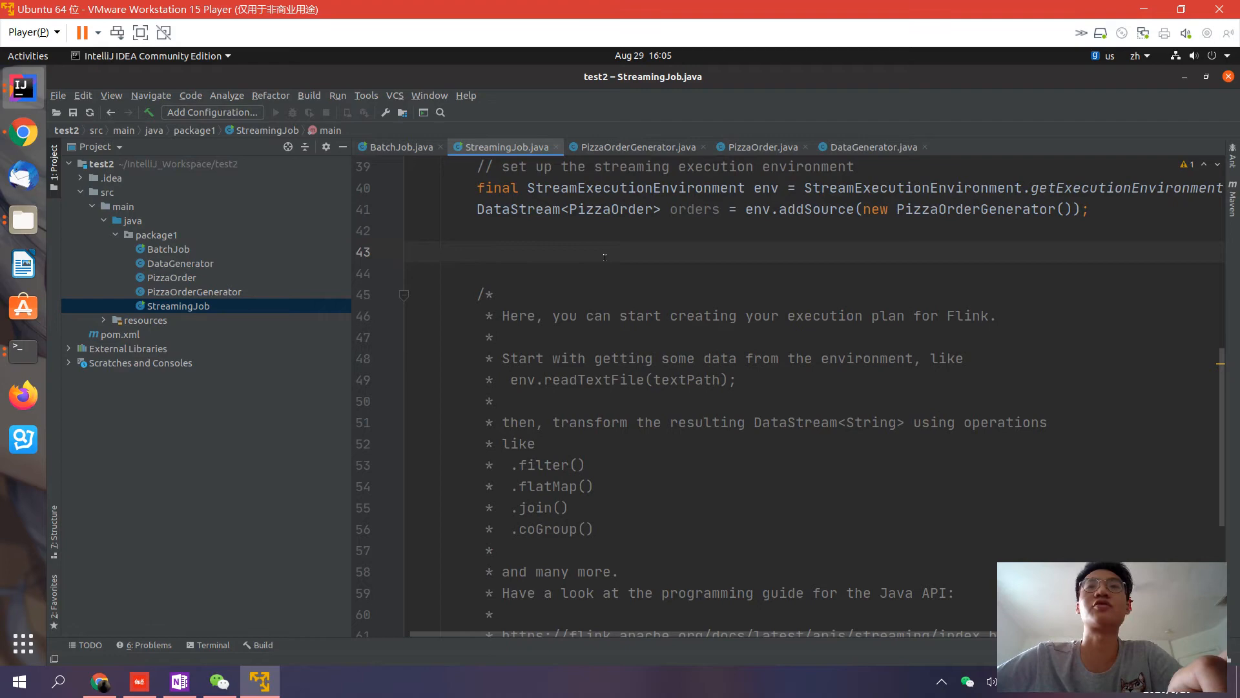
click(478, 252)
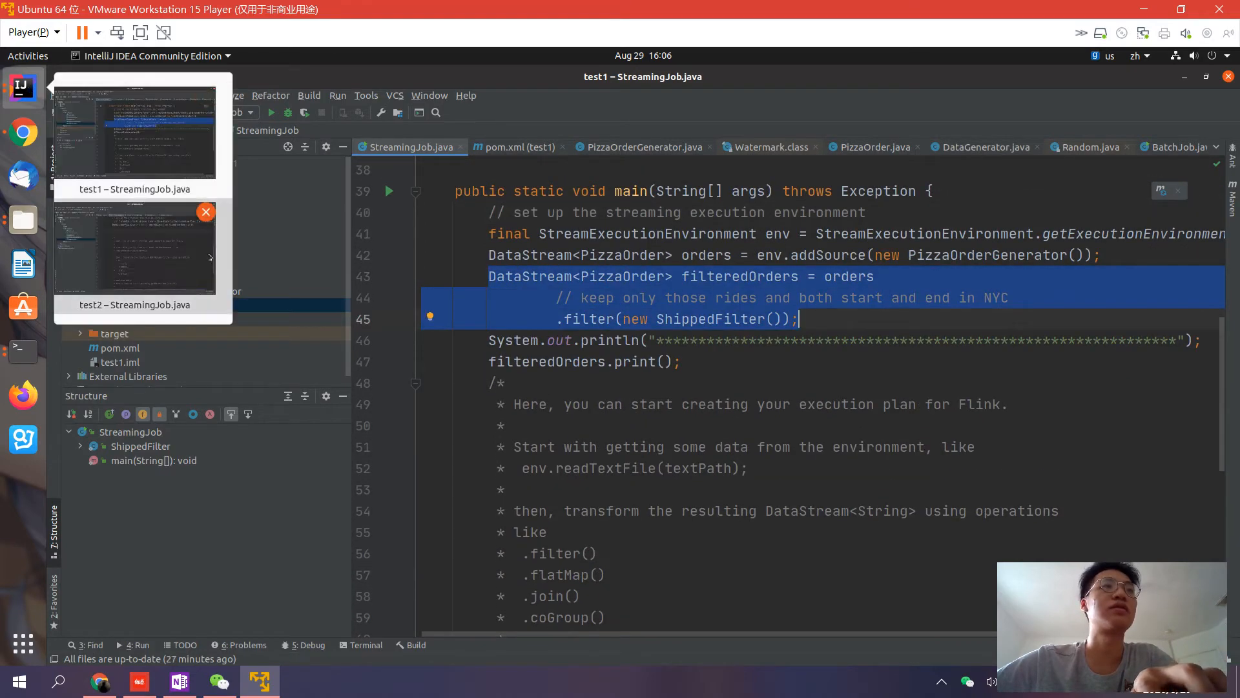
click(135, 247)
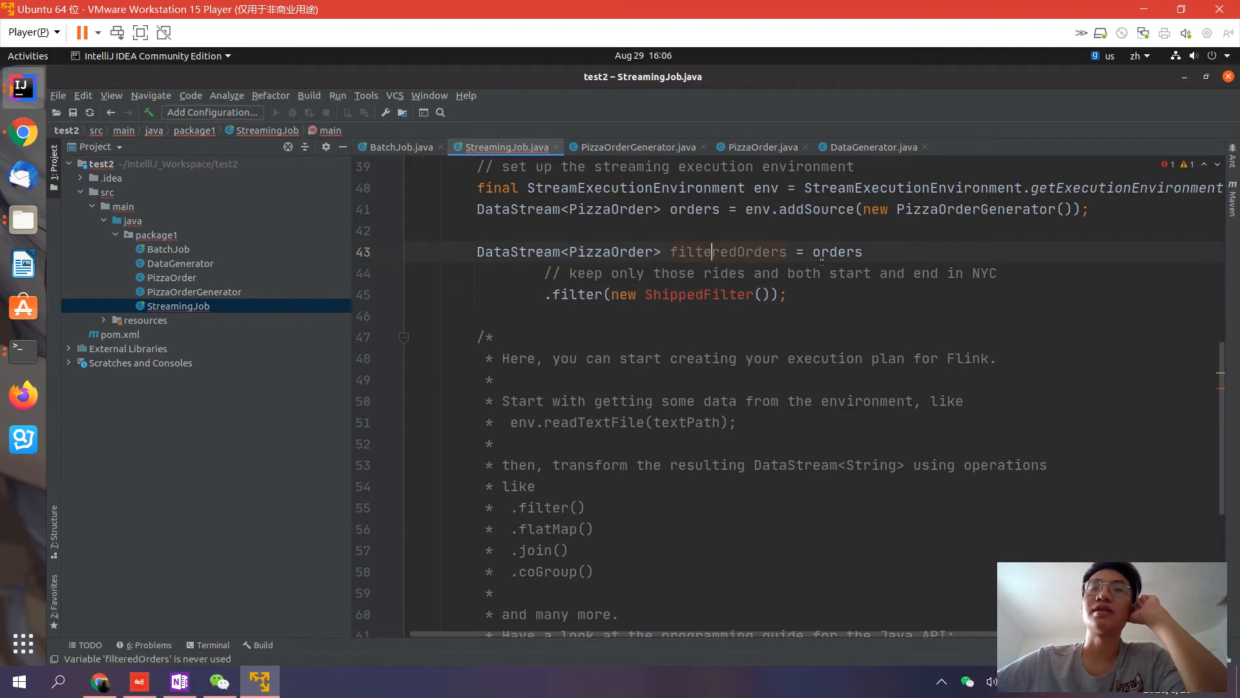
double_click(837, 251)
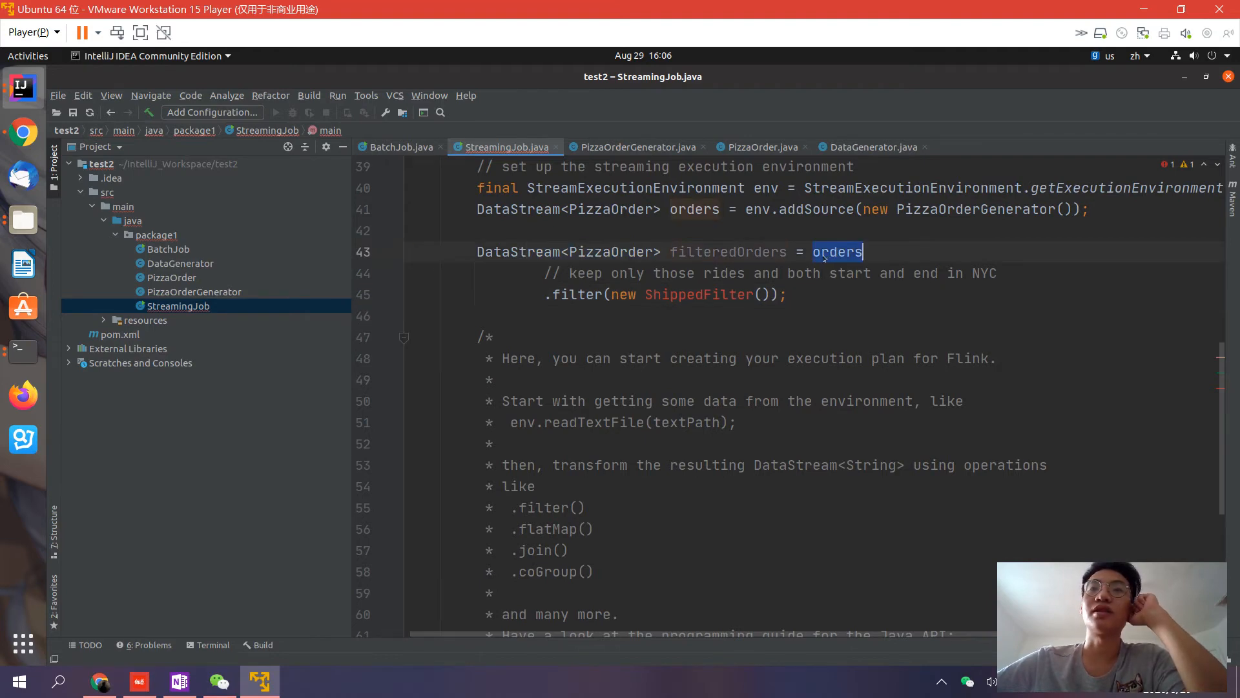
click(827, 251)
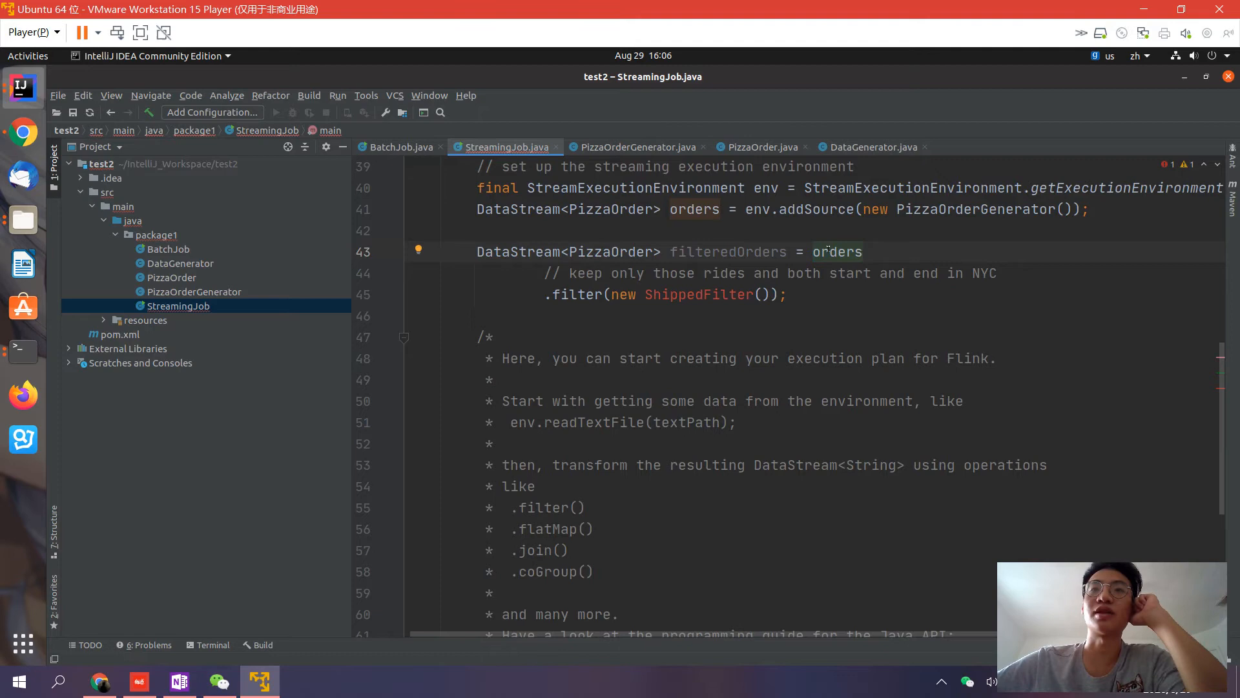
double_click(837, 252)
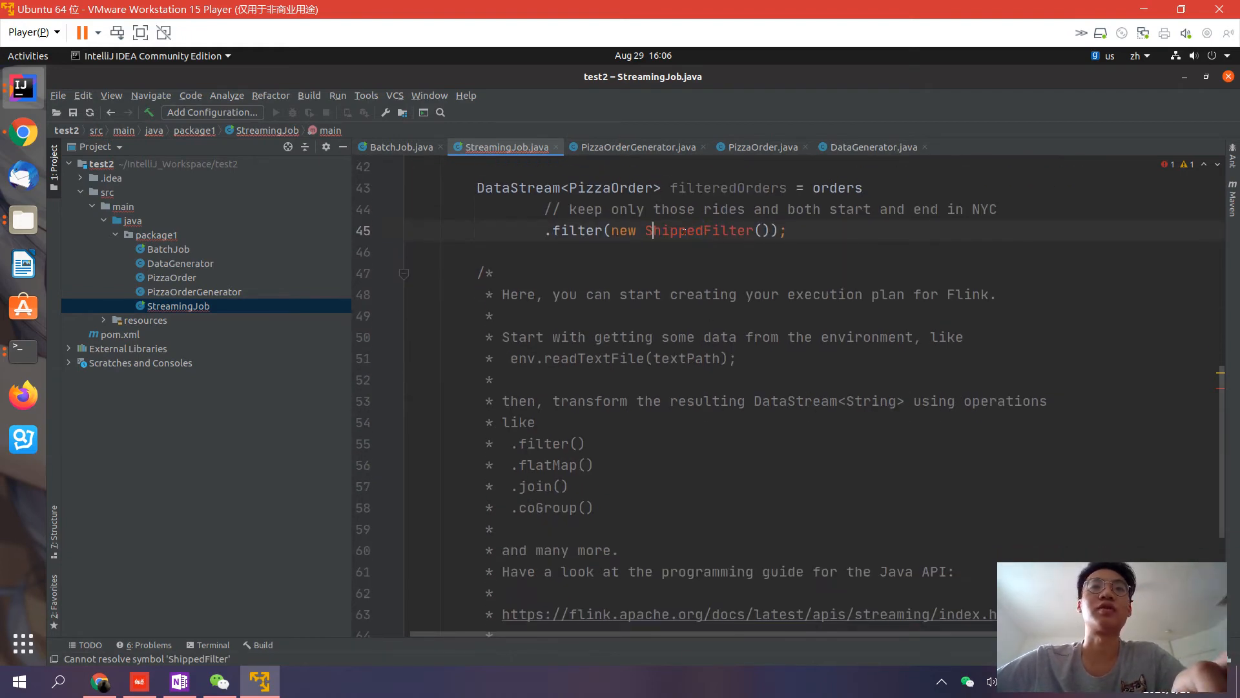
Step: Declare public static class ShippedFilter with a filter method taking PizzaOrder order
scroll(down, 3)
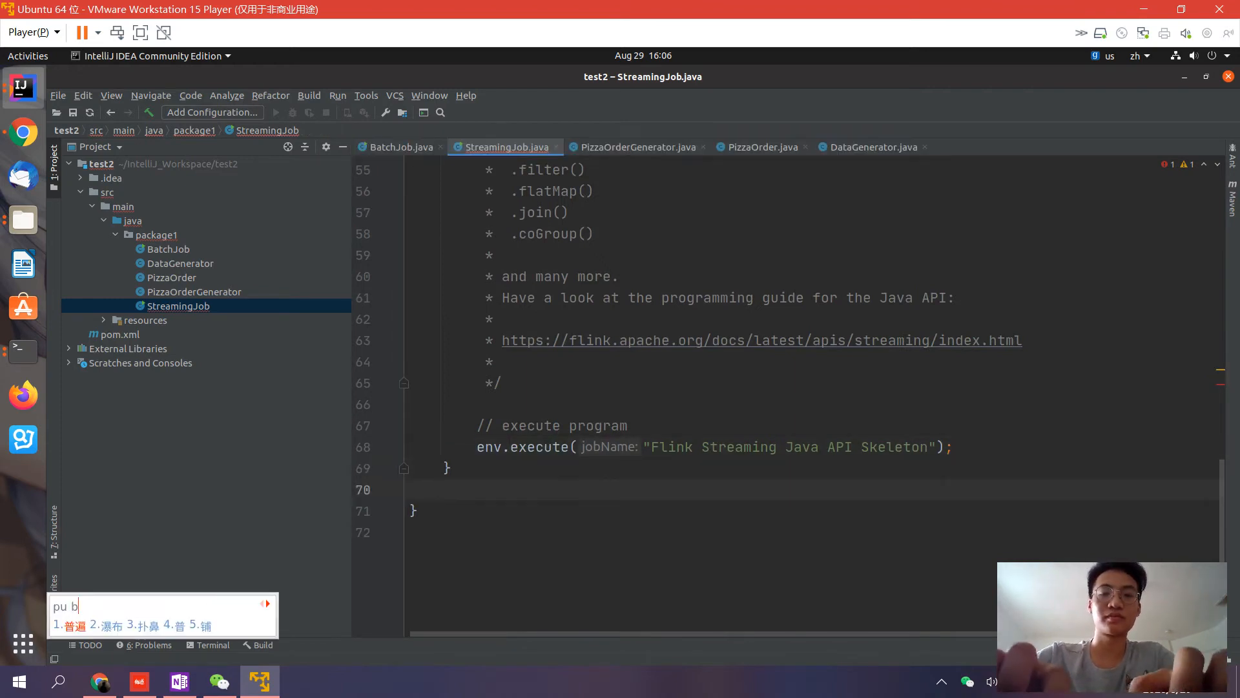
text(public)
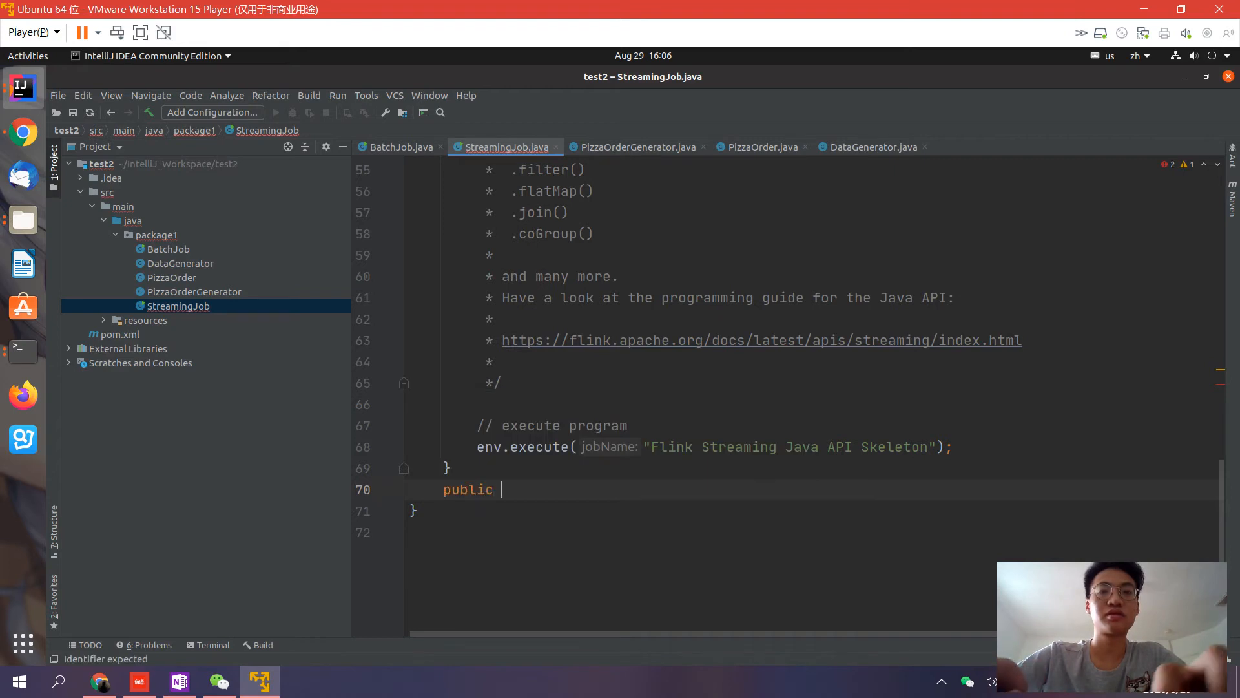
text(ShippedFilter)
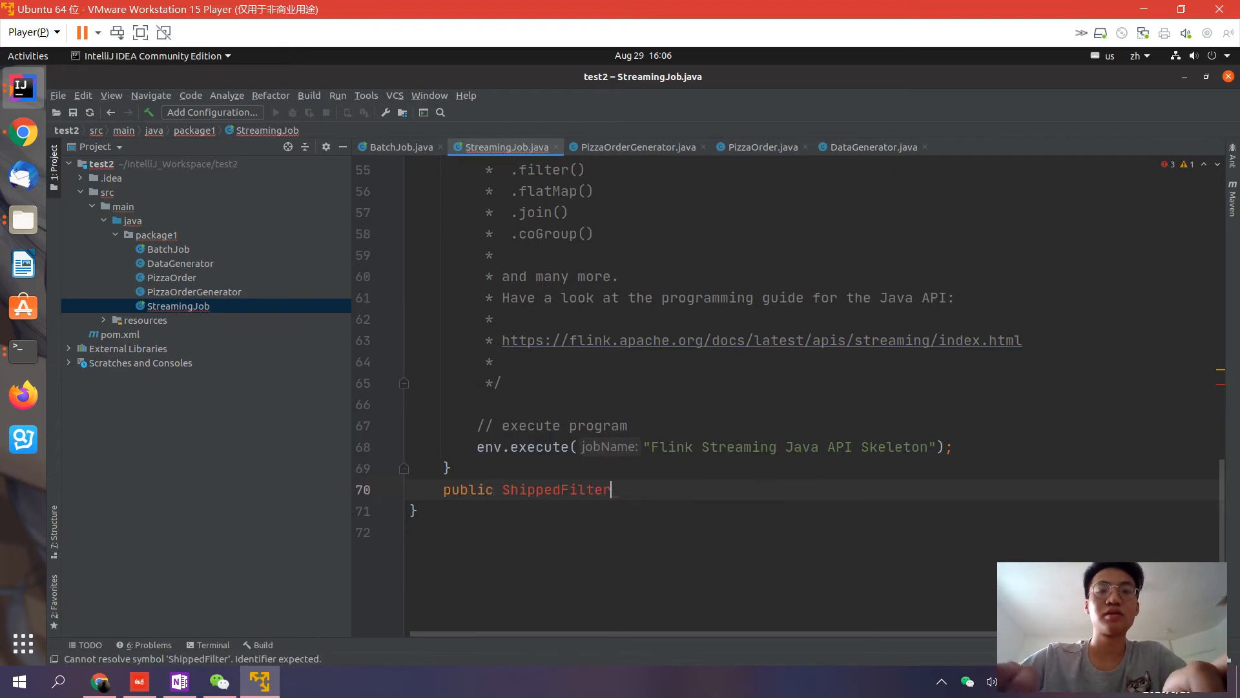
text(boolean)
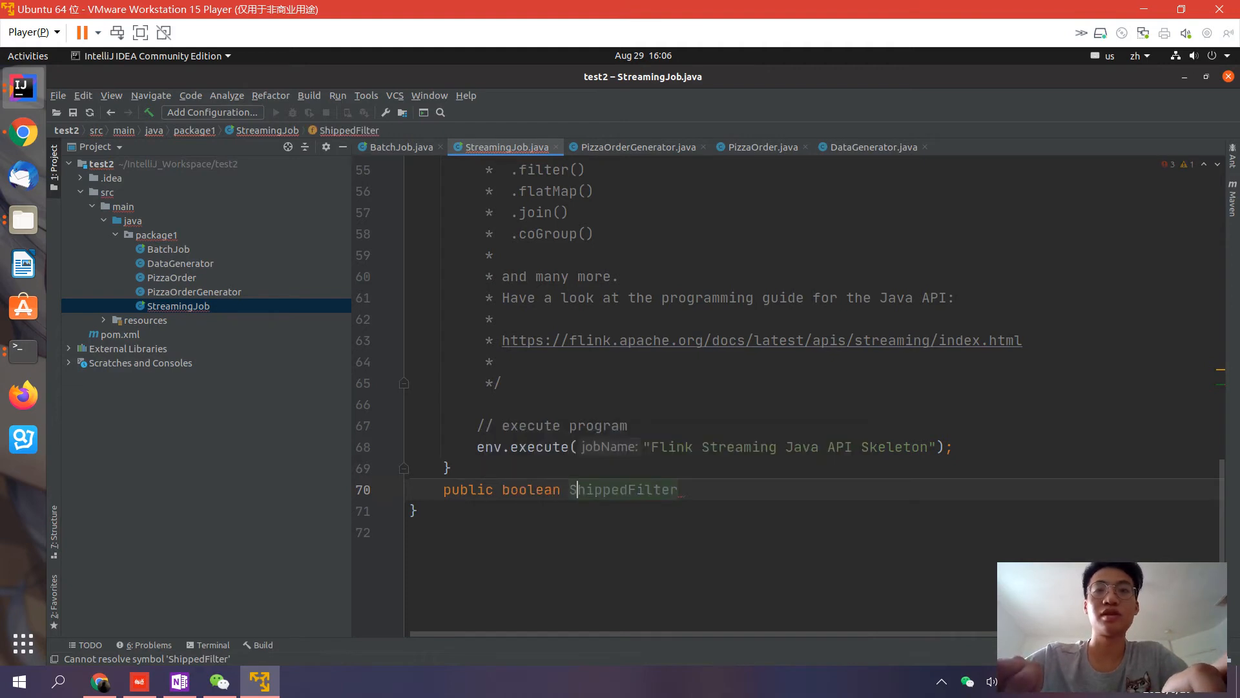
text(())
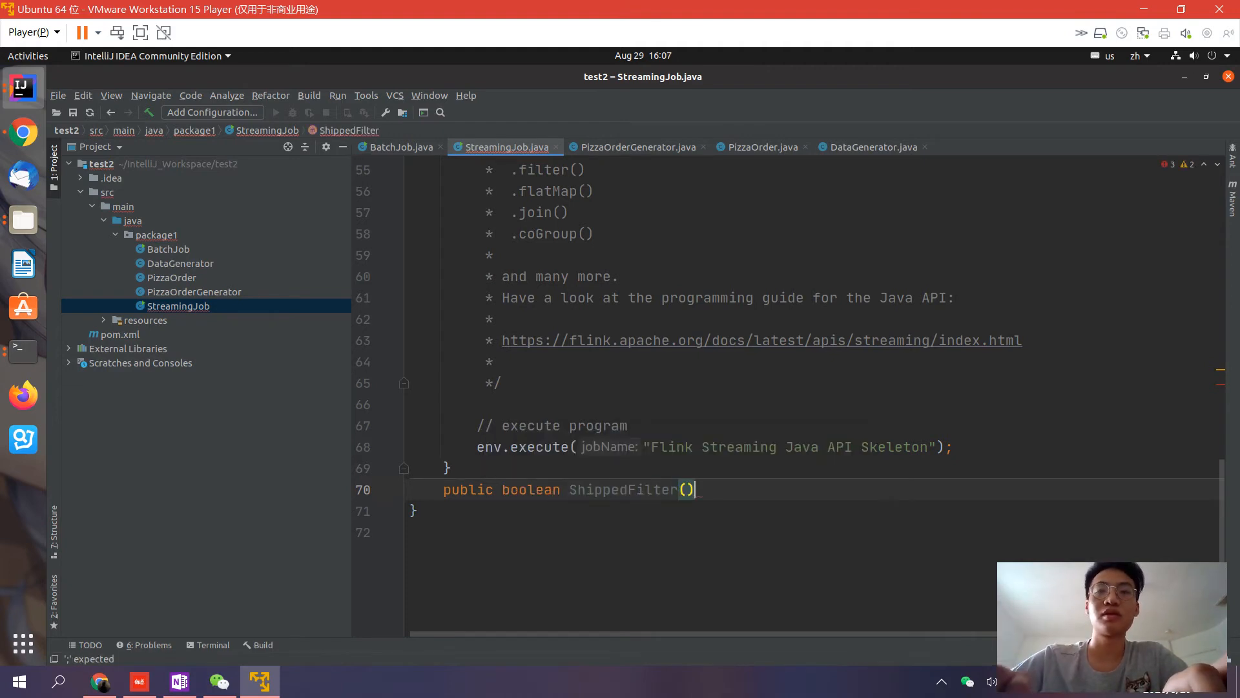
text({)
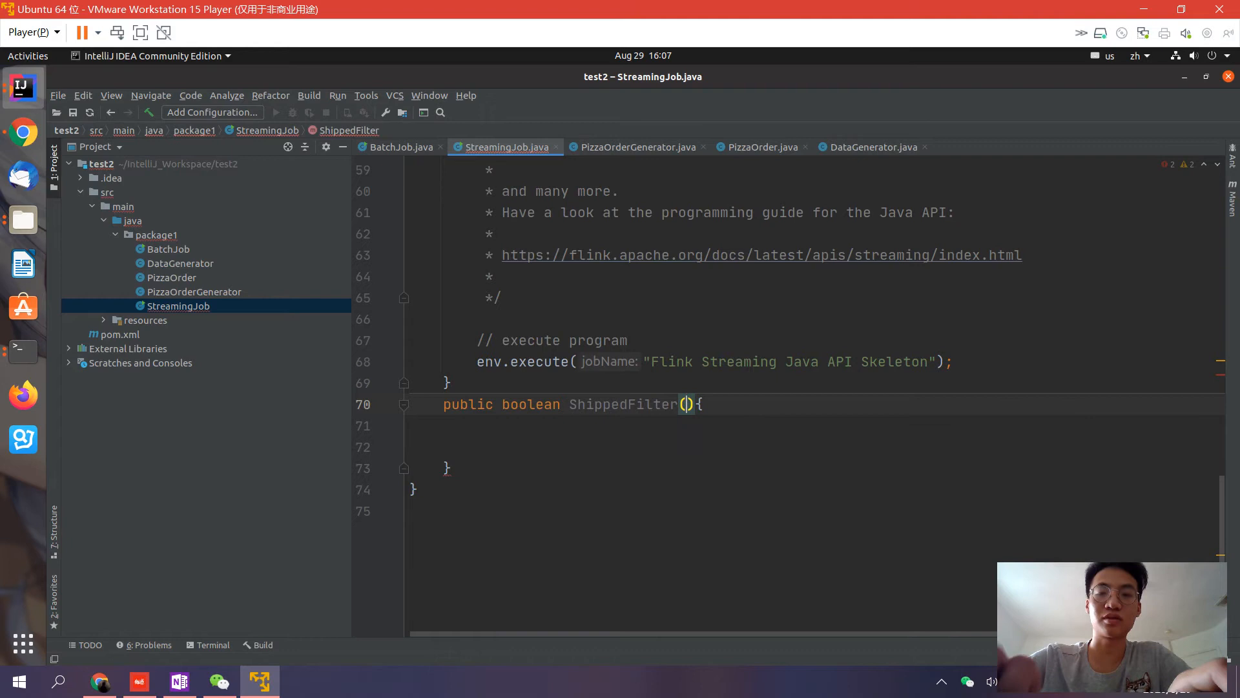
text(PizzaOrder)
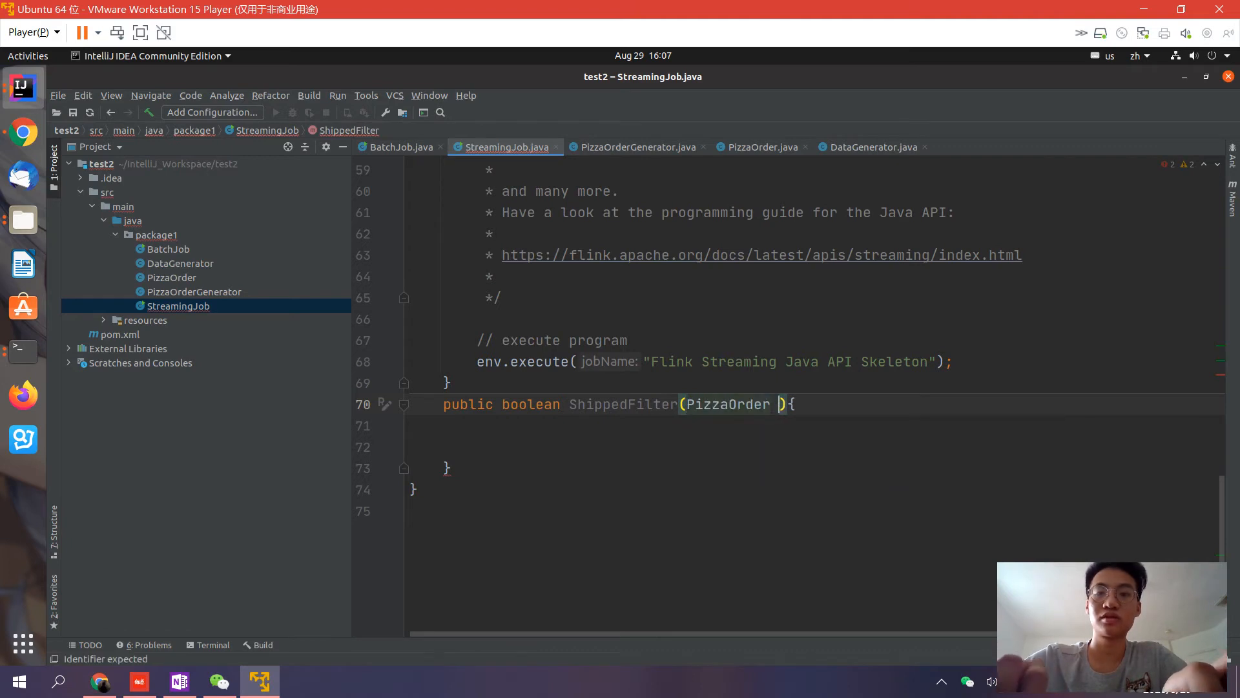
text(por)
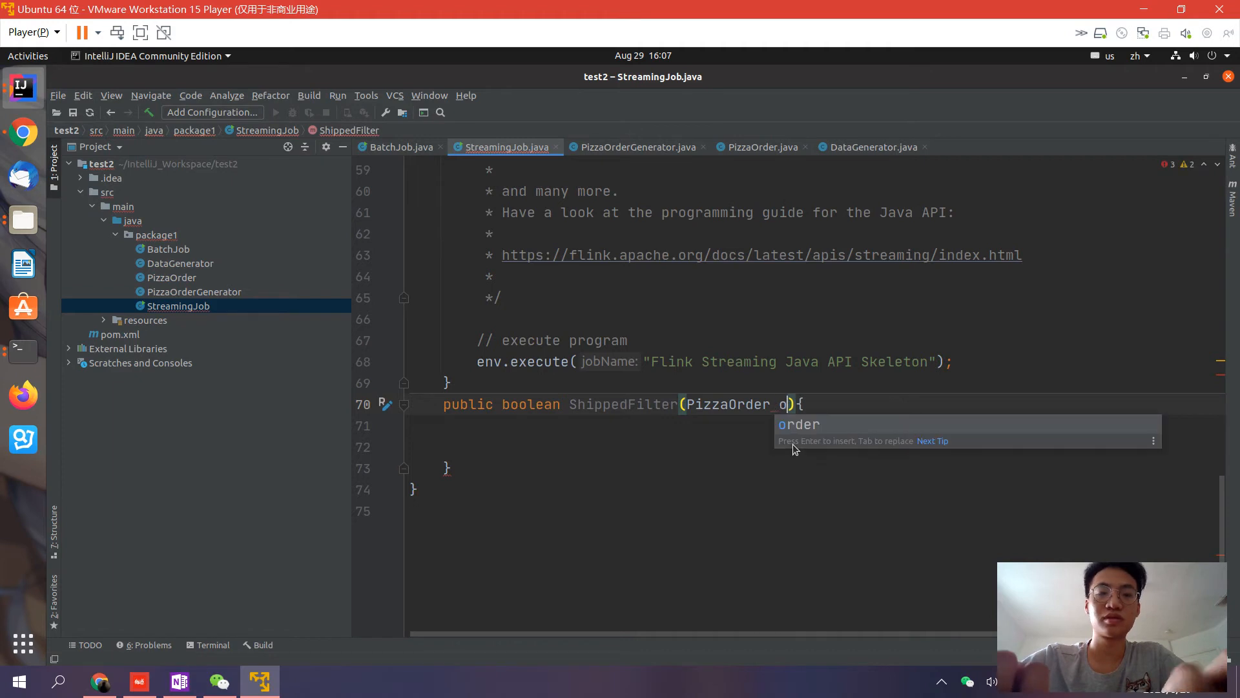
key(Enter)
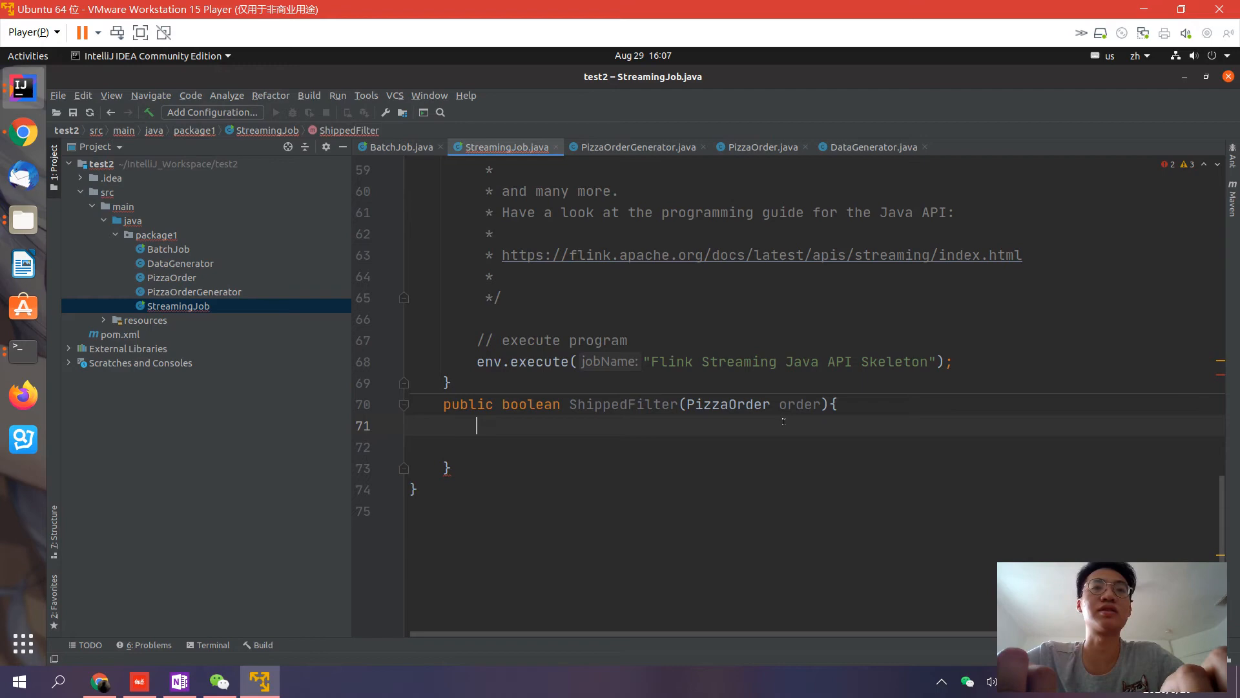
text(return order.status)
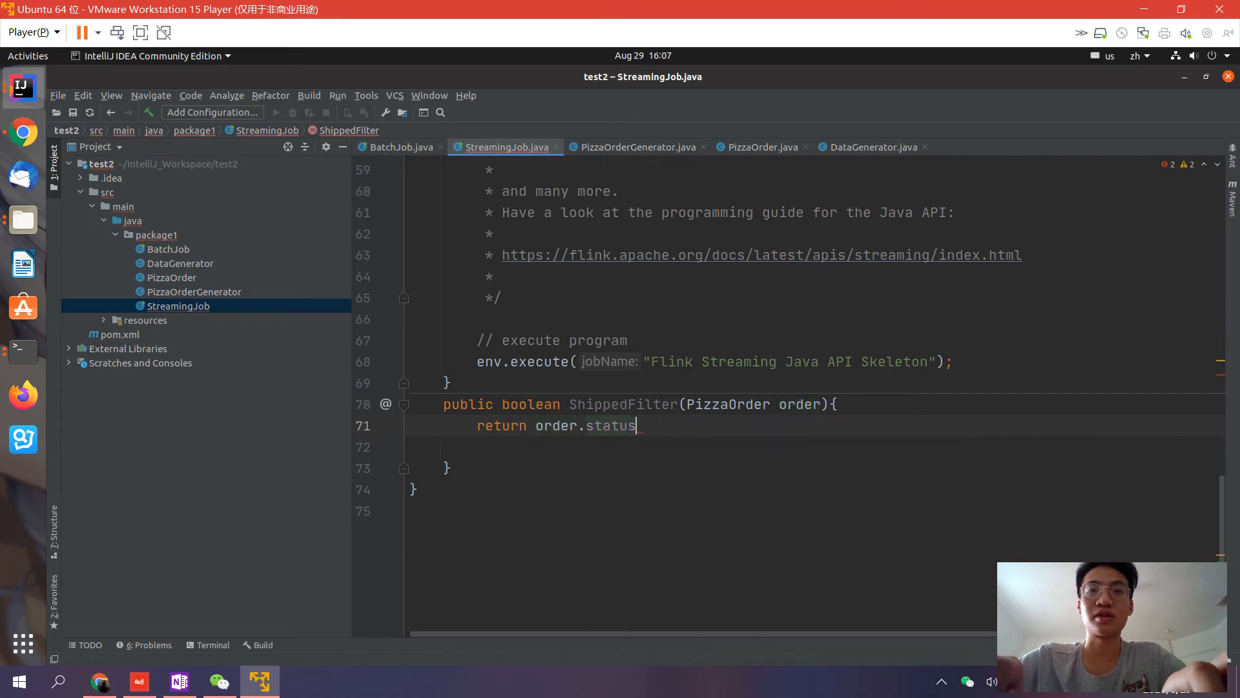
text(.equals(")
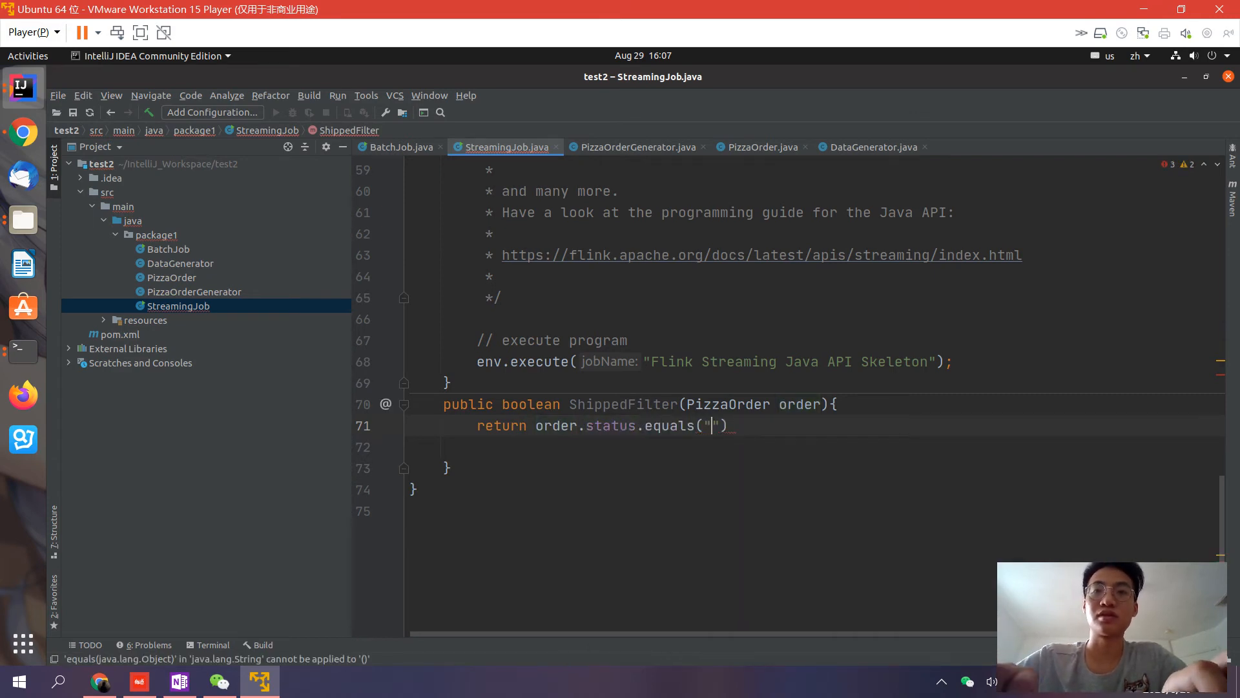
text(Shipped)
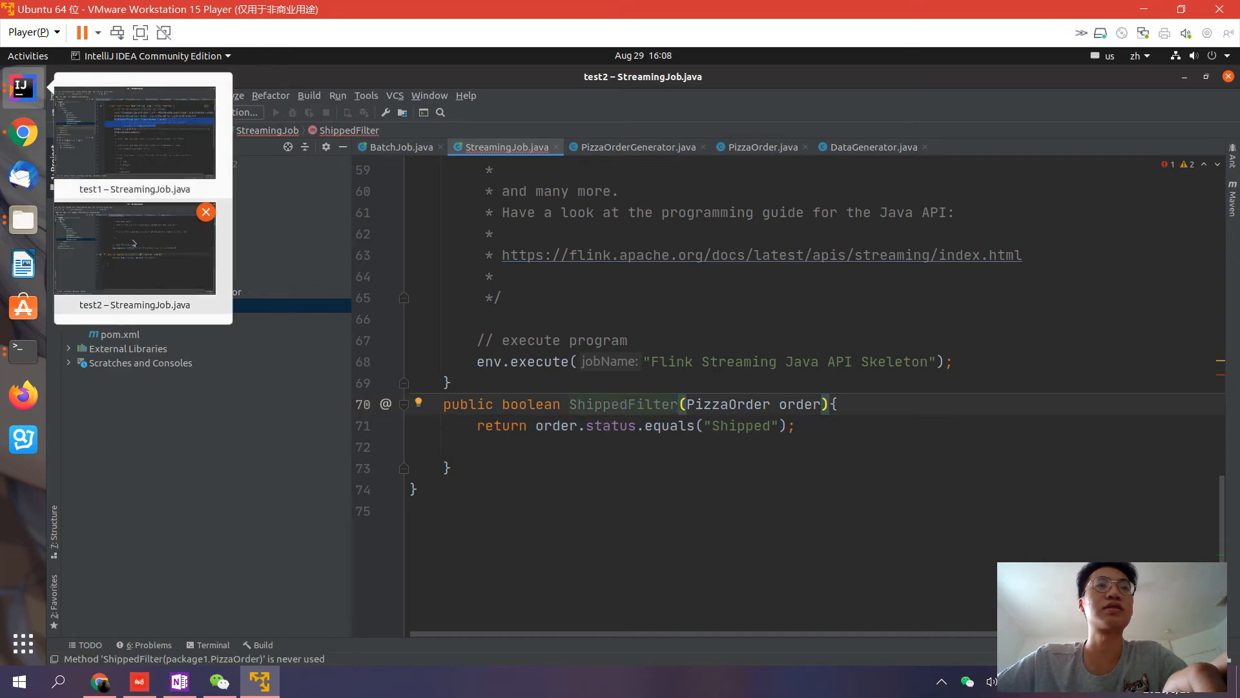
click(134, 132)
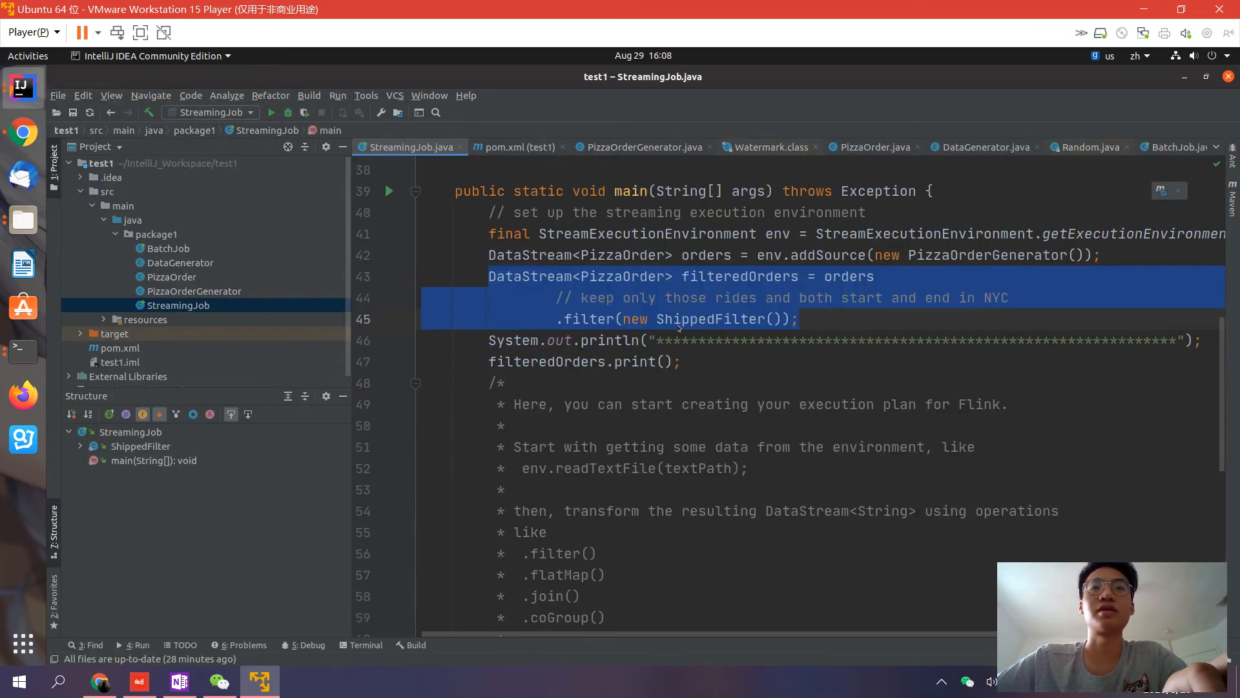
scroll(down, 3)
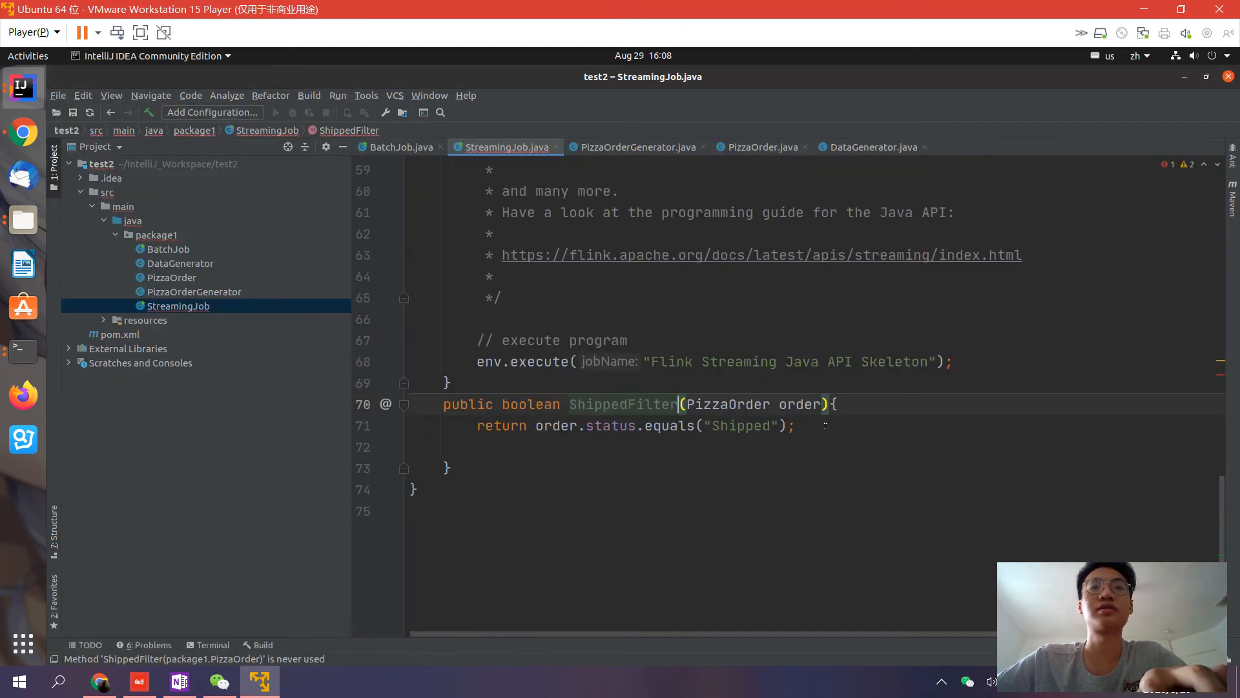
text(@Override)
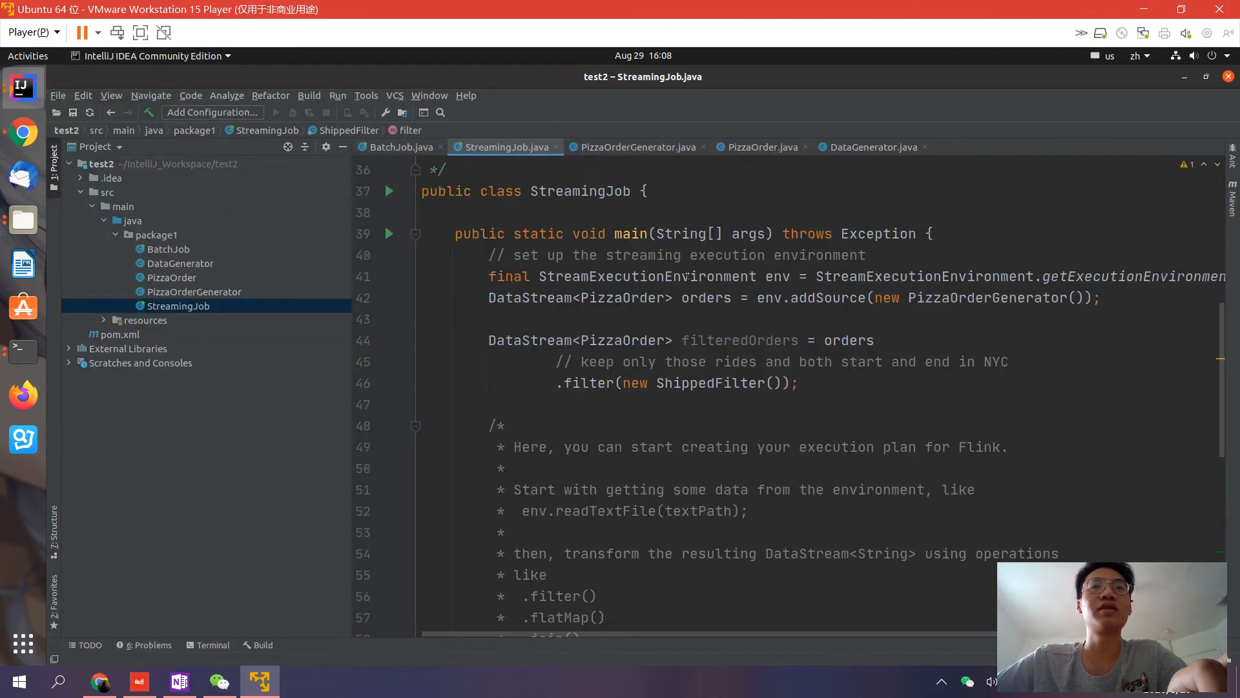
scroll(down, 3)
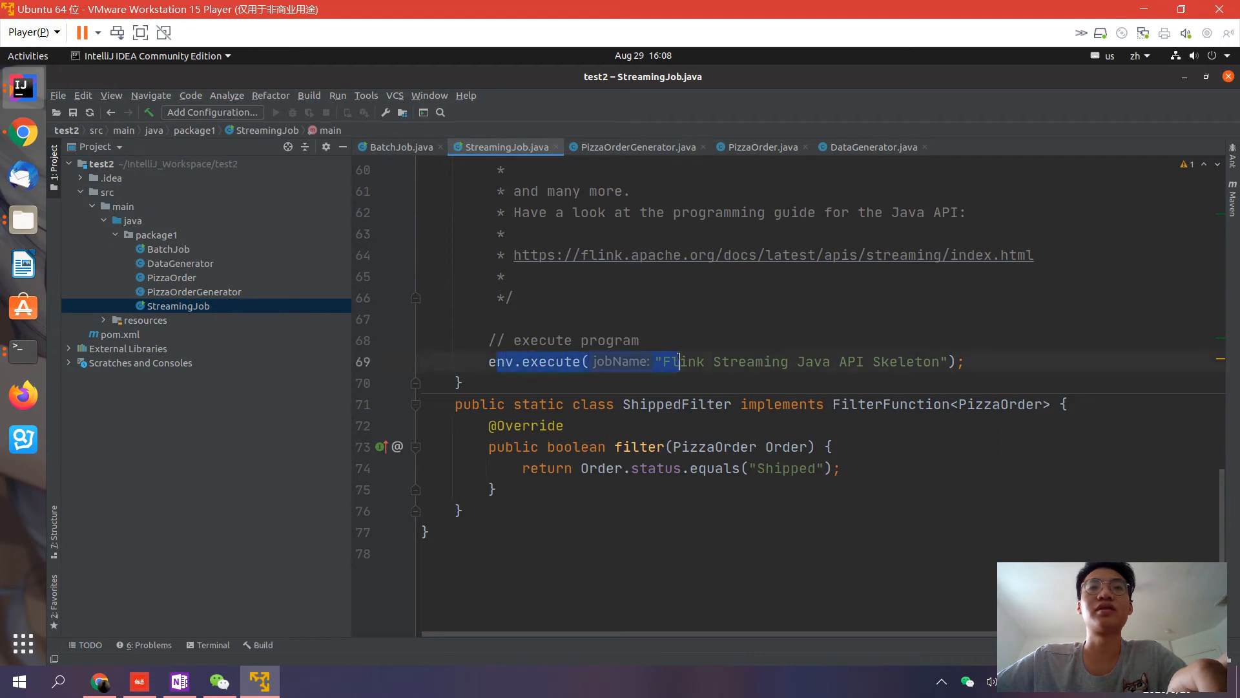
click(564, 361)
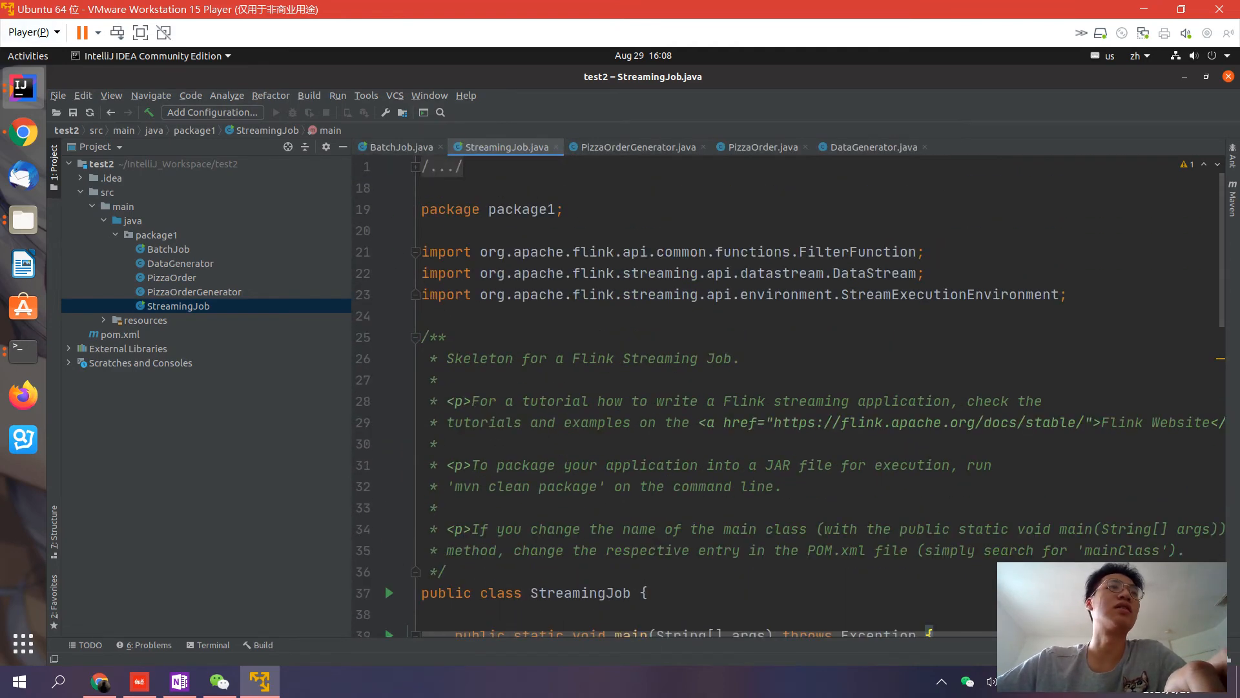
click(58, 96)
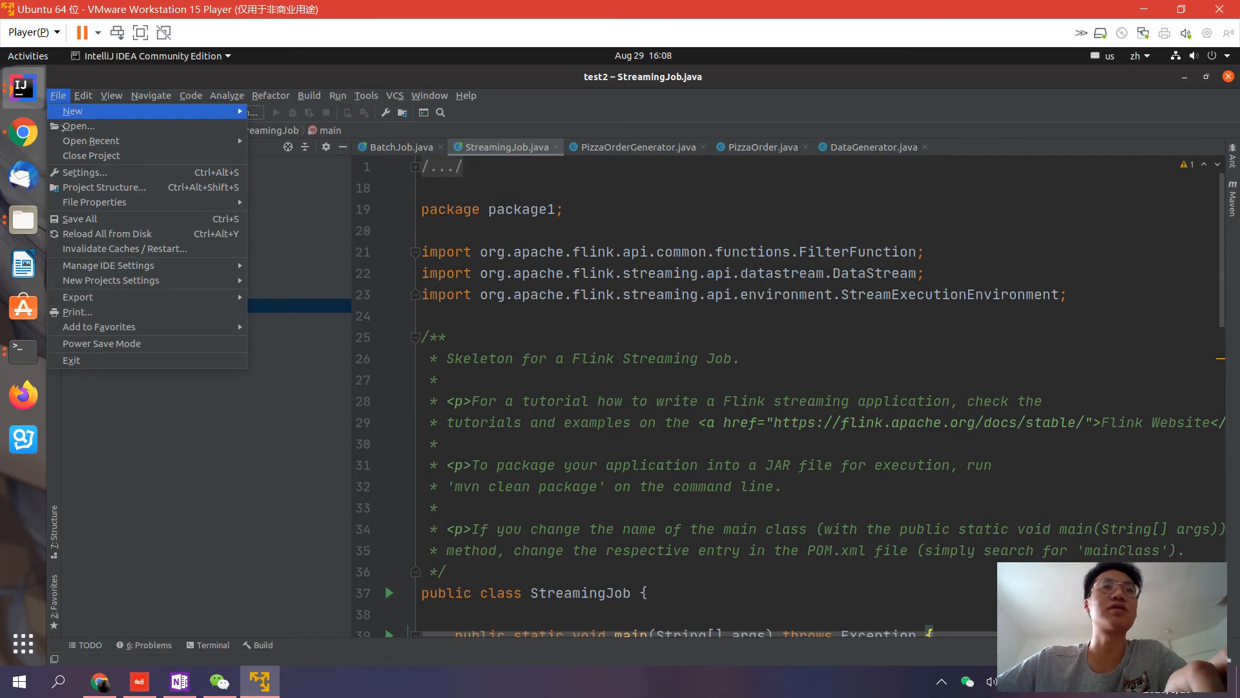
mouse_move(85, 173)
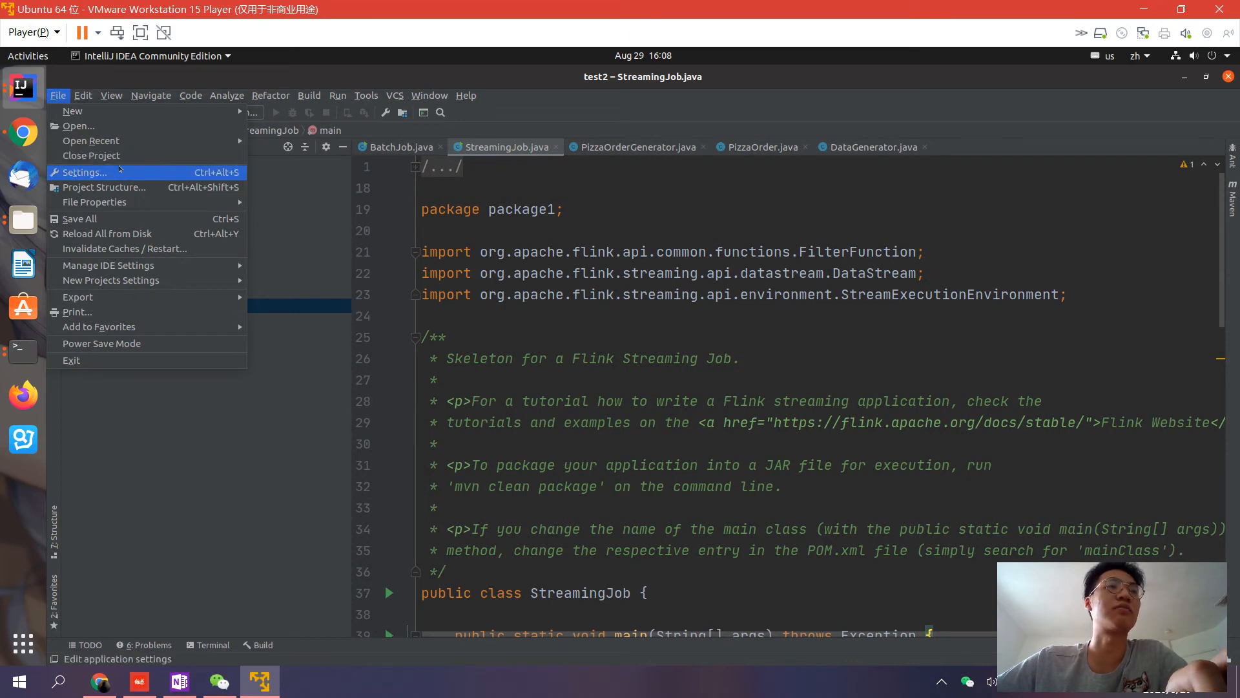
mouse_move(73, 111)
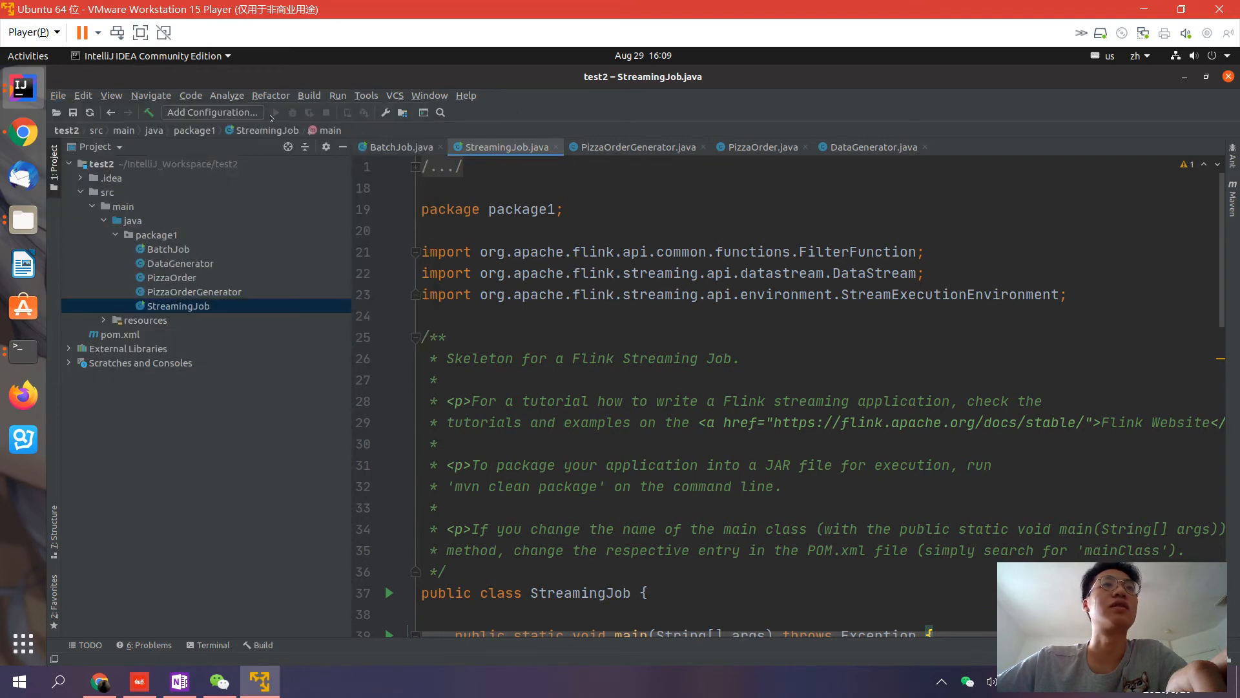
Step: Run StreamingJob, then enable provided-scope dependencies in its run configuration
click(212, 111)
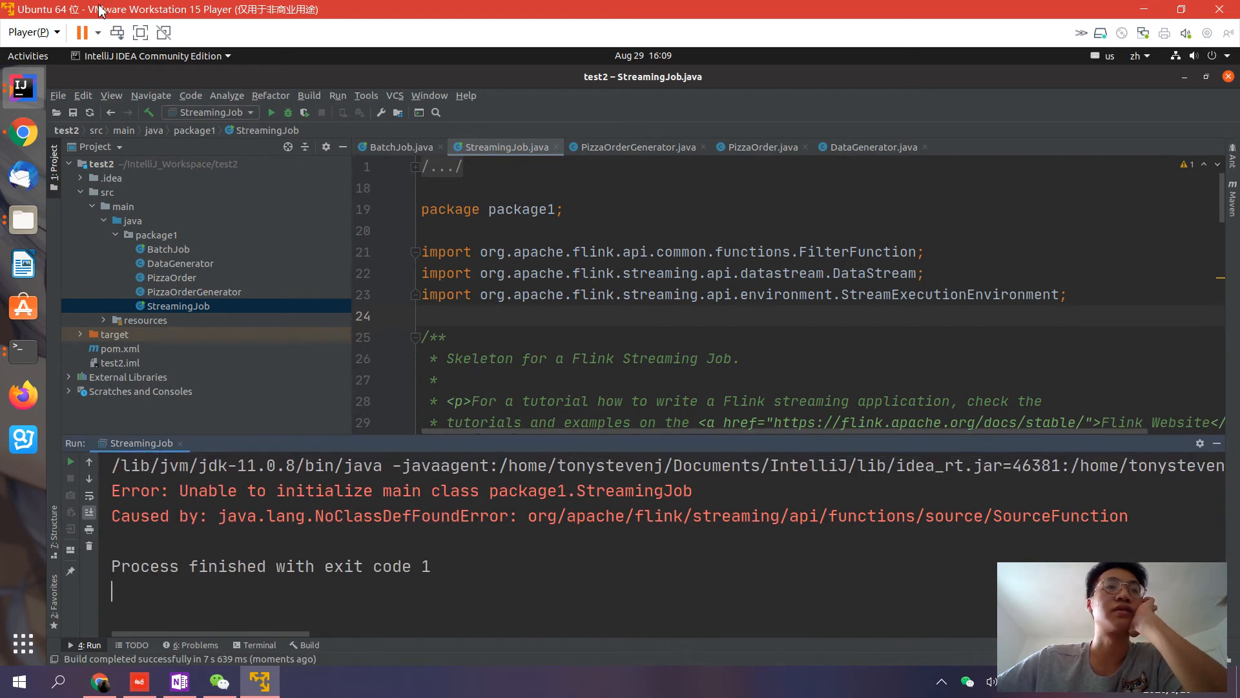
click(210, 112)
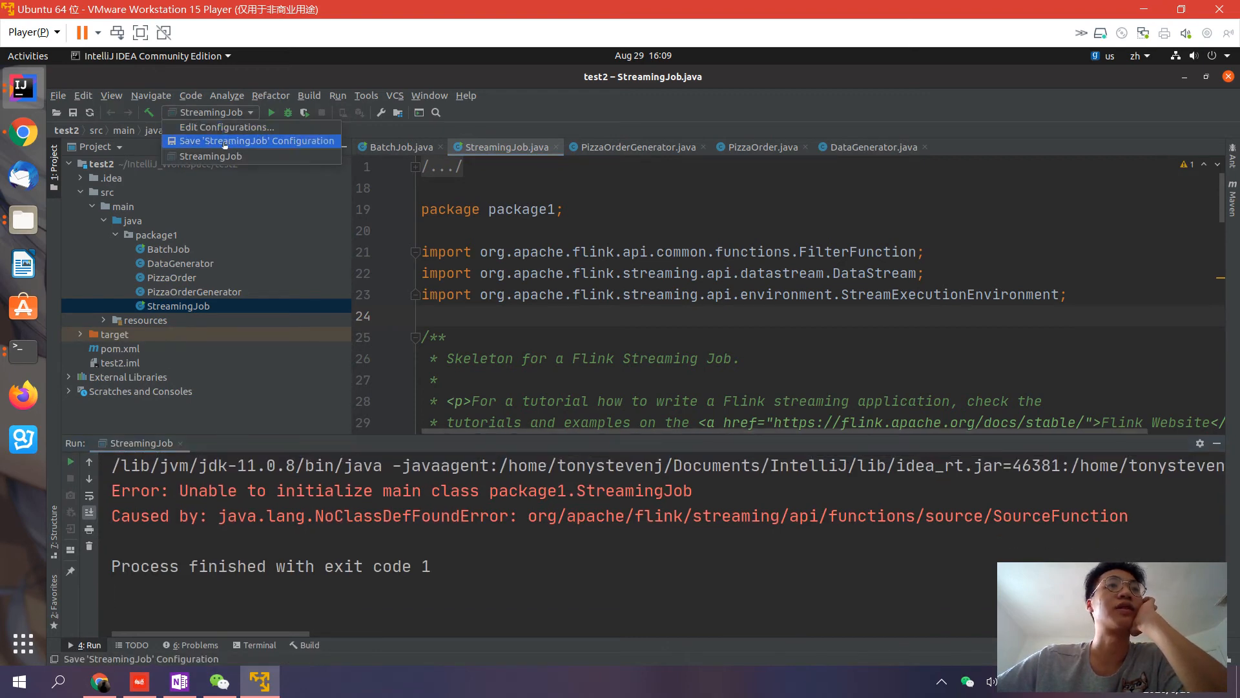
click(221, 126)
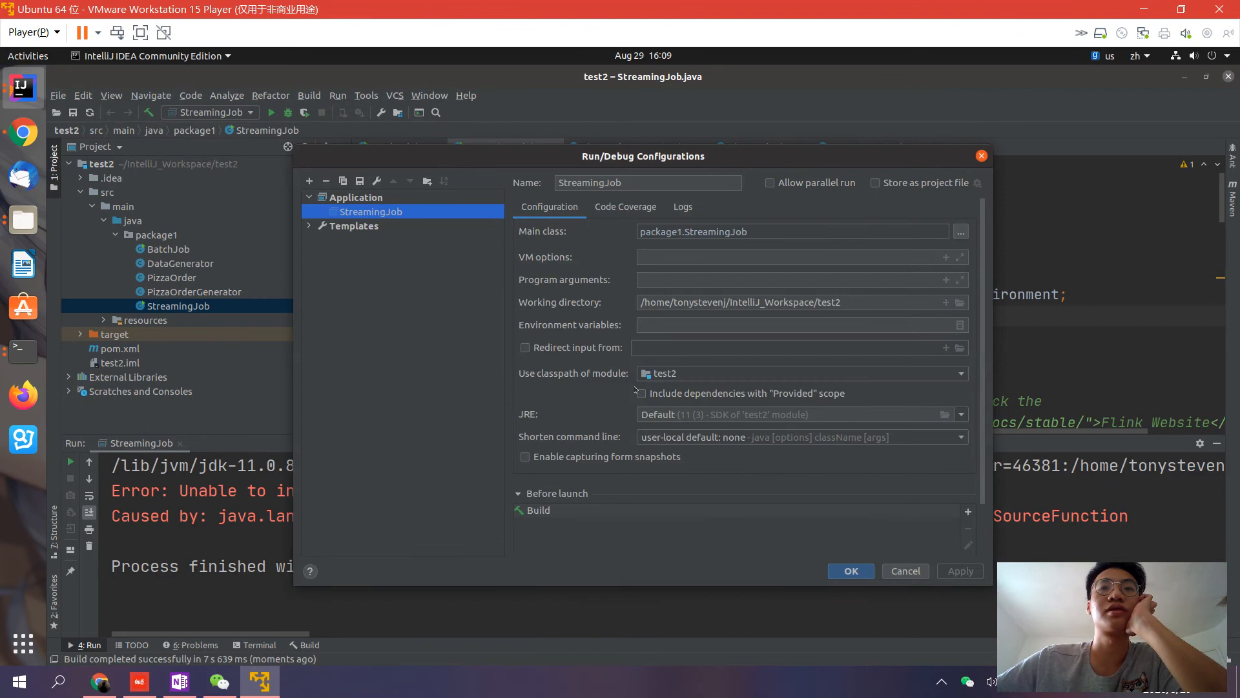
click(640, 393)
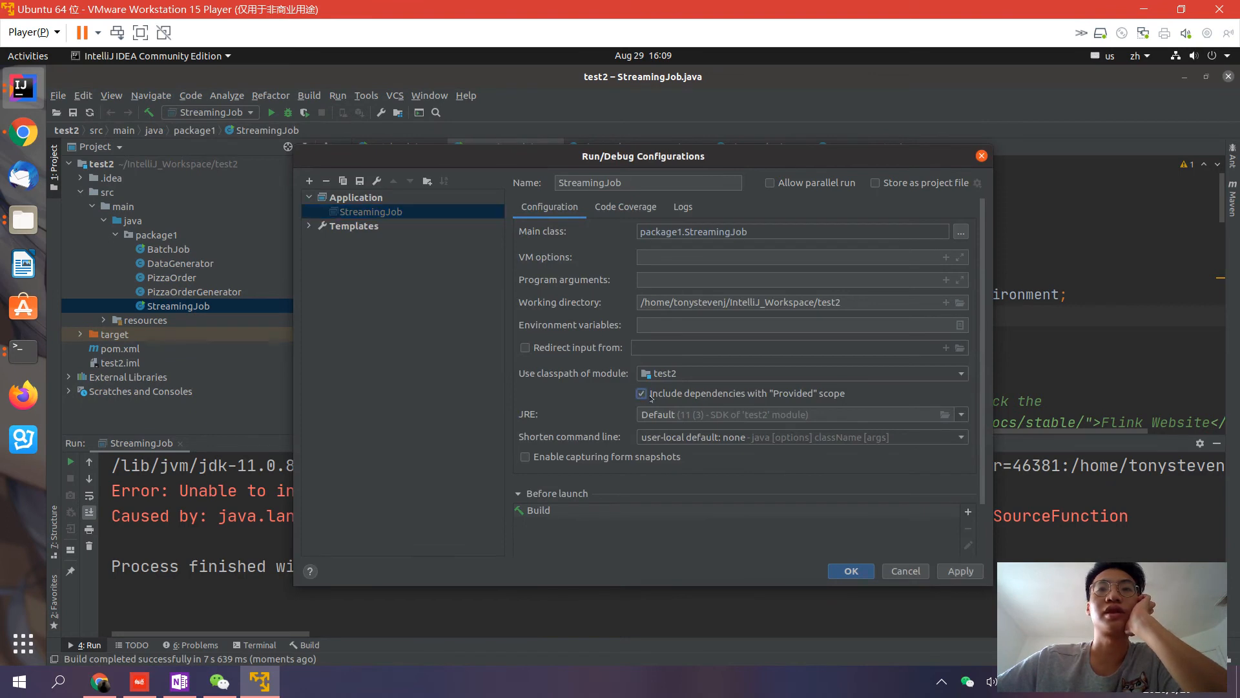
mouse_move(804, 404)
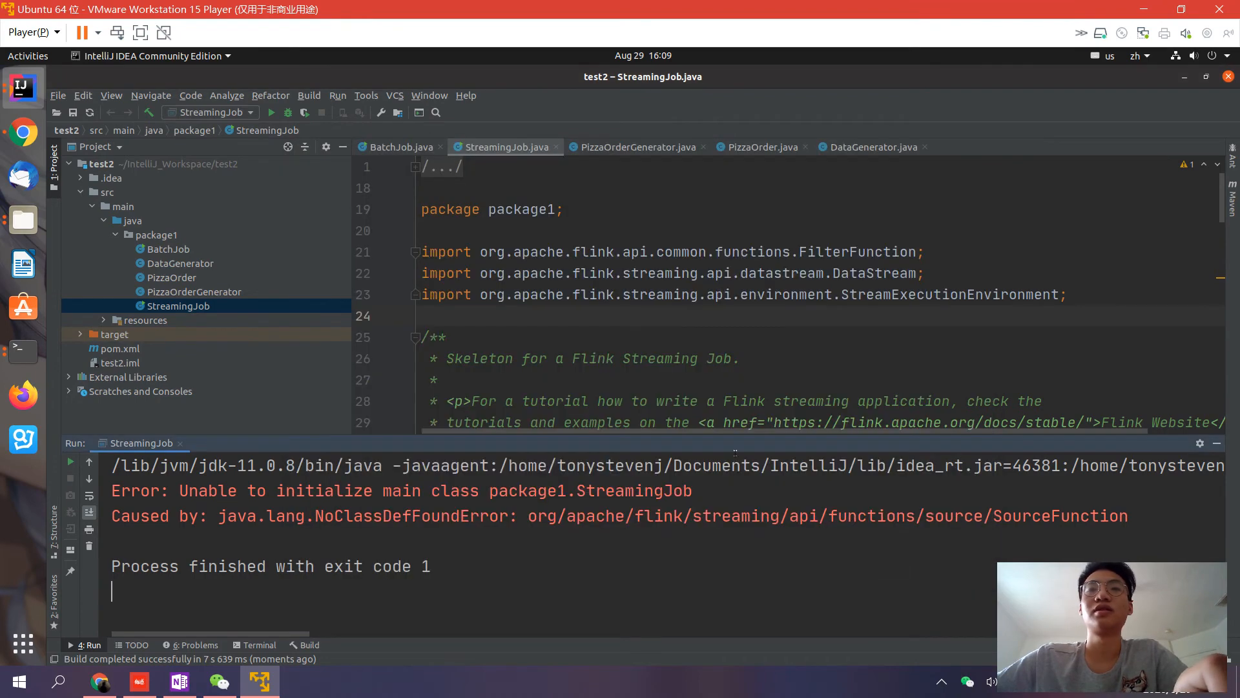
click(119, 348)
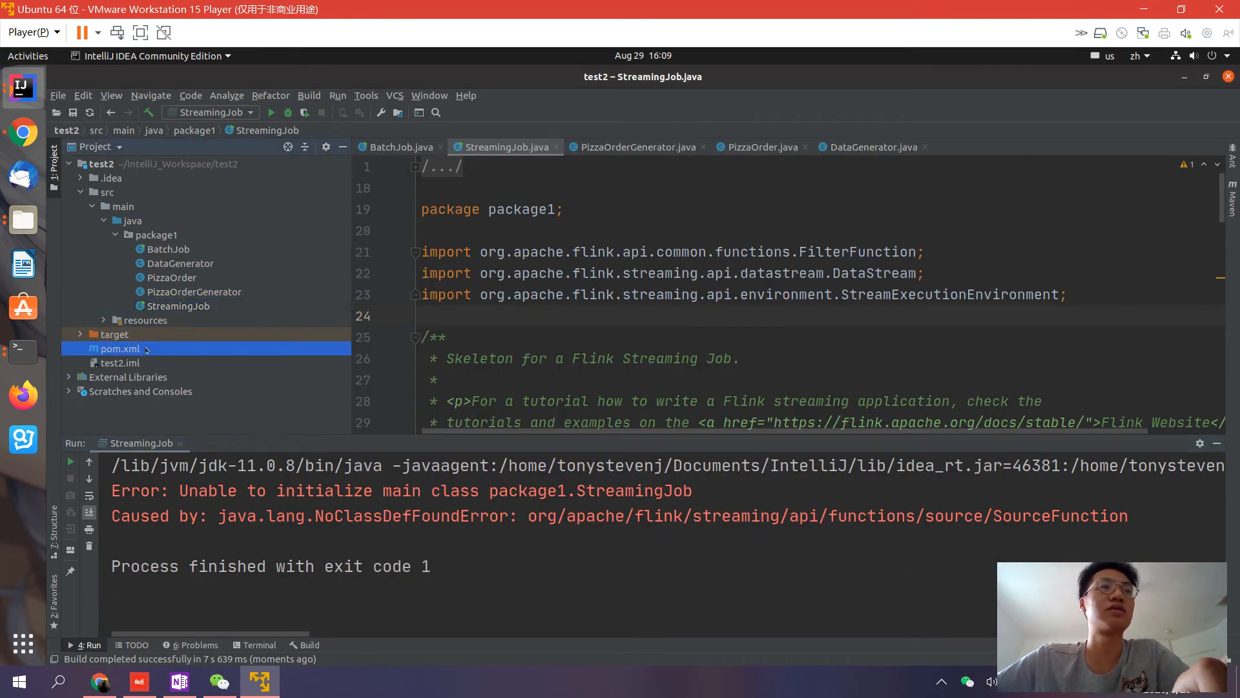
Step: Open pom.xml and scroll through its Flink properties and repositories
double_click(119, 348)
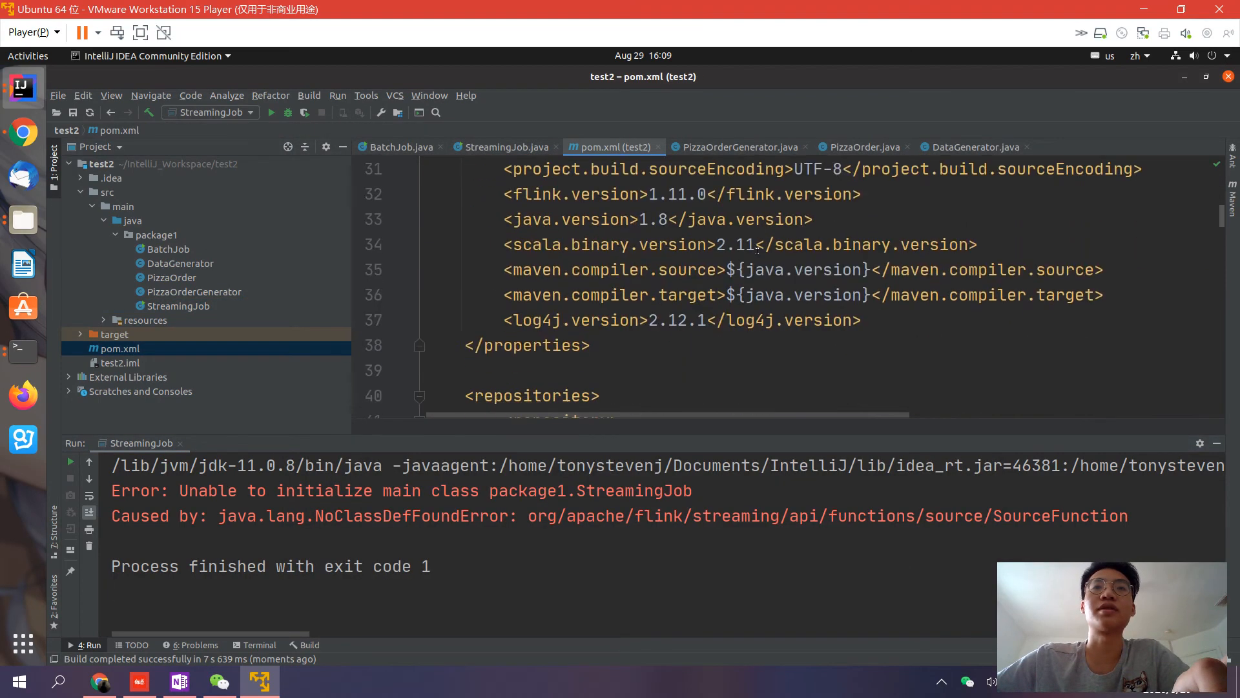
scroll(down, 3)
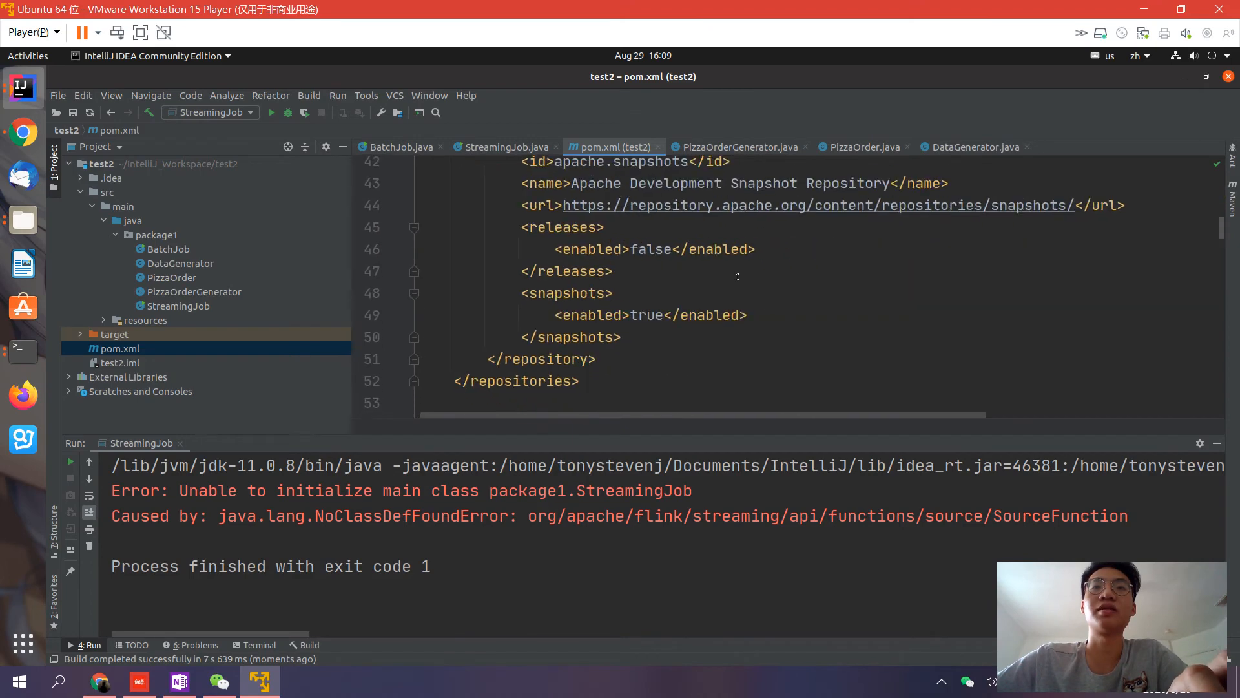
scroll(down, 3)
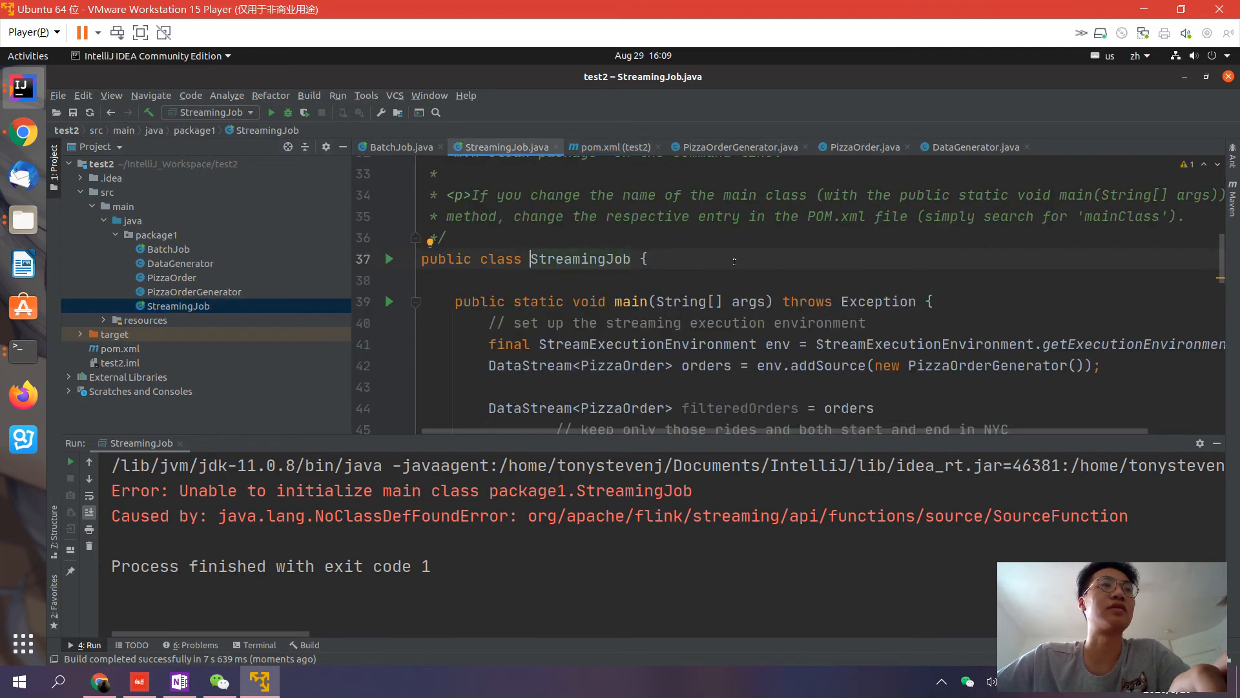
Step: Scroll through the local Flink MiniCluster startup logs of the rerun
scroll(down, 3)
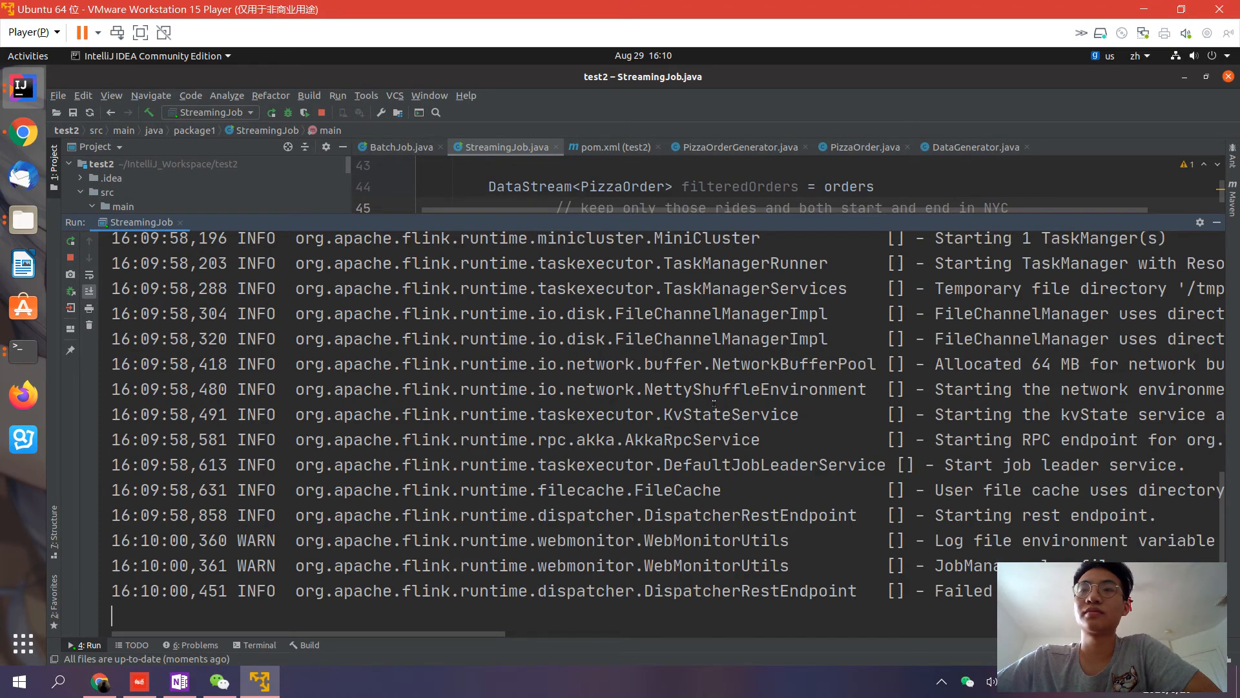
scroll(down, 3)
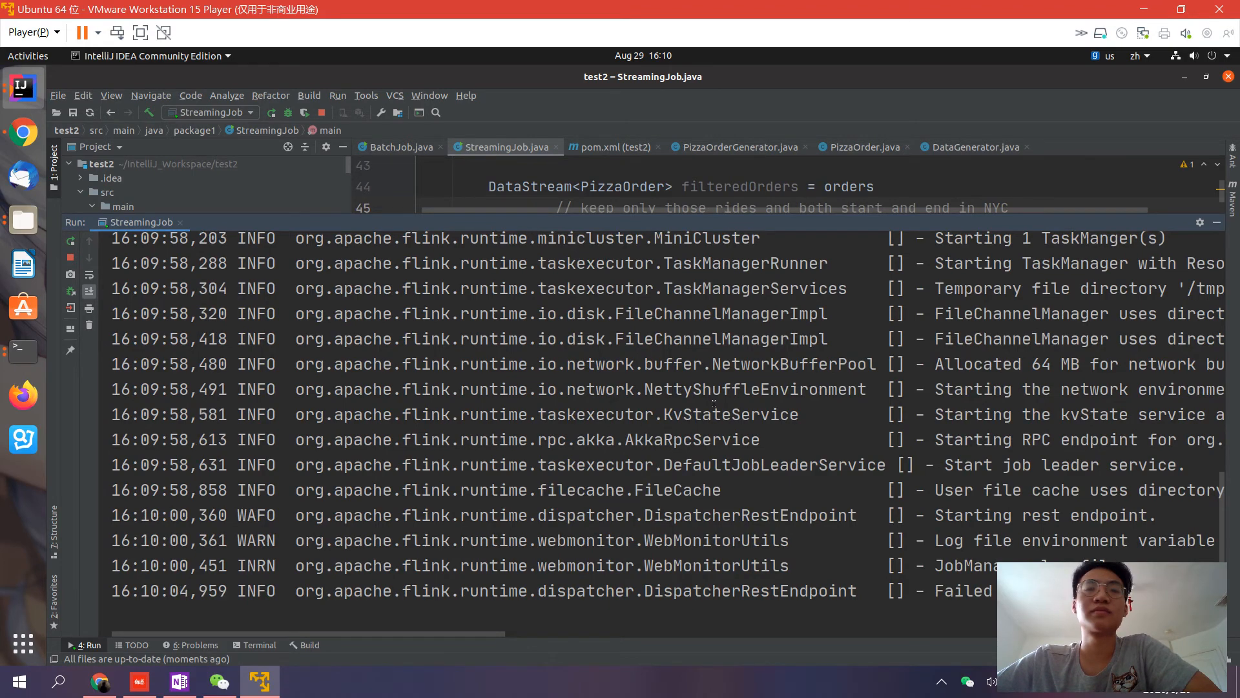
mouse_move(747, 450)
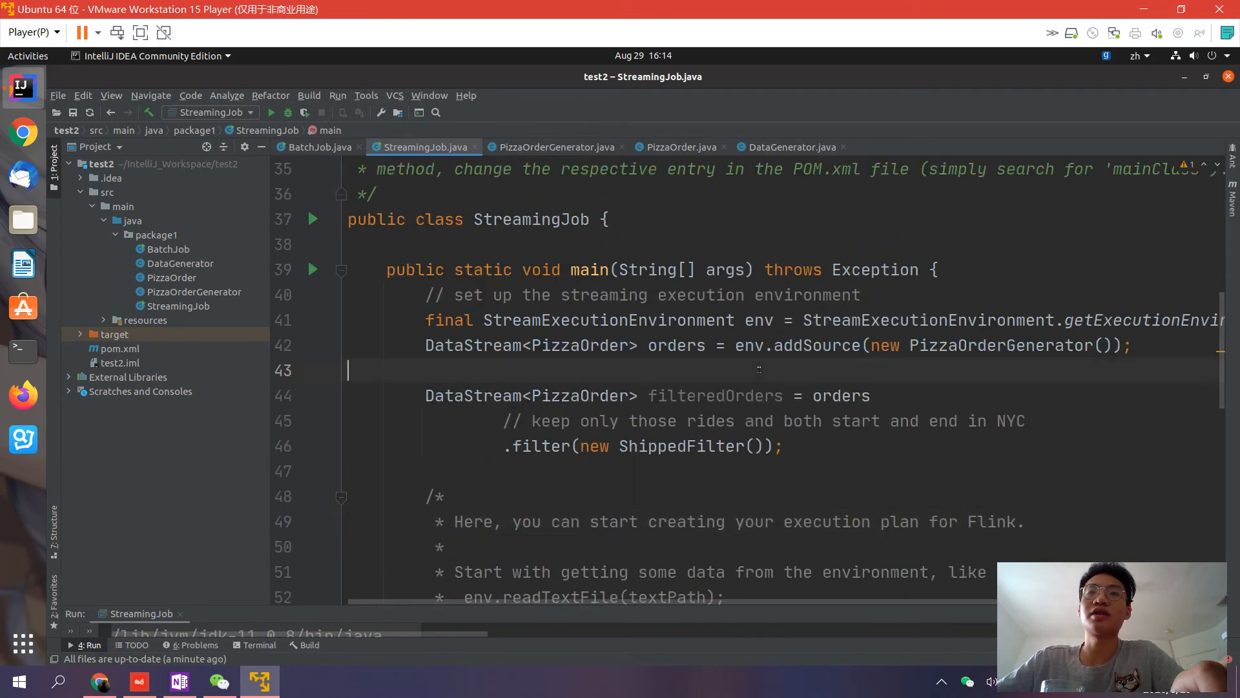
Step: Select the orders source line and scroll while the job finishes with exit code 0
click(881, 345)
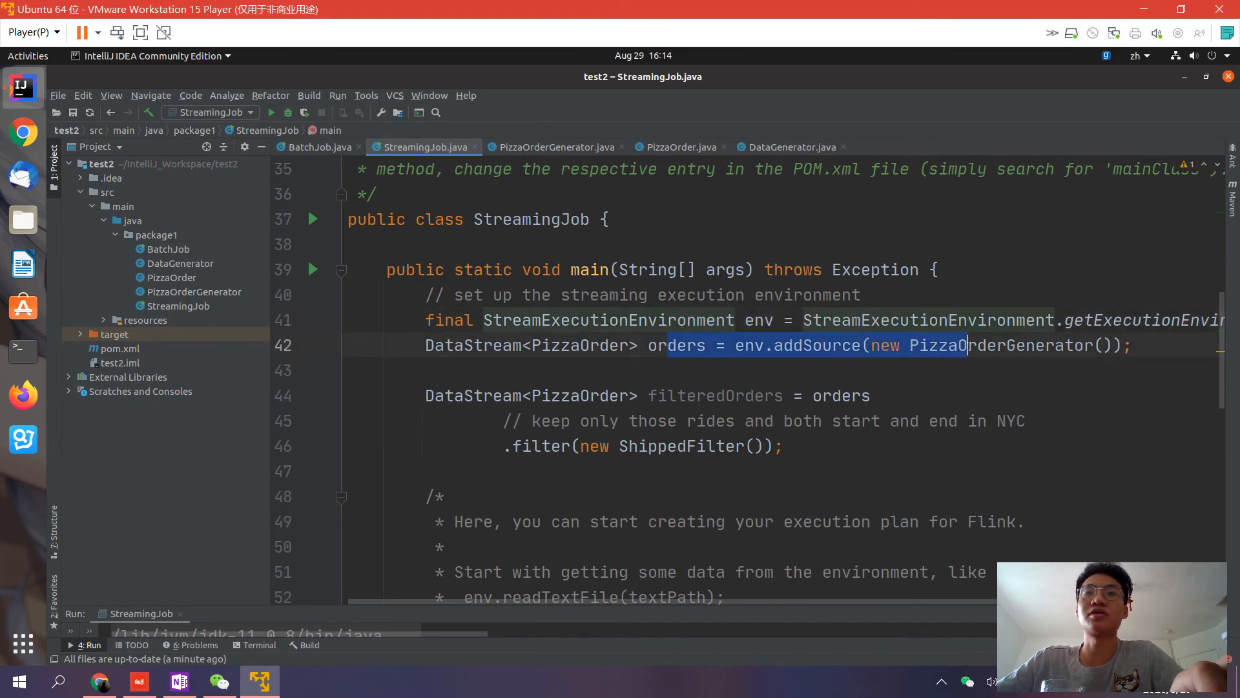
scroll(down, 3)
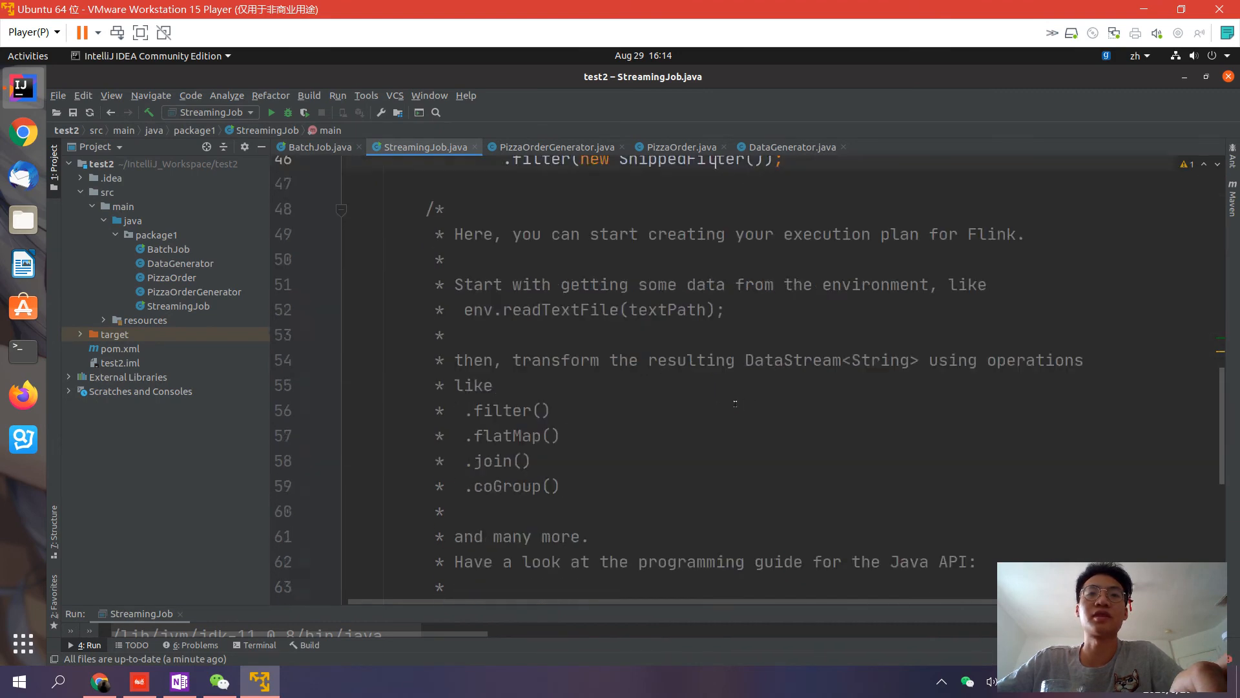
scroll(down, 3)
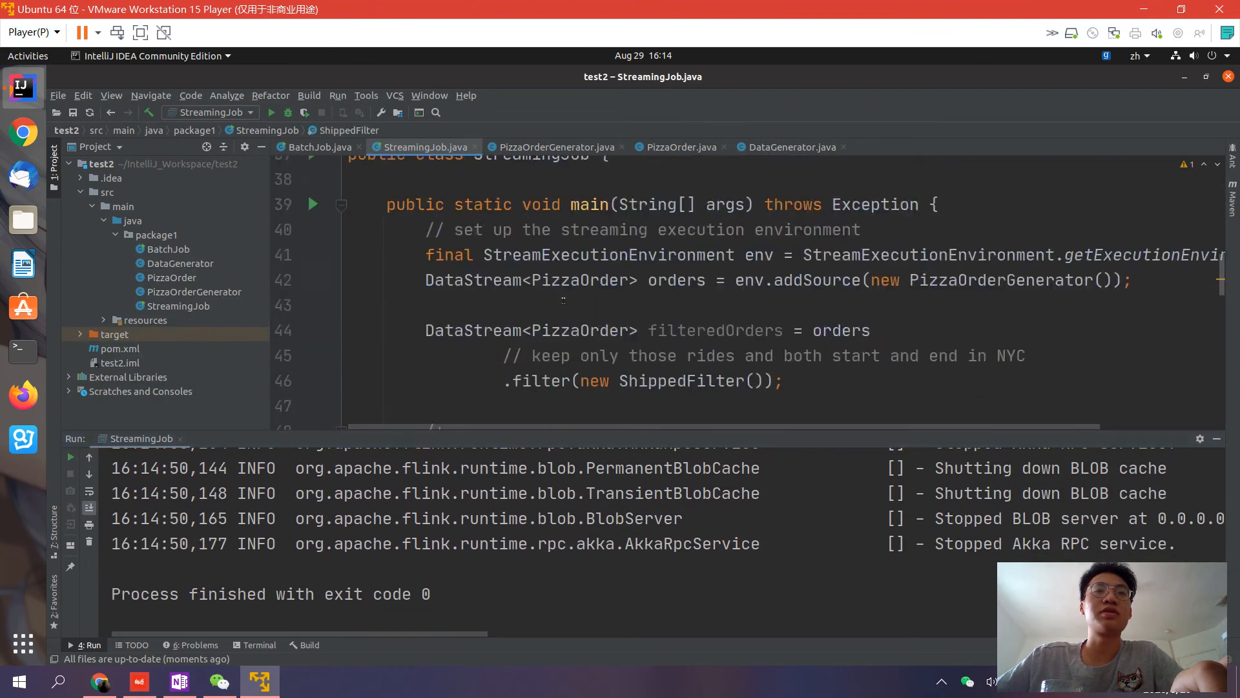
scroll(down, 3)
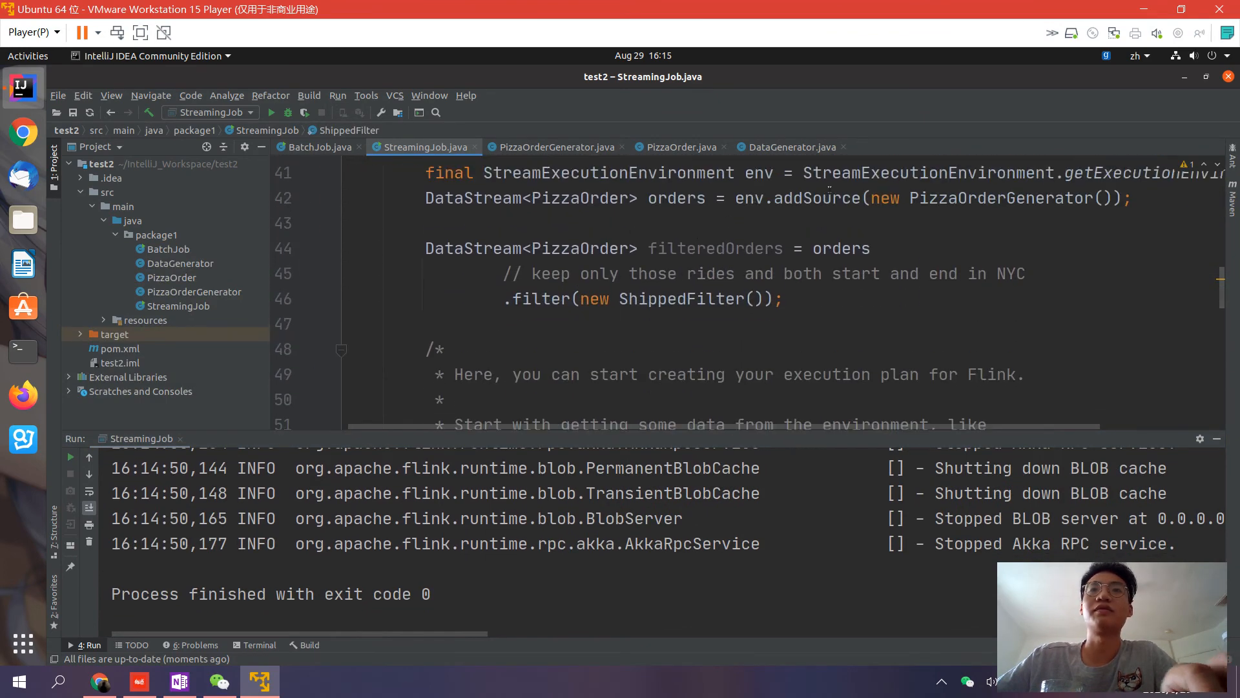
Step: Add orders.print() after the source and filteredOrders.print() after the filter
double_click(675, 198)
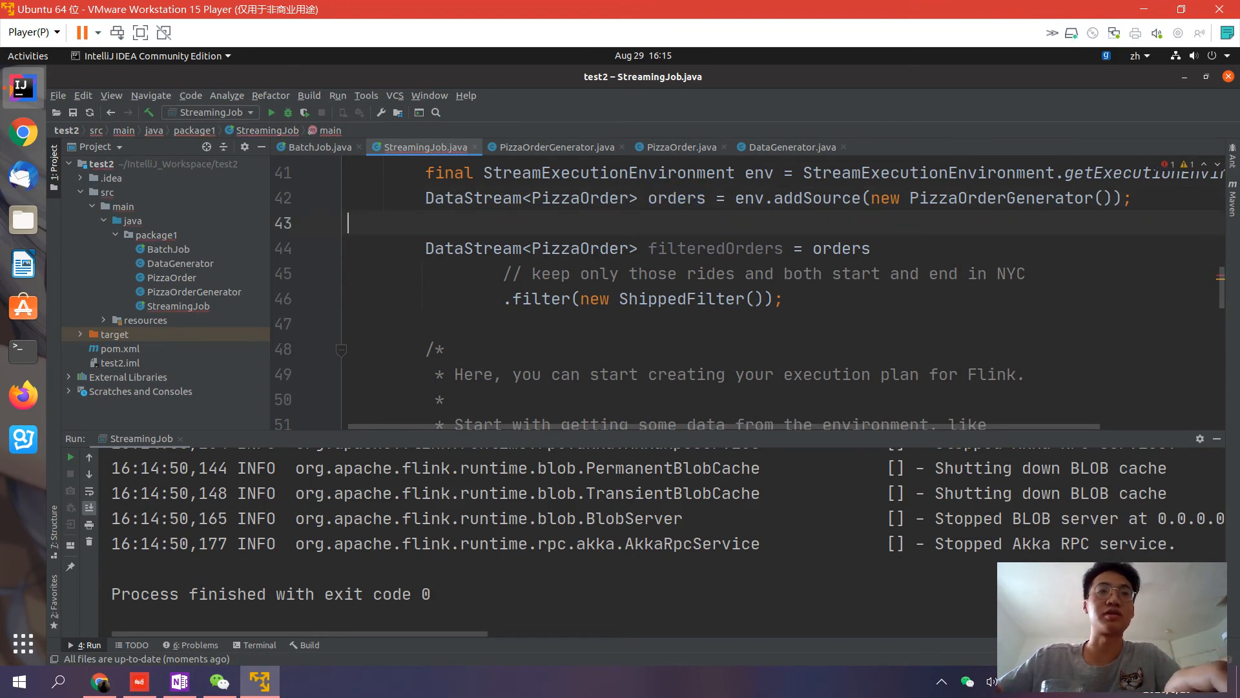
text(or)
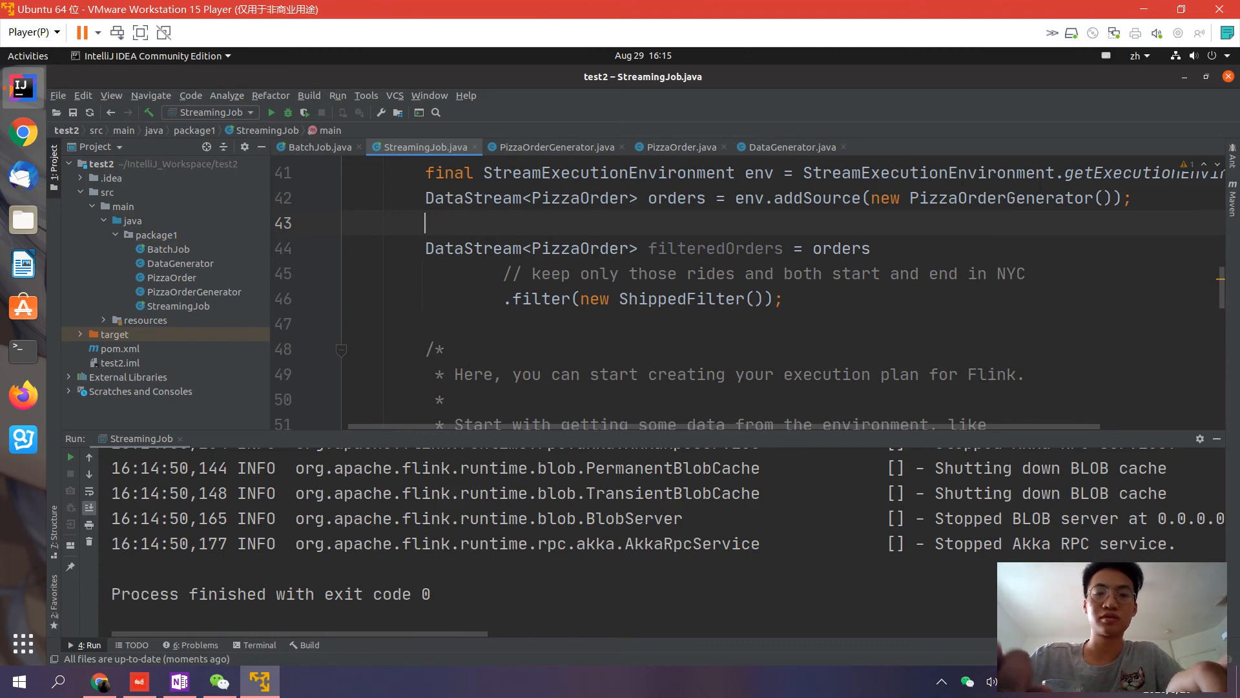
text(orders.p)
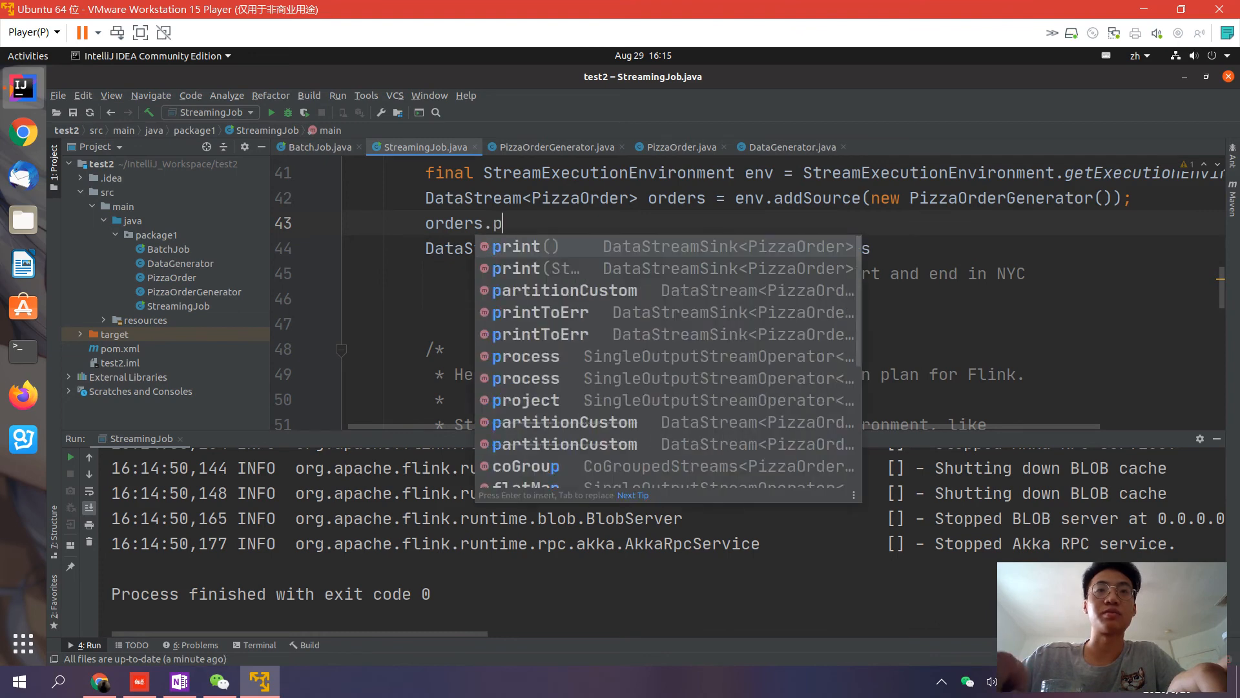
click(516, 246)
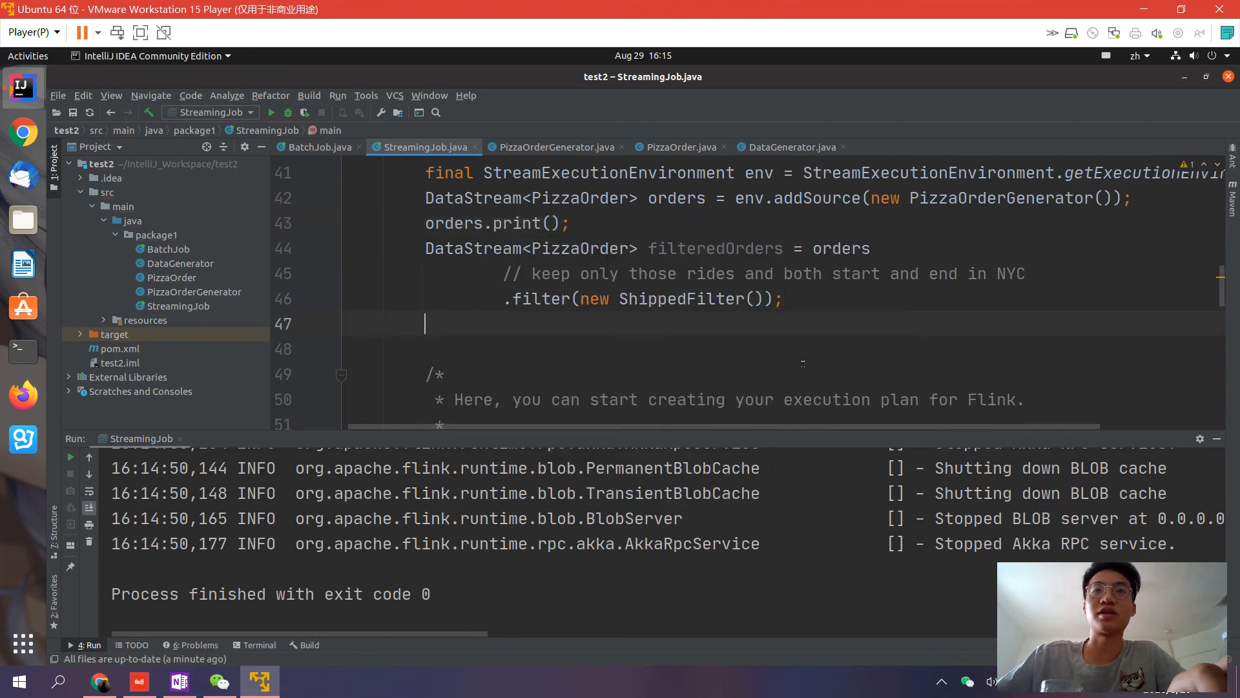
double_click(713, 248)
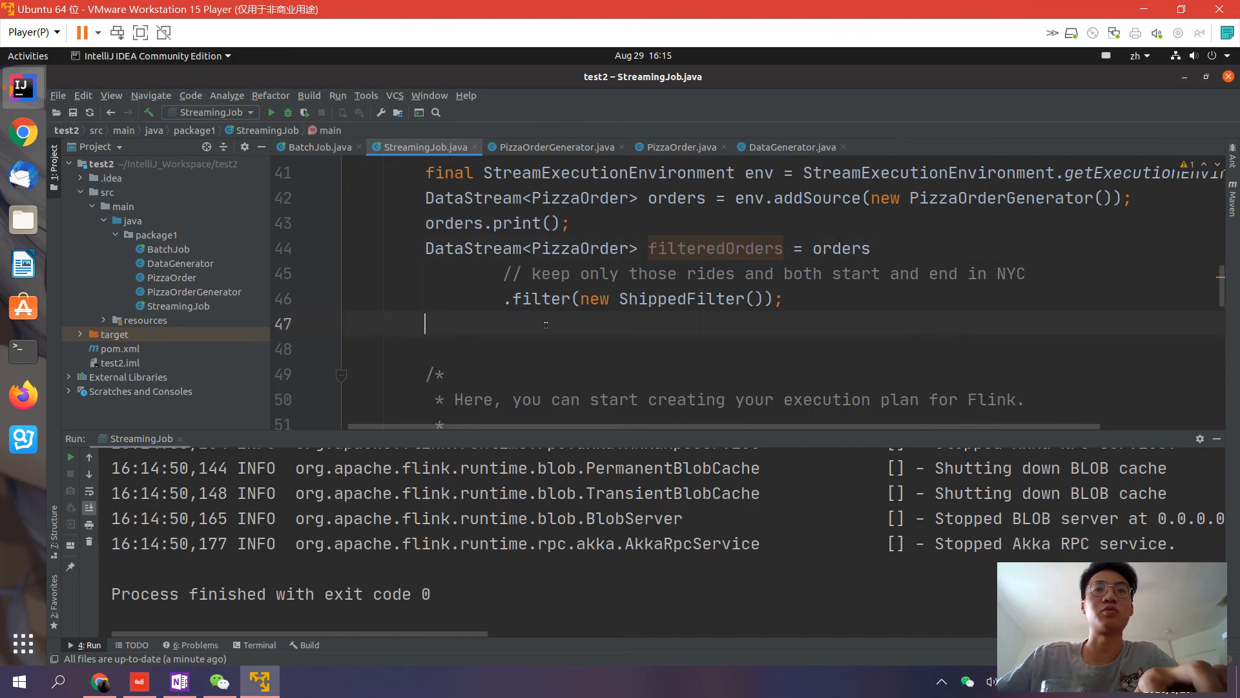
text(filteredOrders.p)
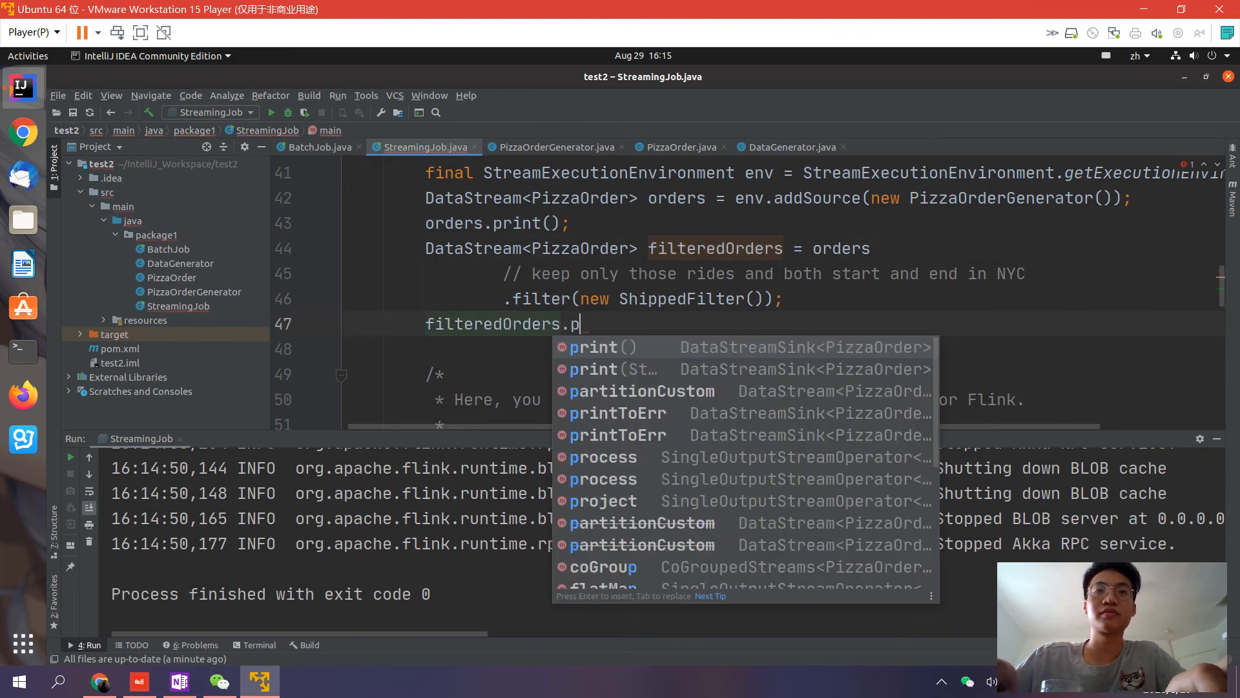
click(593, 347)
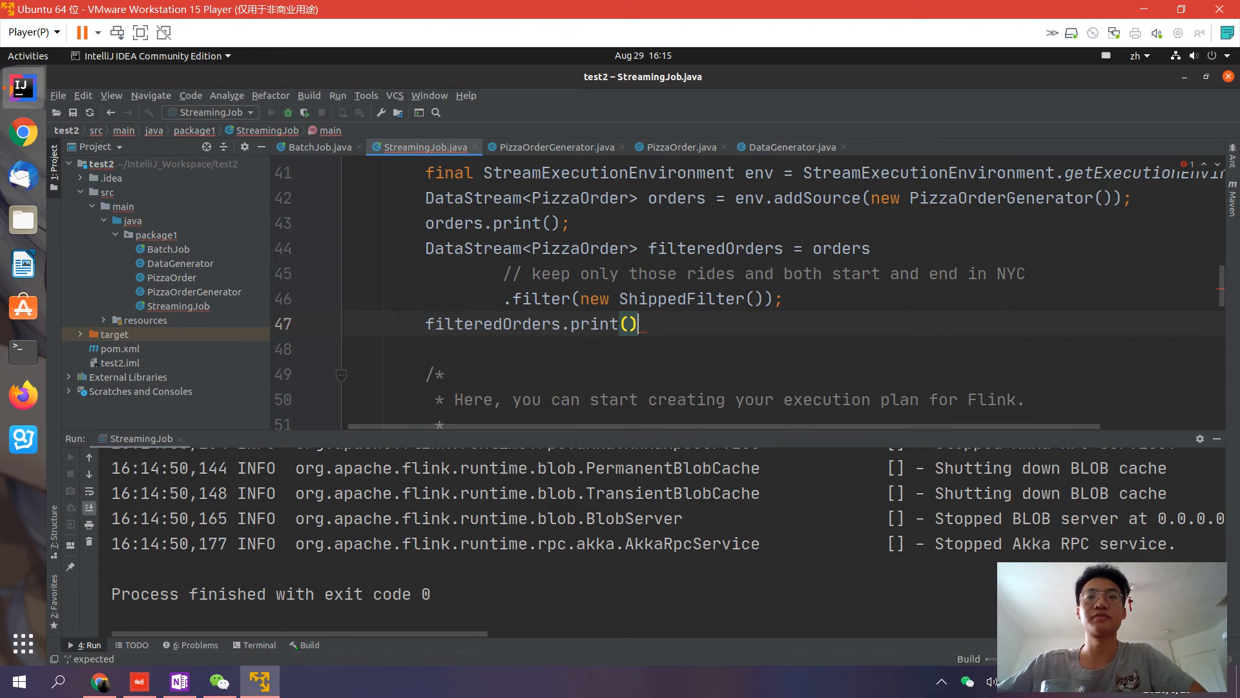
scroll(down, 3)
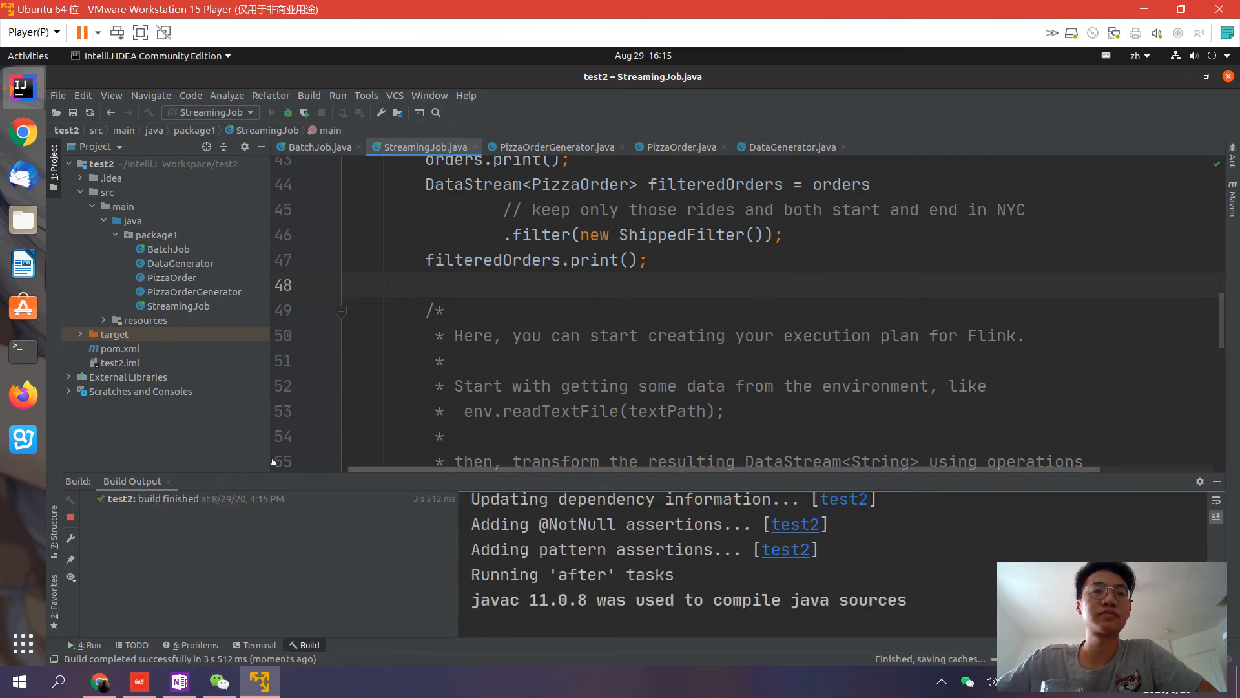
Step: Run StreamingJob with the new print statements, then rerun it from the Run window
click(272, 113)
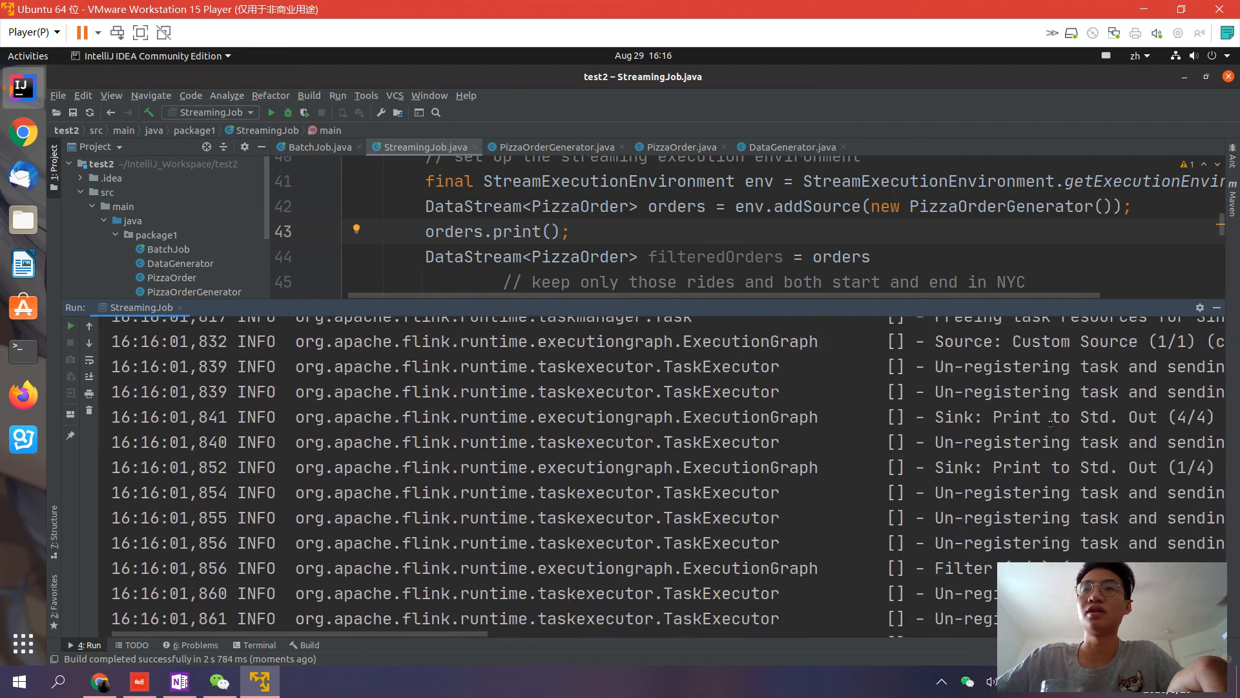
click(1217, 308)
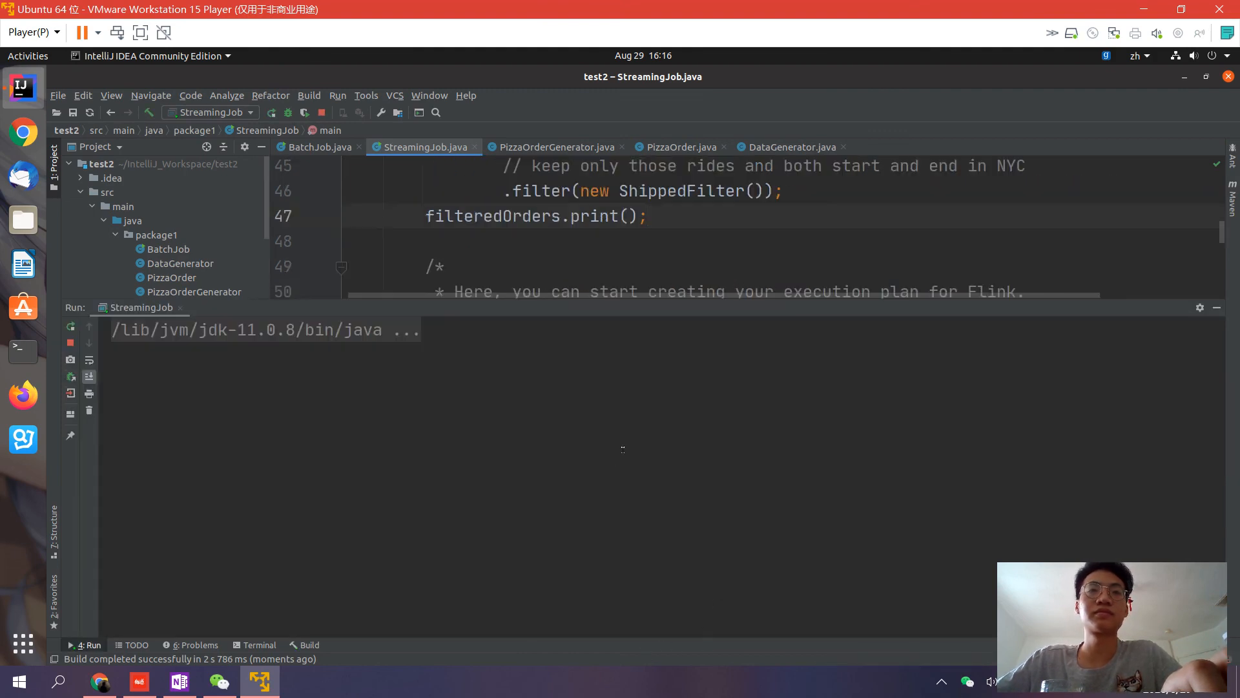
mouse_move(651, 388)
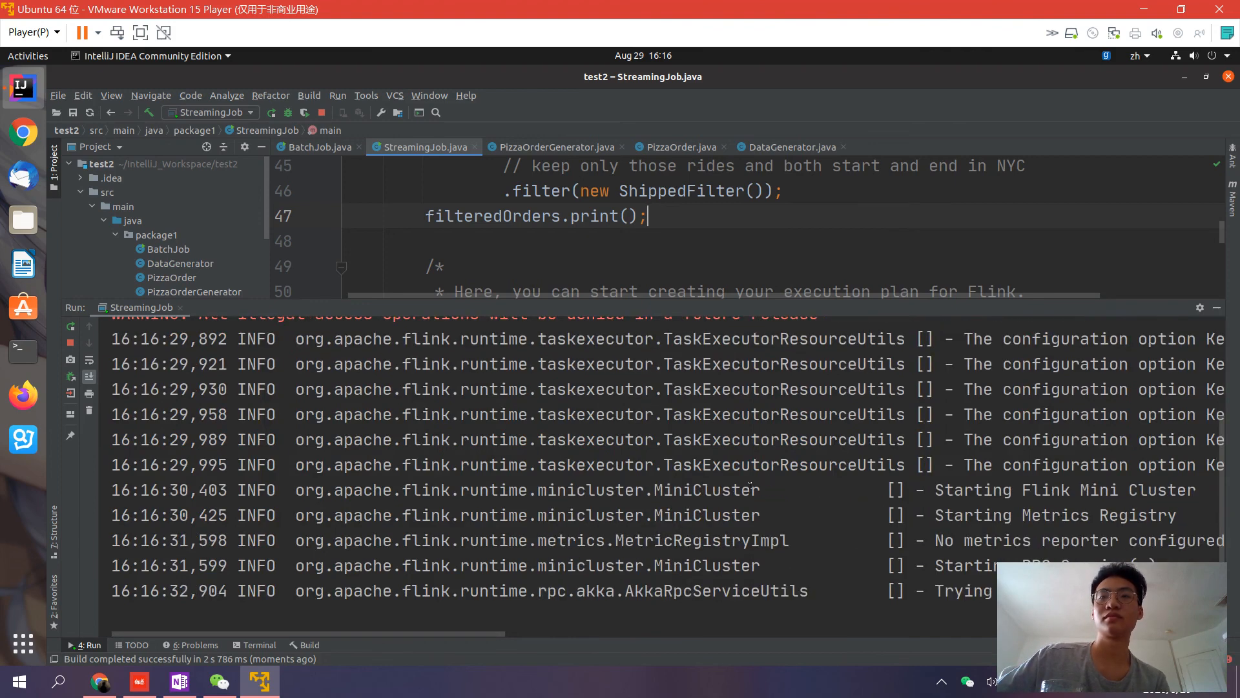
Step: Scroll the console output of Shipped orders and shrink the console panel
scroll(down, 3)
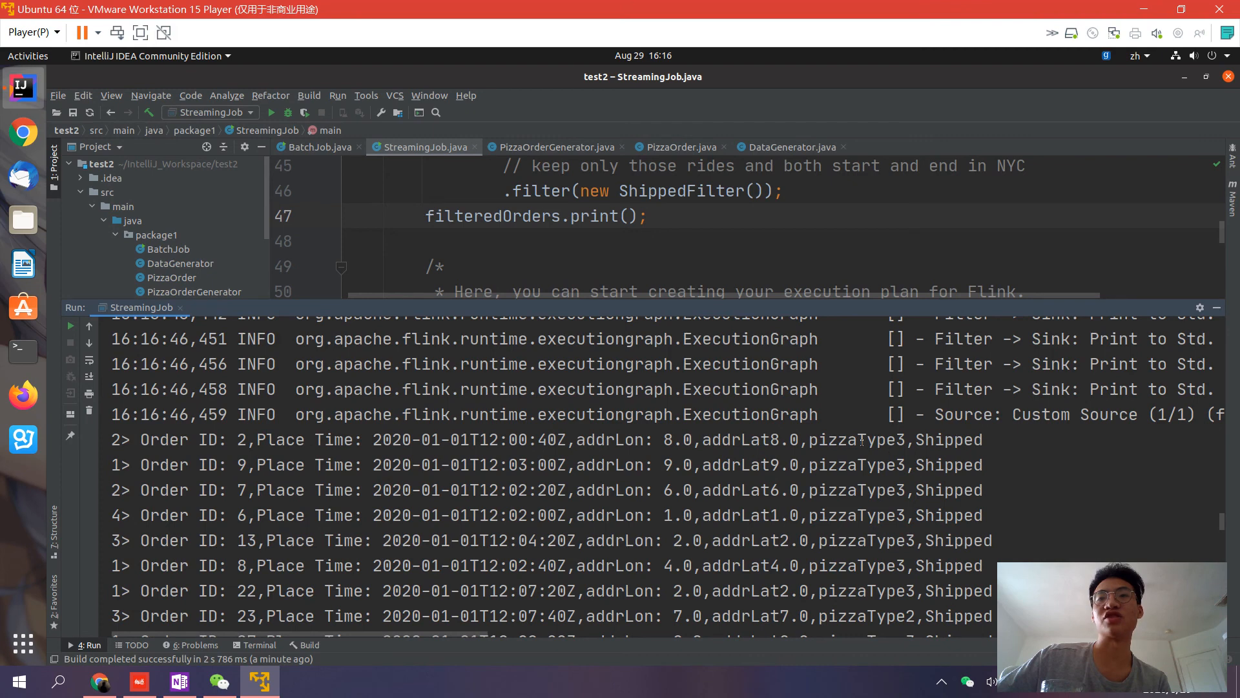
scroll(down, 3)
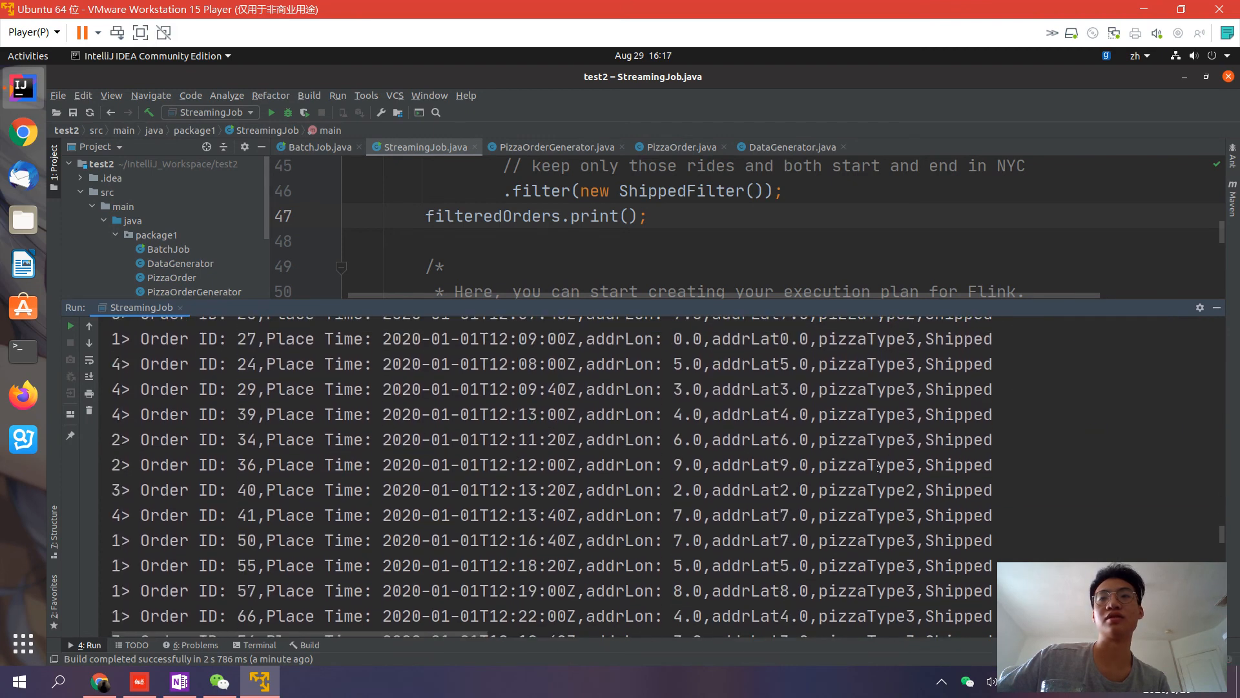
drag(752, 440, 941, 540)
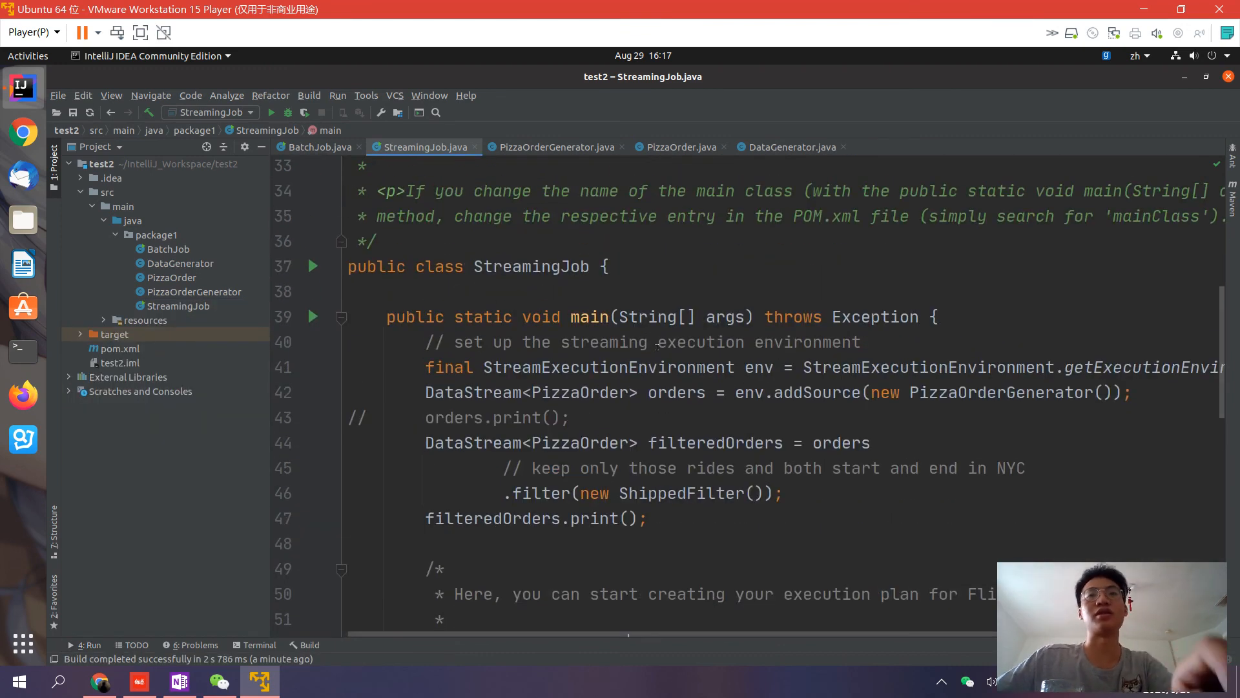
mouse_move(529, 691)
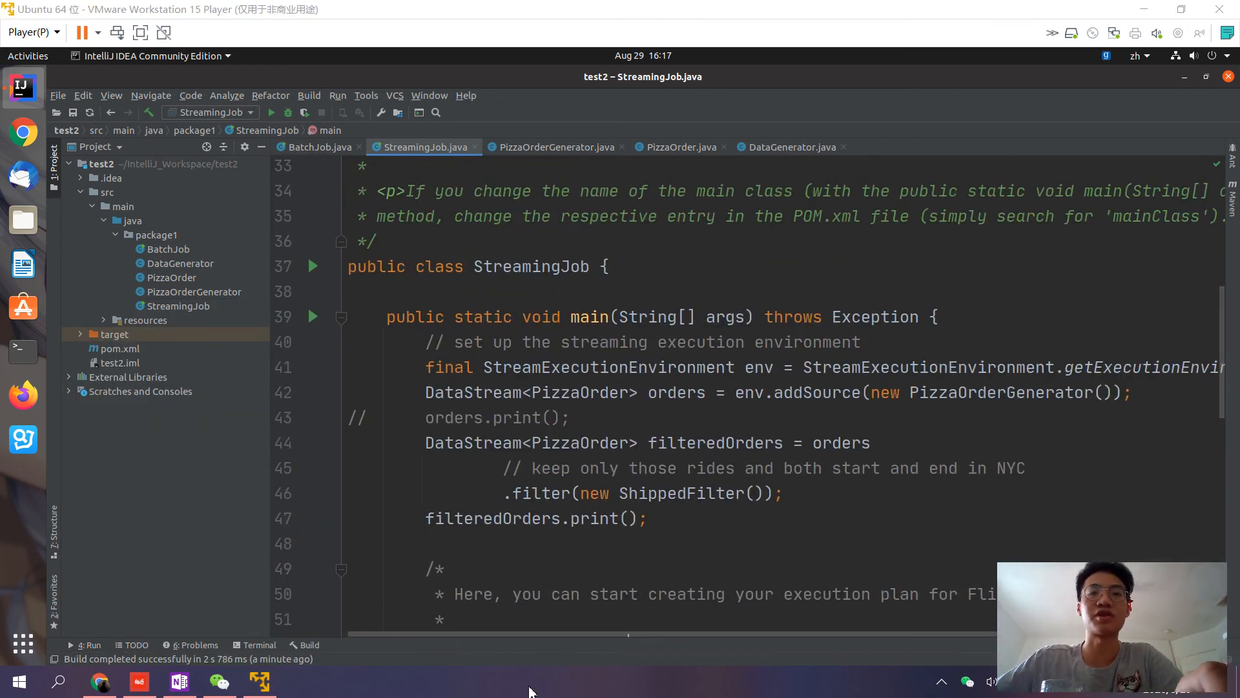